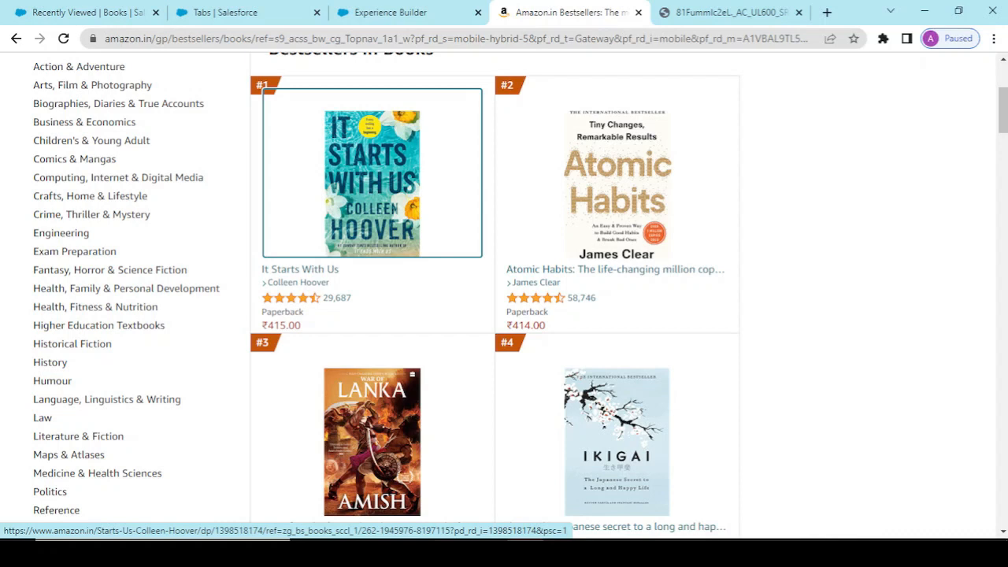
pyautogui.moveTo(859, 324)
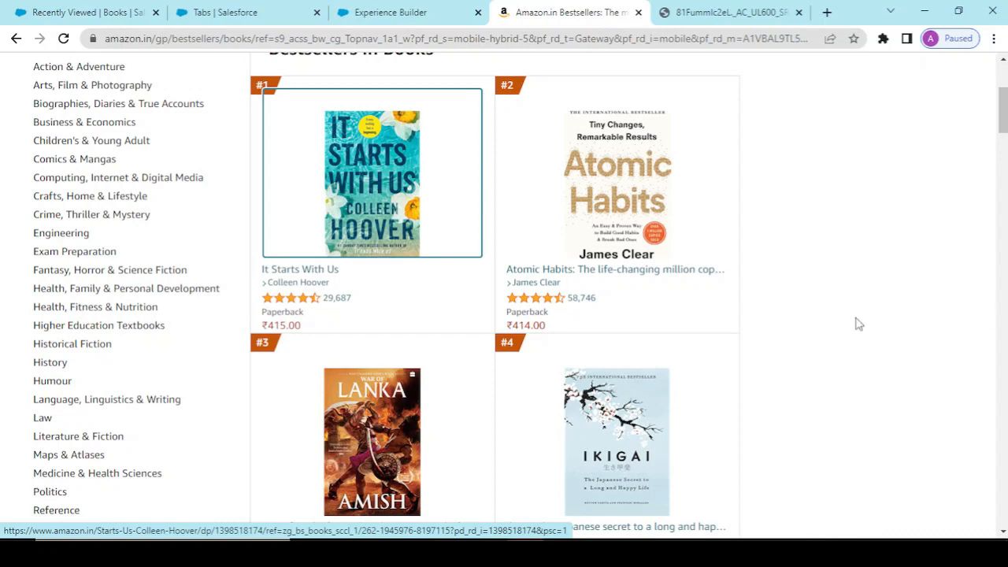
pyautogui.moveTo(485, 256)
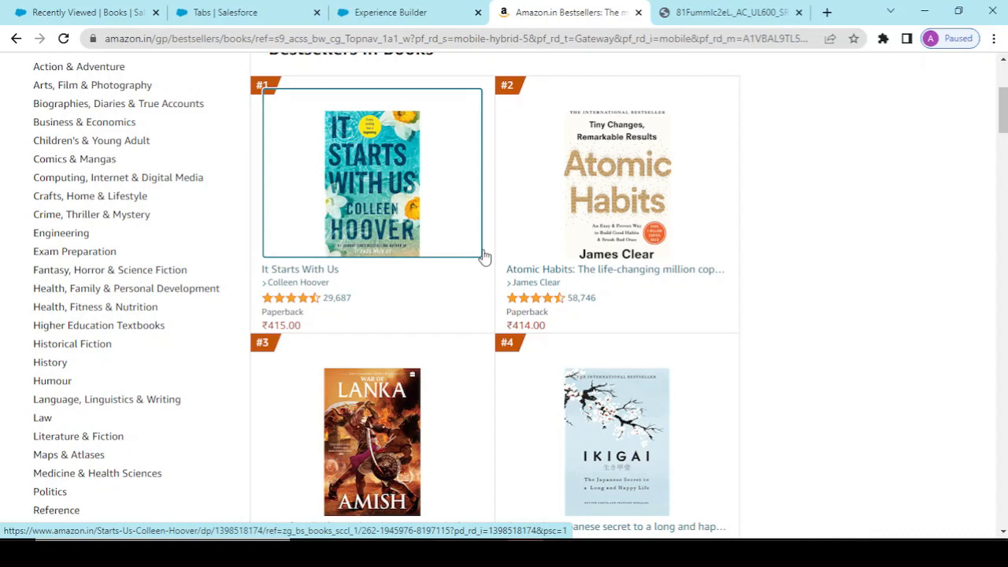
pyautogui.moveTo(664, 151)
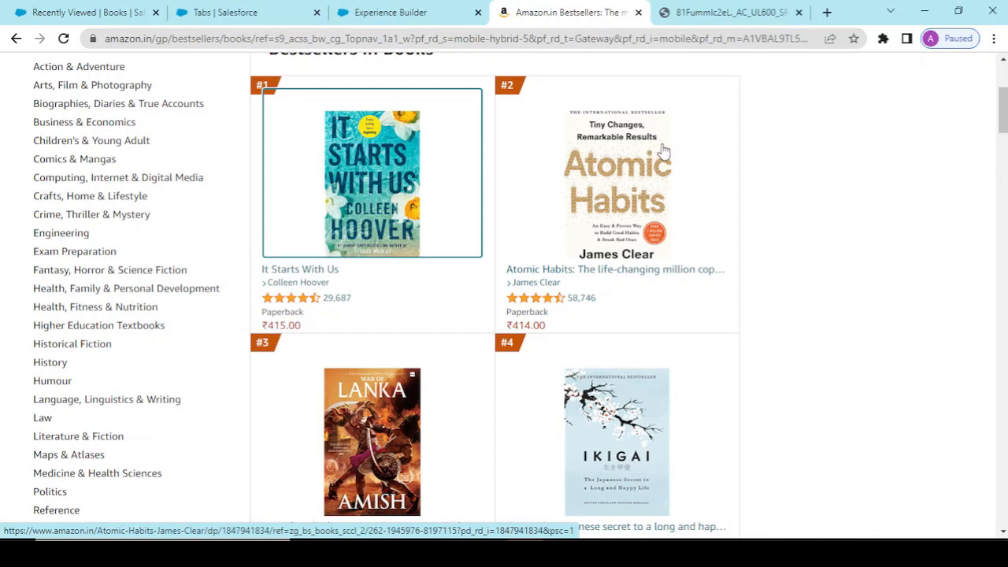
pyautogui.moveTo(309, 140)
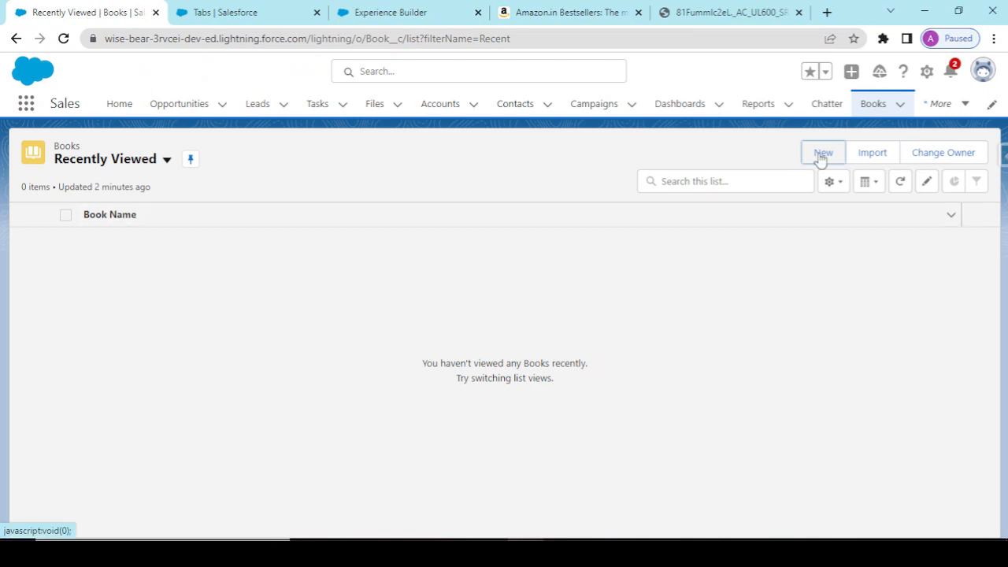
# Start a new Book record with title It Starts With Us and author Colleen Hoover from Amazon
pyautogui.click(822, 151)
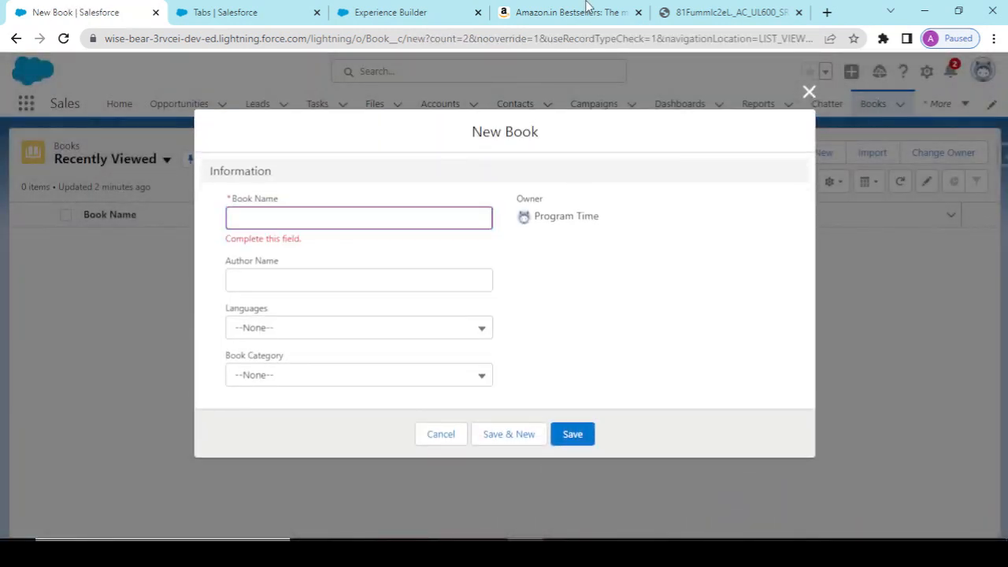
pyautogui.click(567, 12)
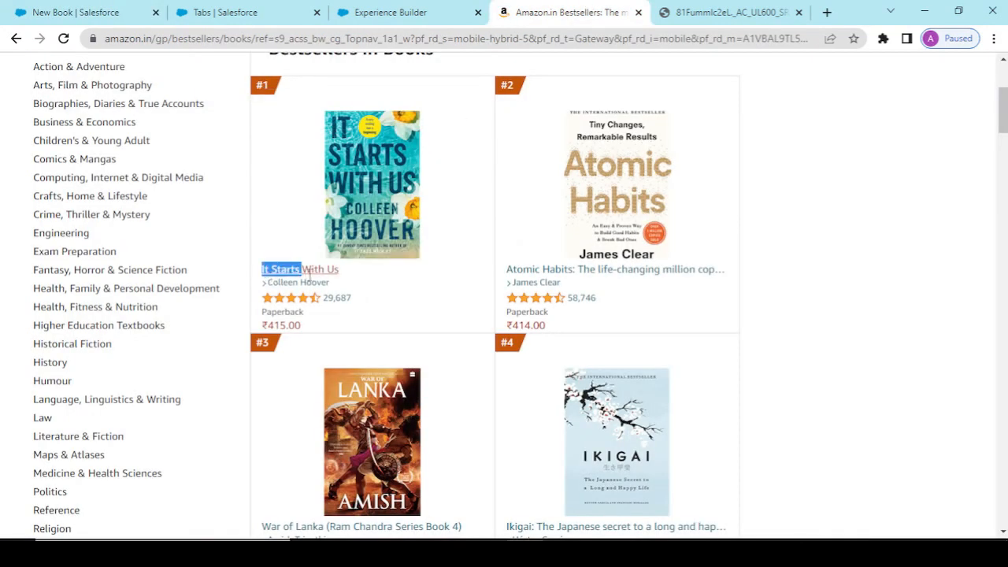
pyautogui.click(79, 12)
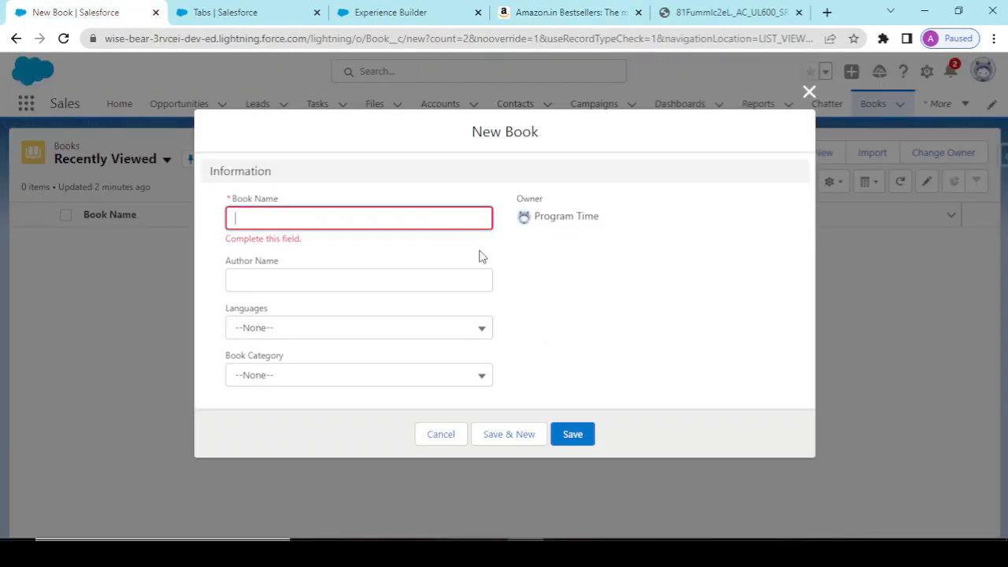
pyautogui.write('It Starts With Us')
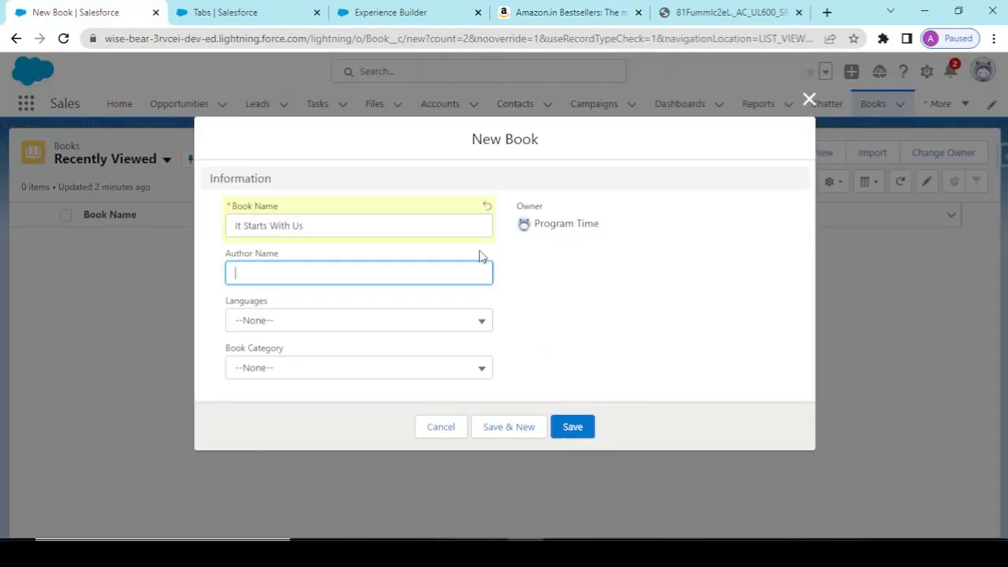
pyautogui.moveTo(567, 12)
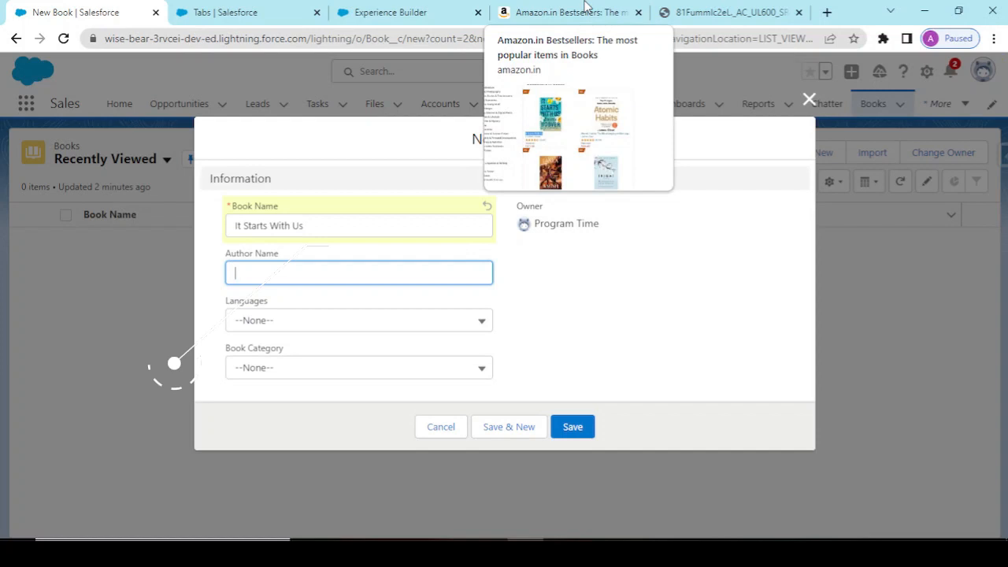
pyautogui.click(567, 12)
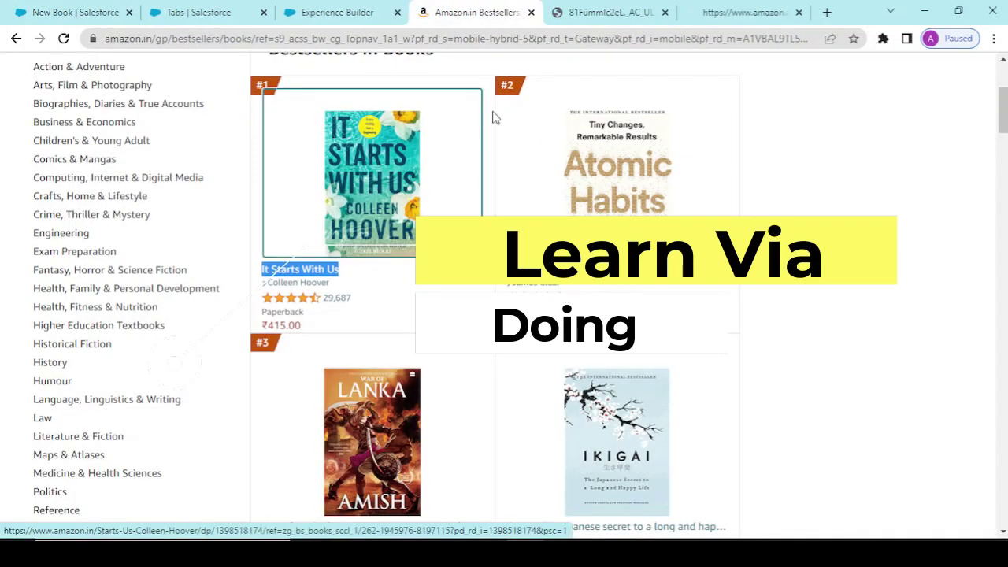
pyautogui.click(372, 177)
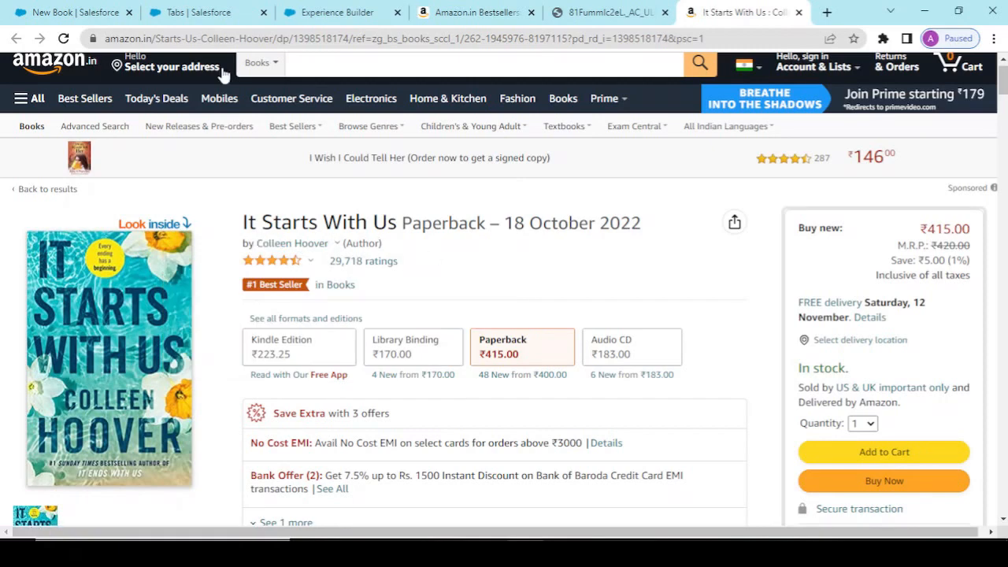
pyautogui.click(71, 13)
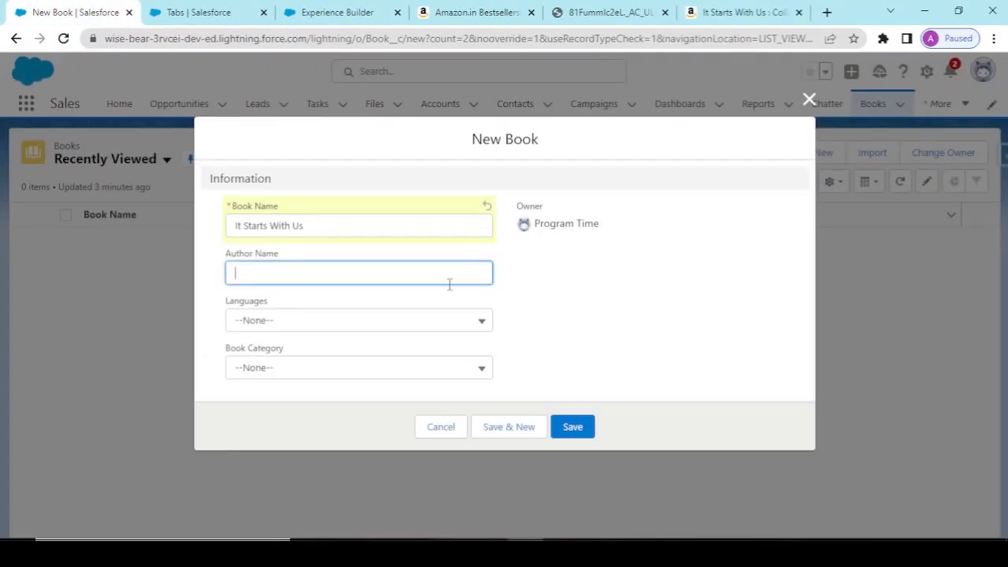
pyautogui.write('Colleen Hoover')
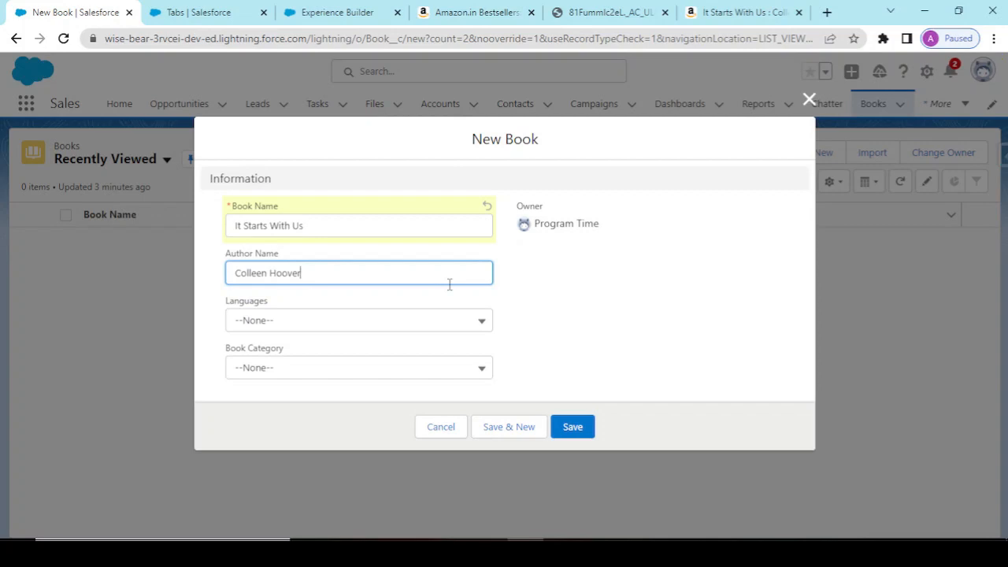
# Set language English and category Action & Adventure, then save the record
pyautogui.click(359, 320)
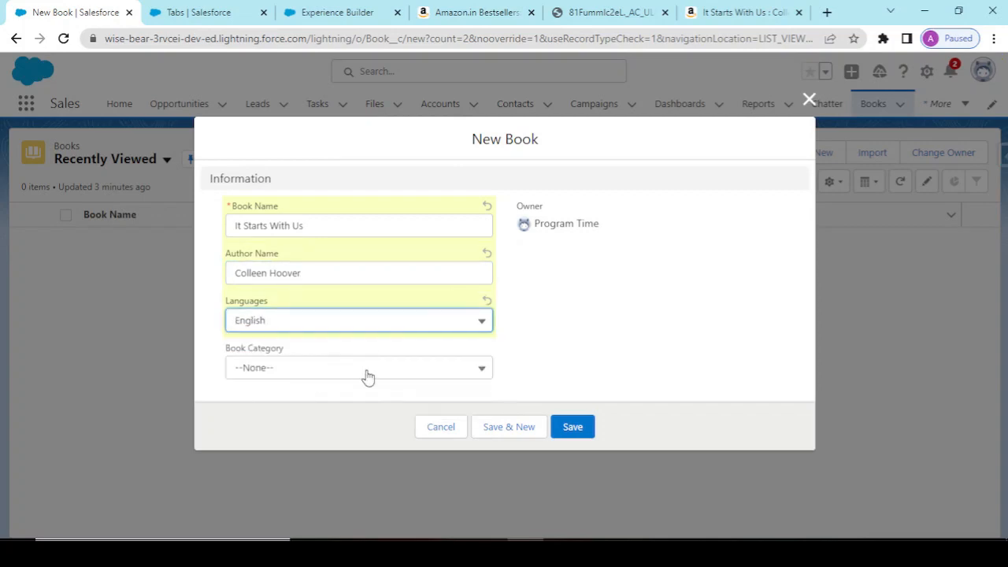
pyautogui.click(741, 13)
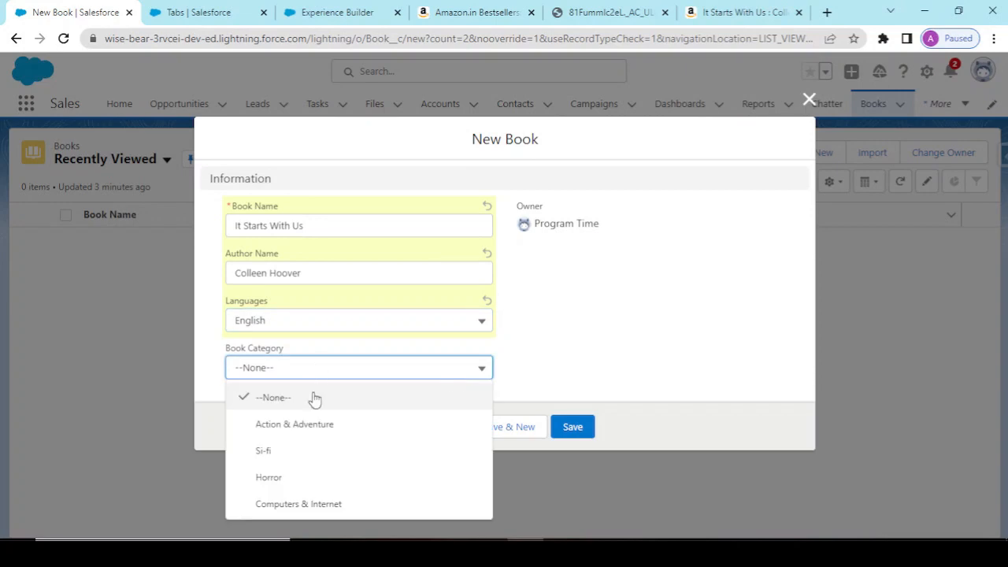
pyautogui.click(293, 423)
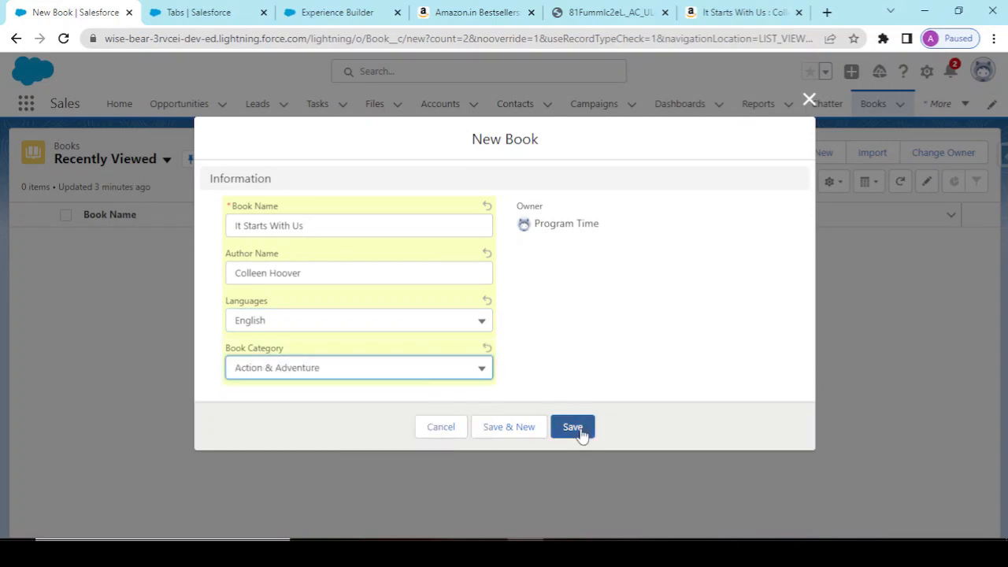
pyautogui.click(574, 426)
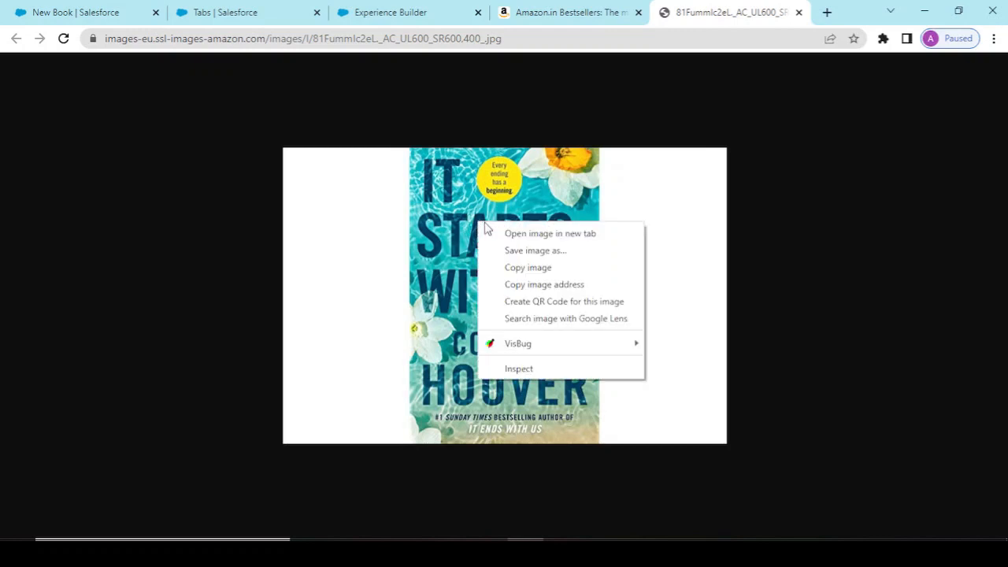
pyautogui.moveTo(504, 236)
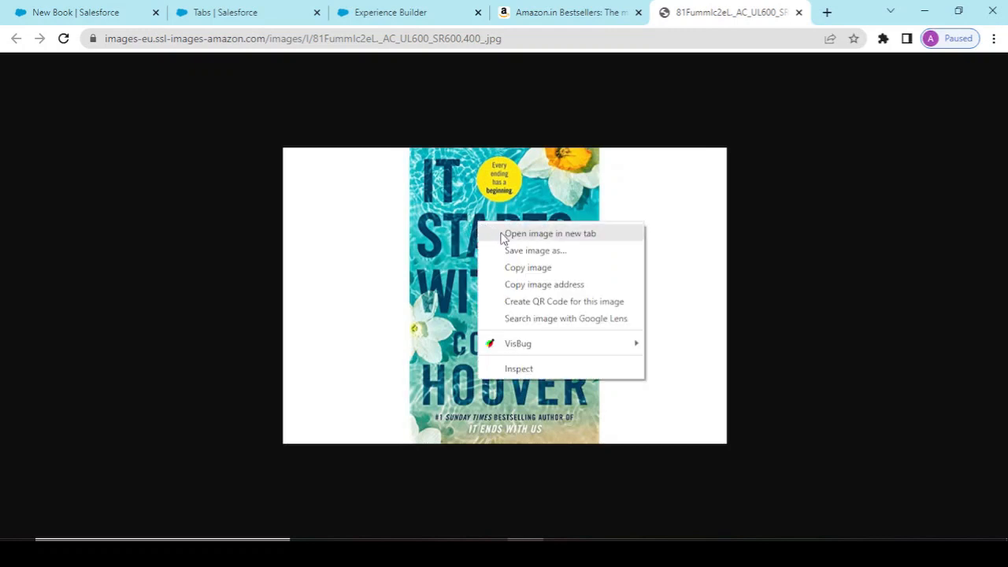
# Save the It Starts With Us cover as ItStartsWithUs.jpg in the Books images folder
pyautogui.click(535, 250)
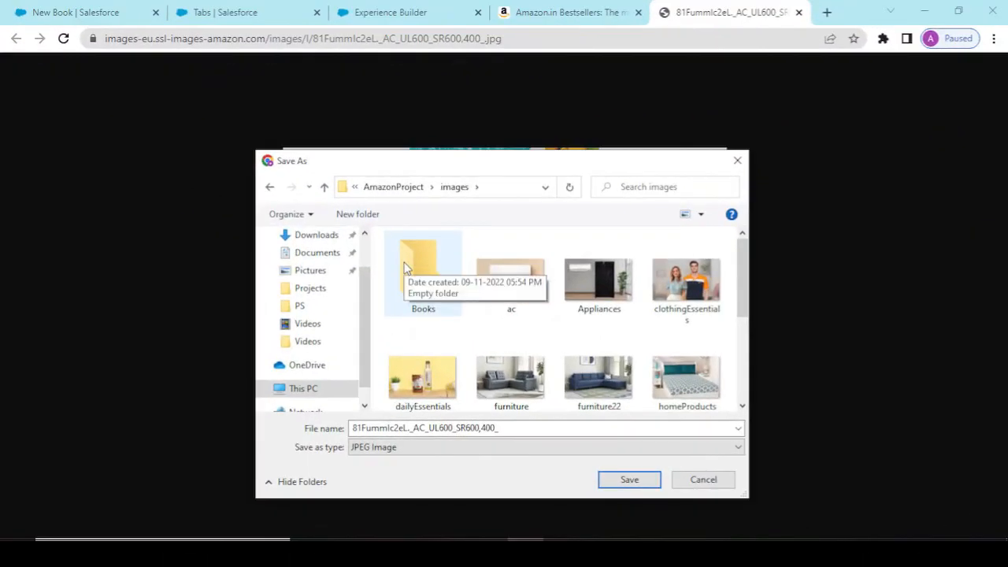
pyautogui.doubleClick(422, 271)
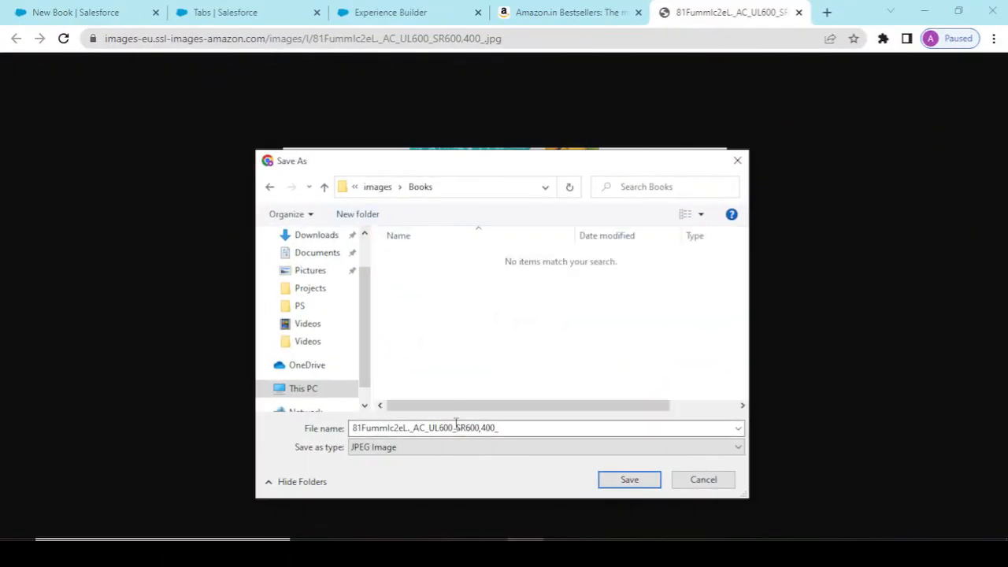
pyautogui.tripleClick(543, 428)
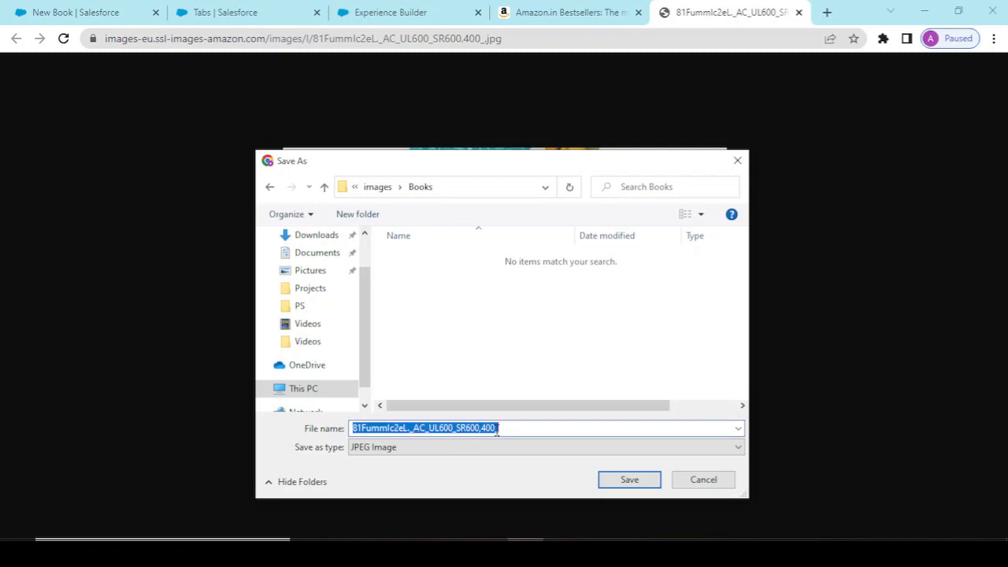
pyautogui.write('ITS')
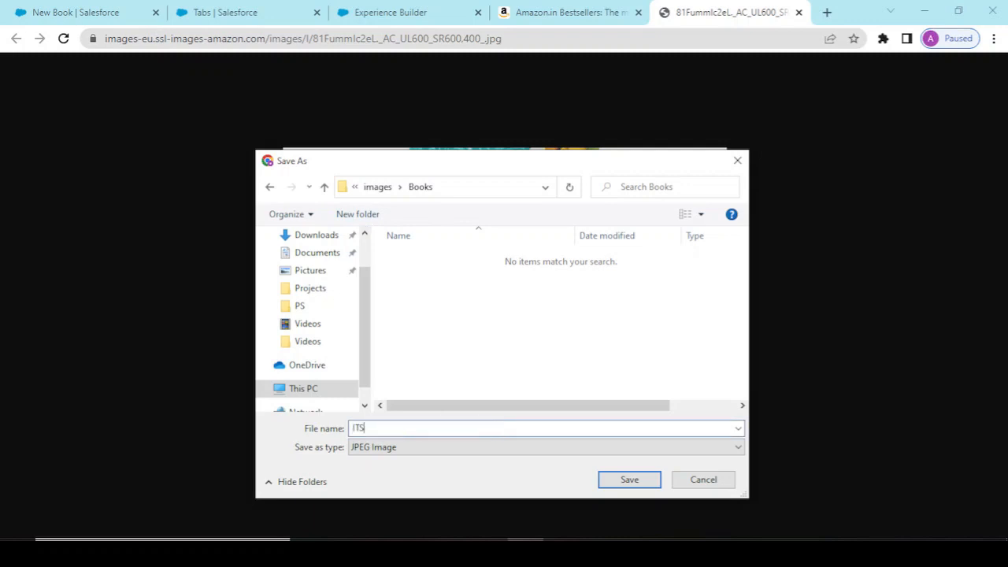
pyautogui.click(630, 479)
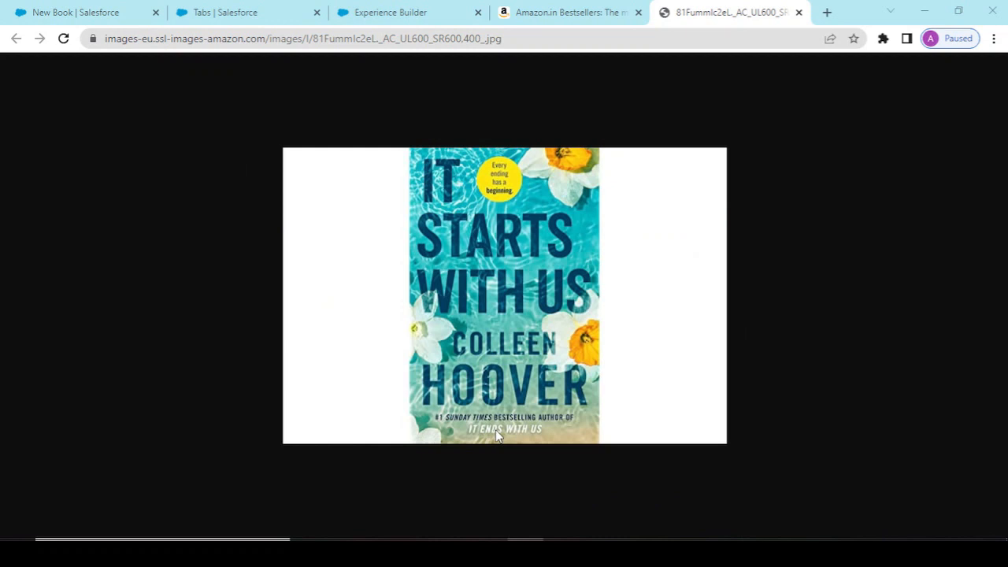
pyautogui.rightClick(617, 181)
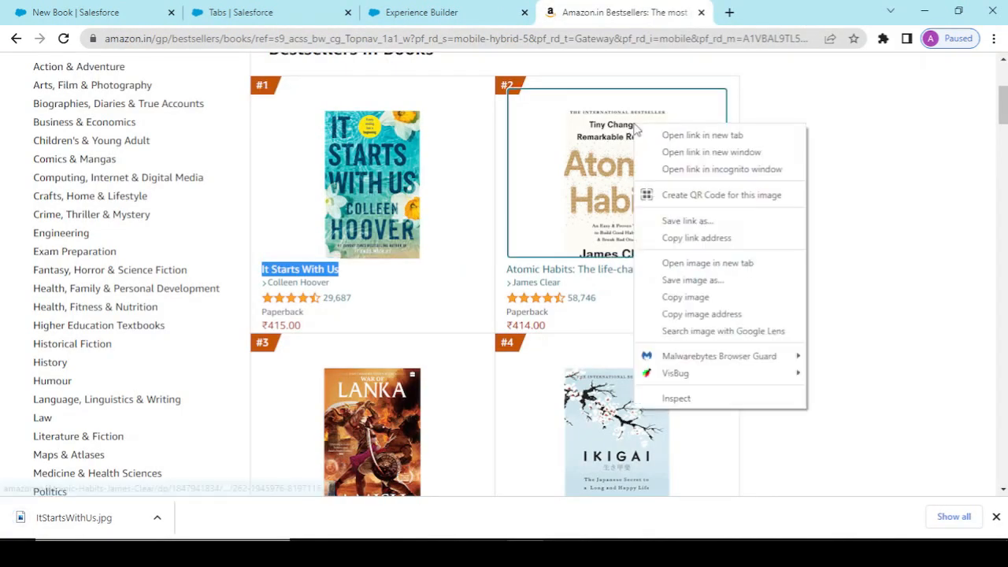
# Save the Atomic Habits cover as AtomicHabits.jpg in the Books folder
pyautogui.click(693, 281)
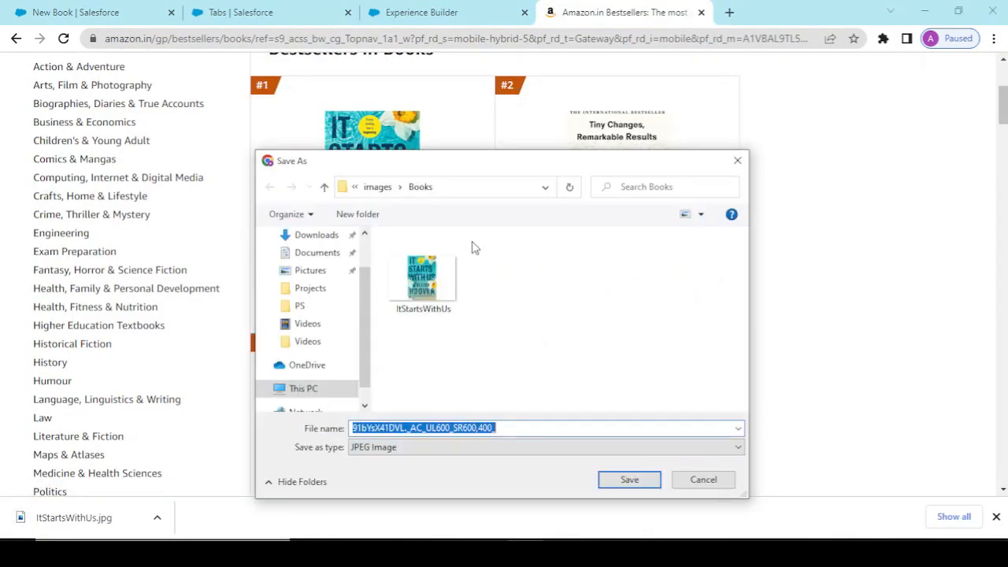
pyautogui.write('AtomicHabit')
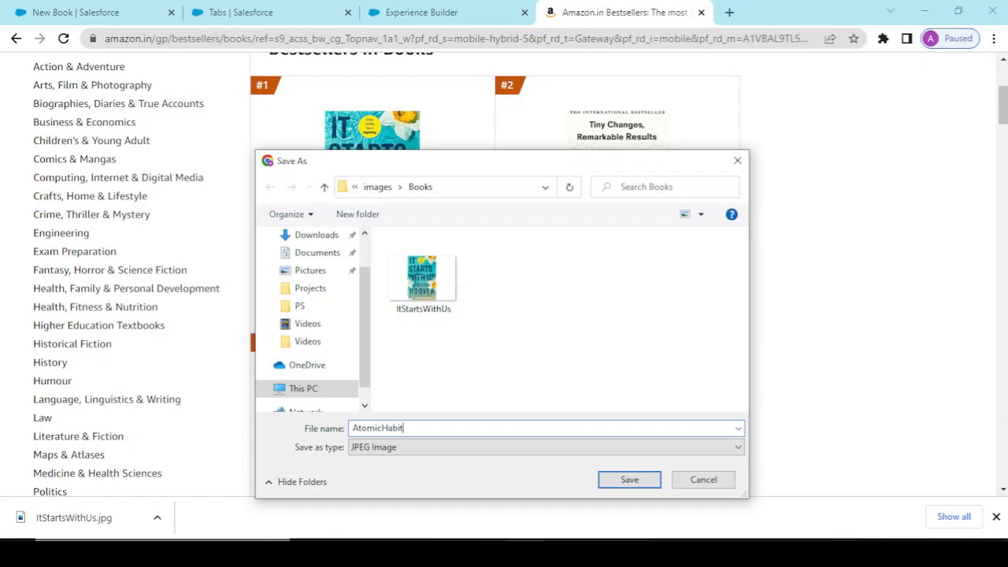
pyautogui.click(628, 479)
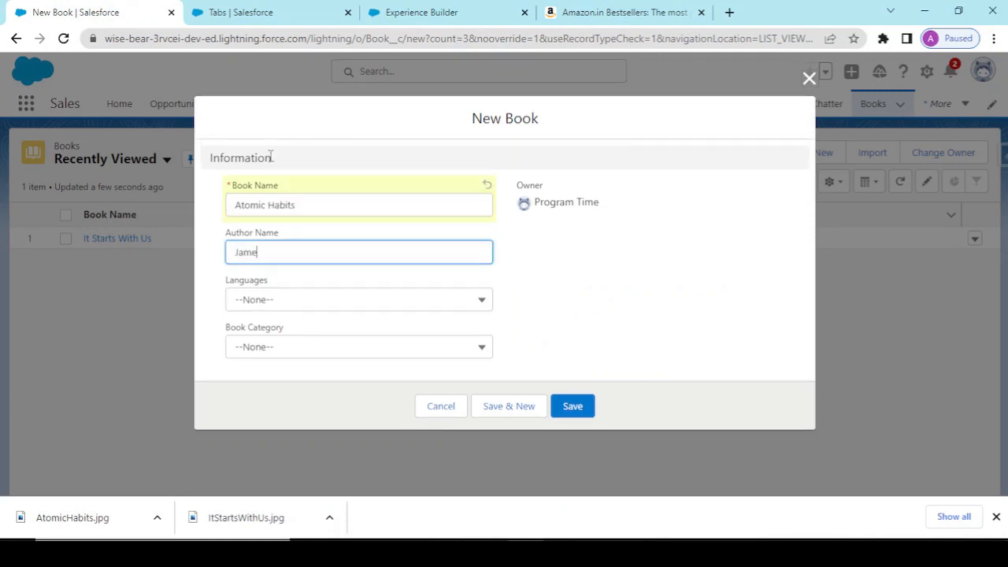
# Give the Atomic Habits record category Action & Adventure and save the War of Lanka cover as WarOfLanka.jpg
pyautogui.click(359, 299)
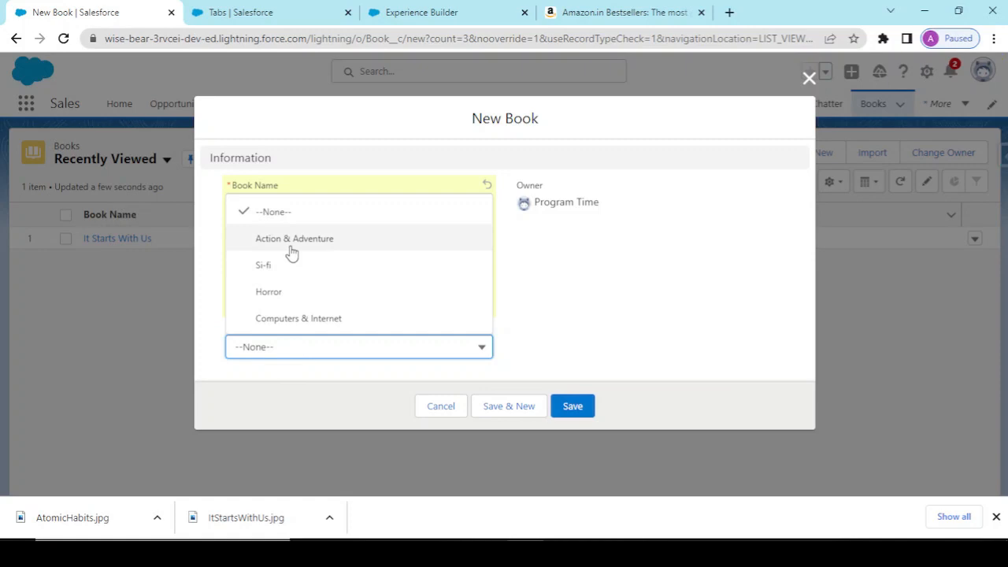
pyautogui.click(622, 13)
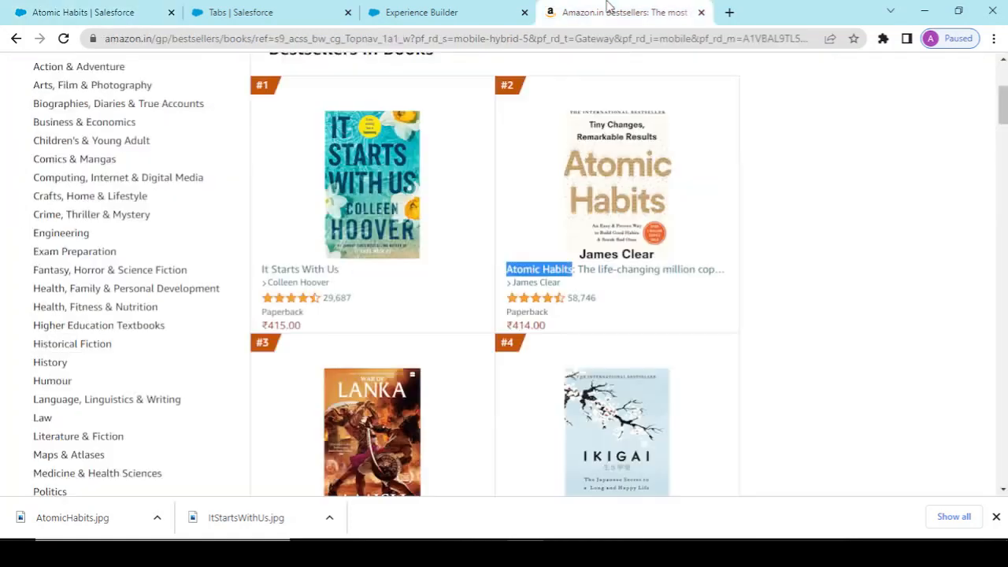
pyautogui.scroll(-3)
pyautogui.write('WarOfLank')
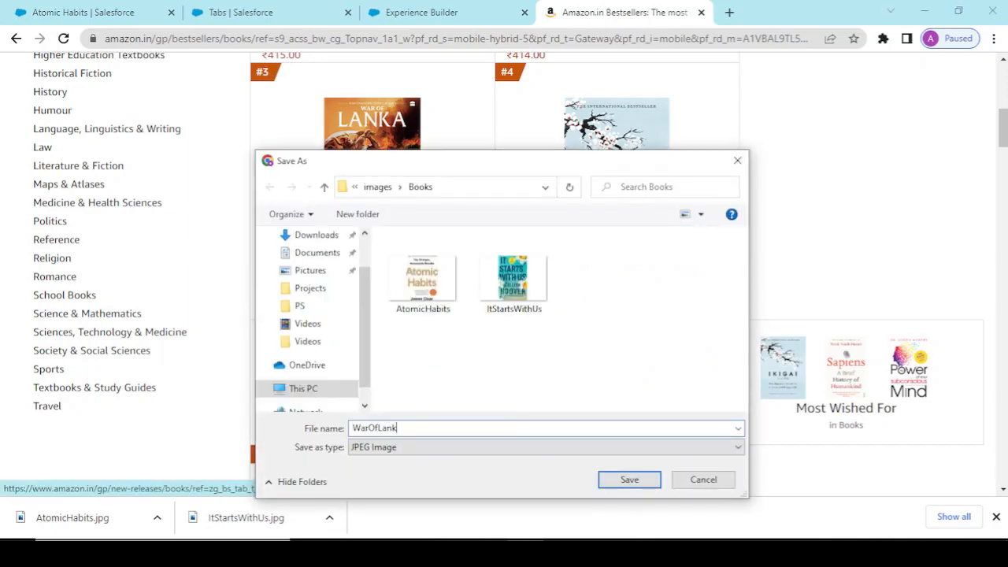
pyautogui.click(629, 479)
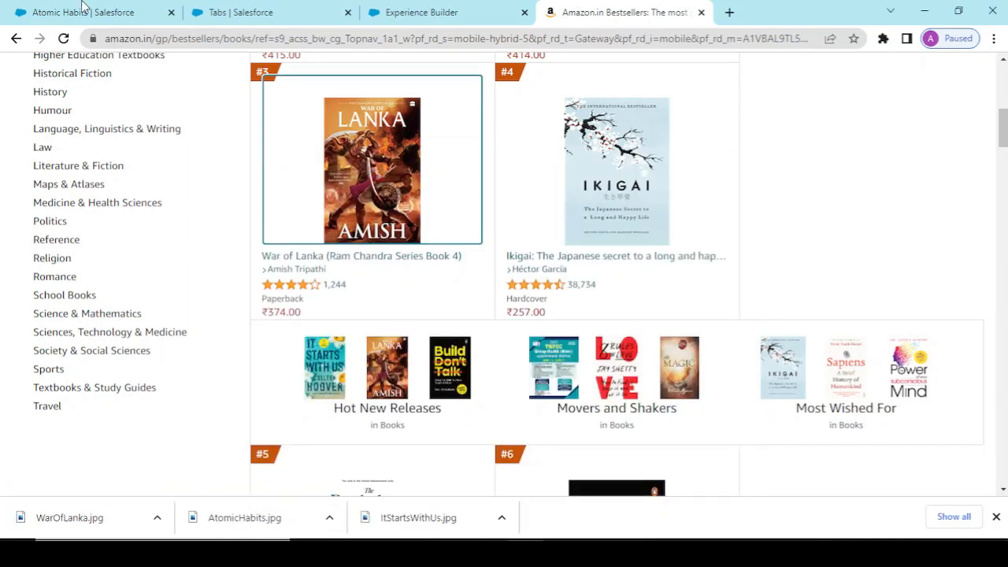
pyautogui.click(86, 12)
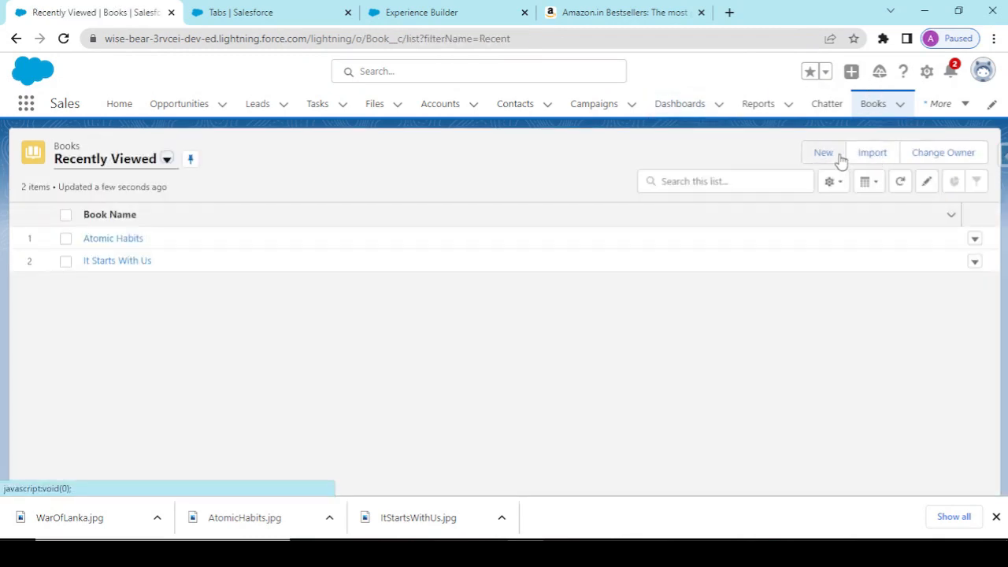
# Create the War Of Lanka record by Amish Tripathi with language English and save it
pyautogui.click(822, 151)
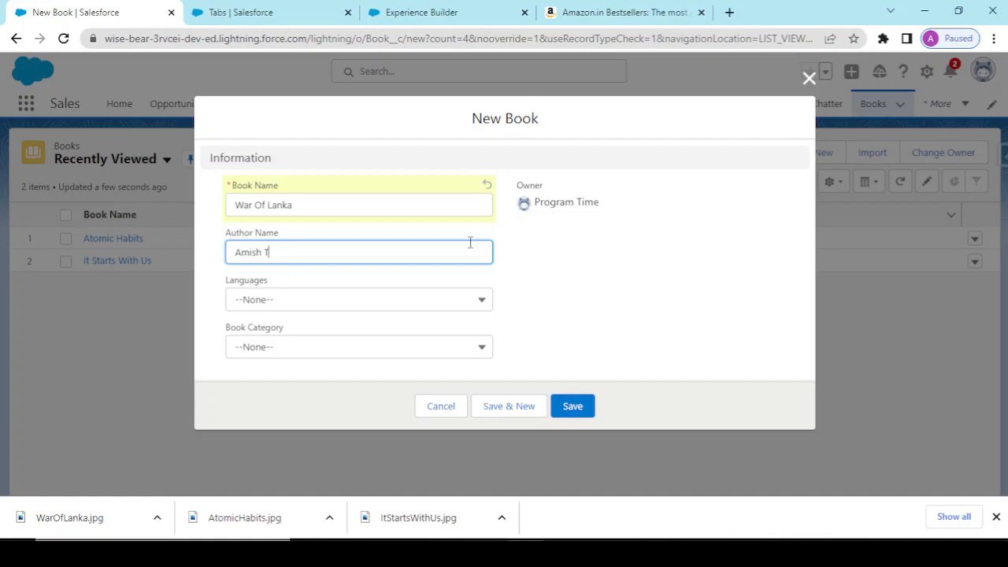
pyautogui.click(359, 299)
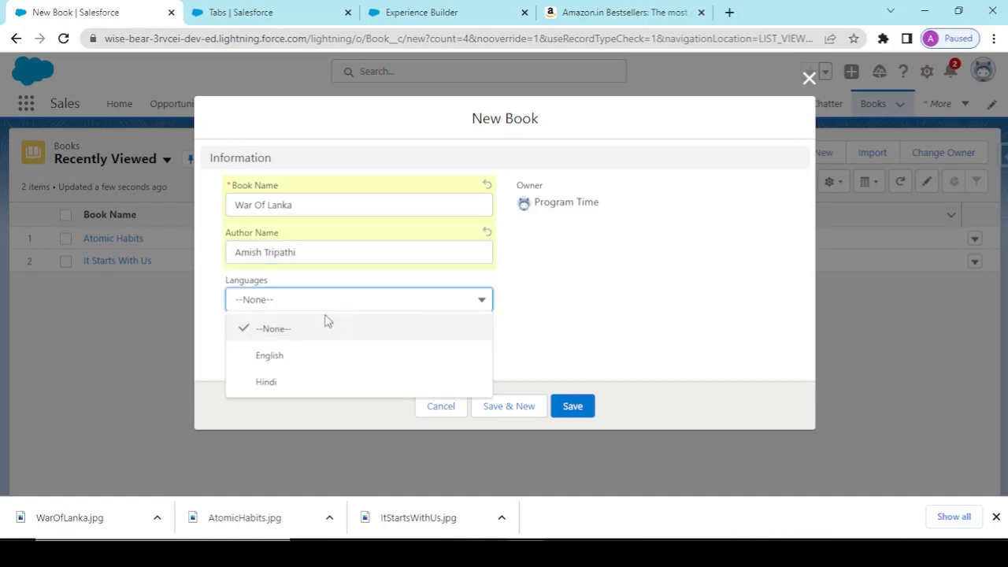
pyautogui.click(269, 356)
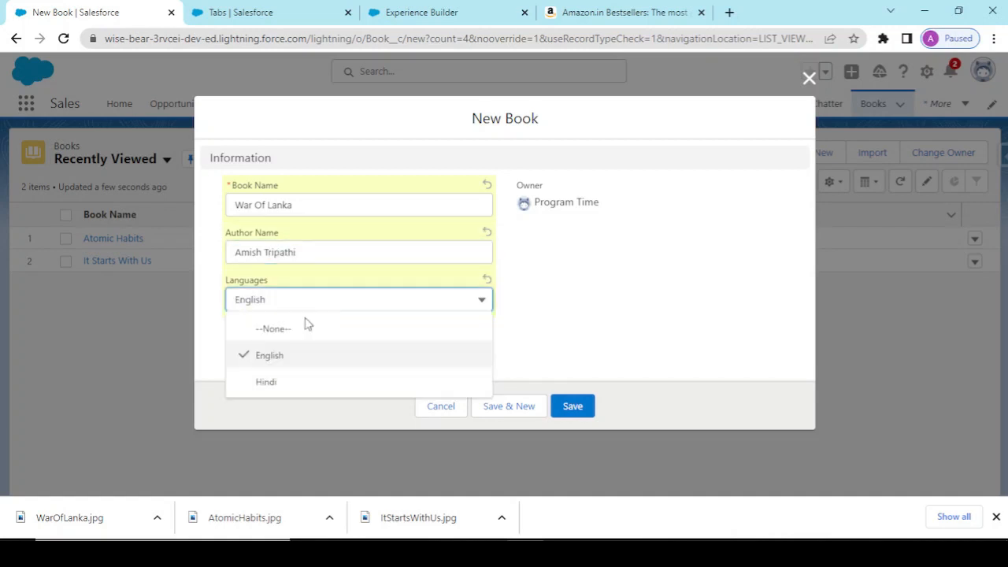
pyautogui.click(266, 382)
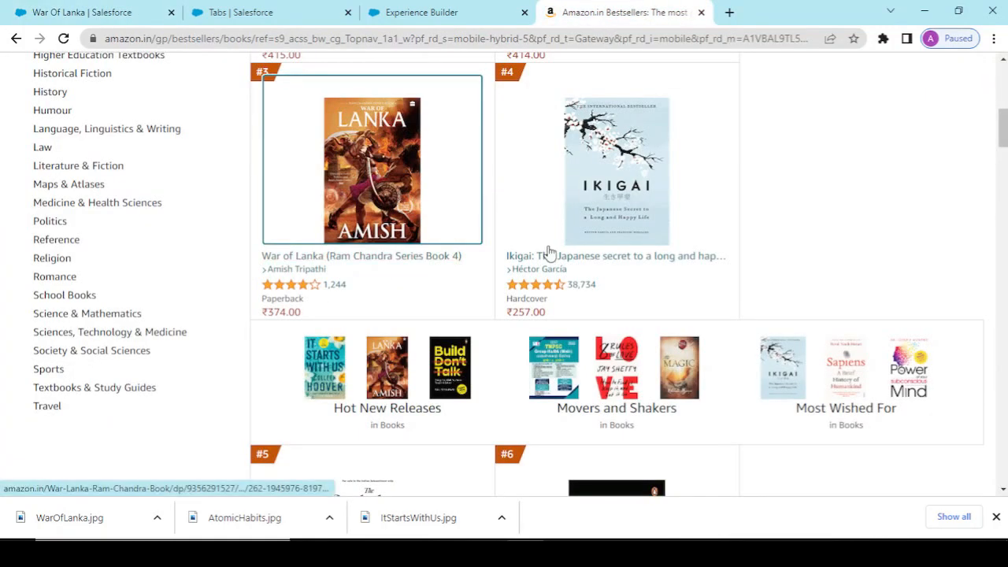
pyautogui.moveTo(662, 353)
pyautogui.write('Ikigai')
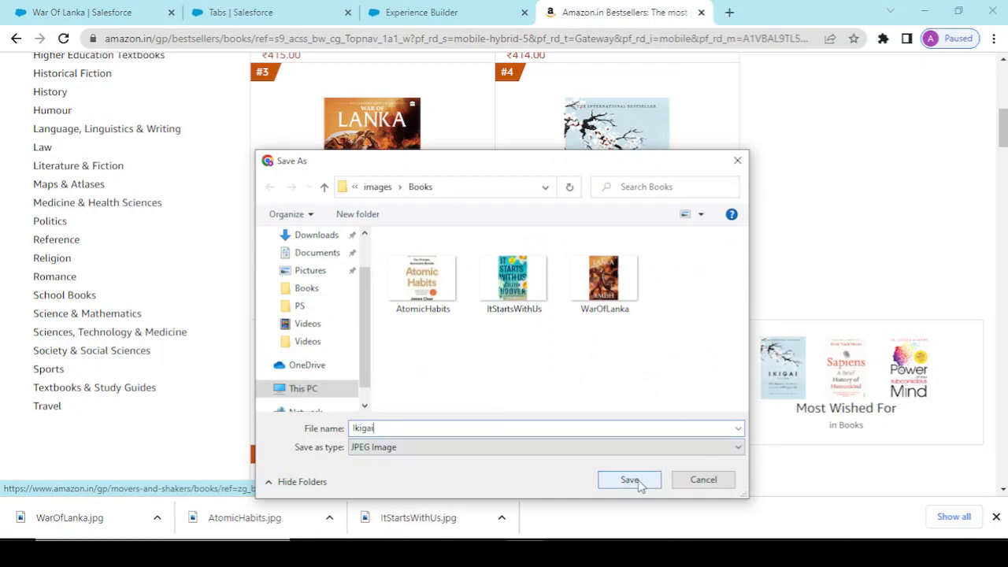
# Save the Ikigai cover to Books and create the Ikigai record by Hector Garcia, English, Action & Adventure
pyautogui.click(630, 478)
pyautogui.write('Ikig')
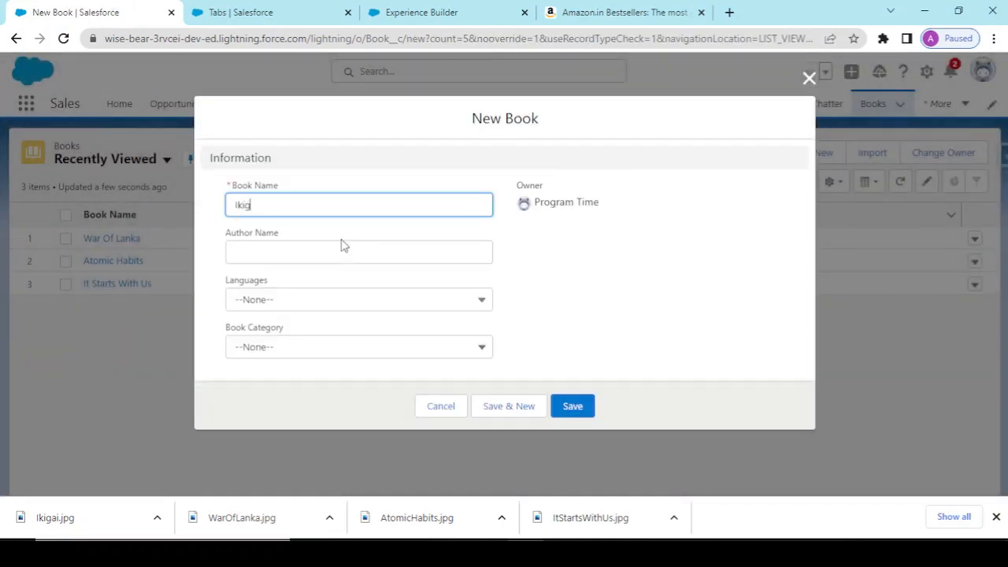
pyautogui.write('Hectar')
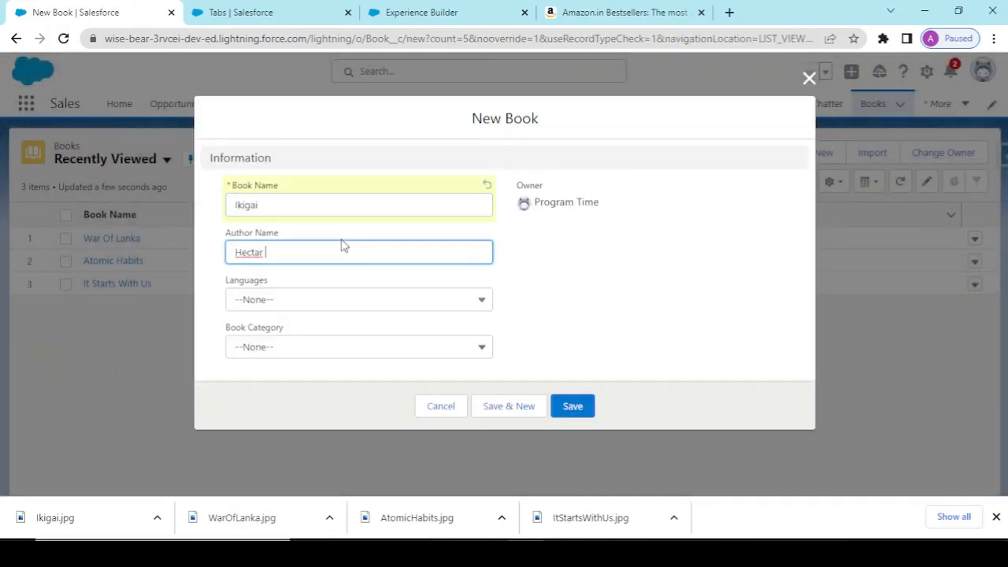
pyautogui.click(622, 12)
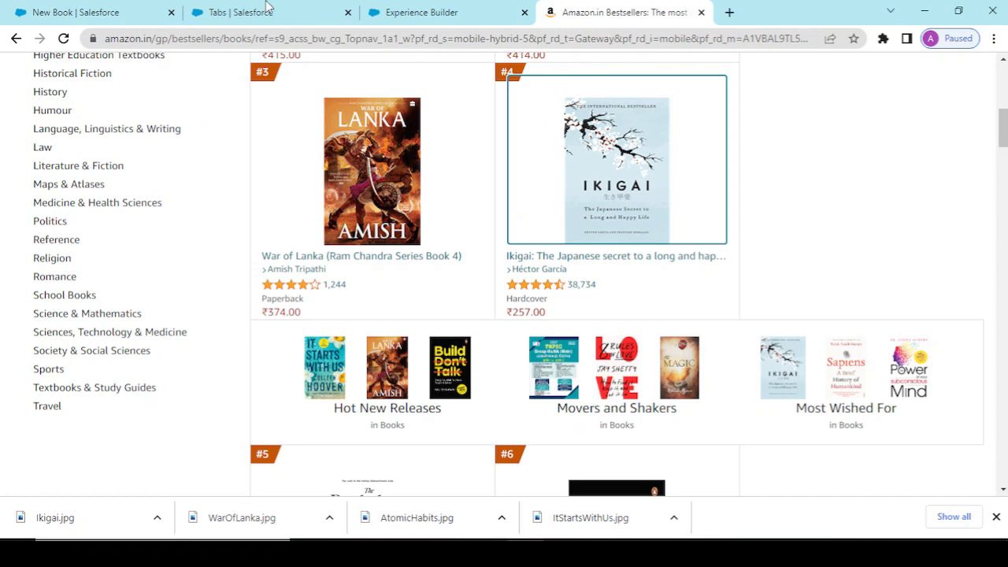
pyautogui.click(78, 12)
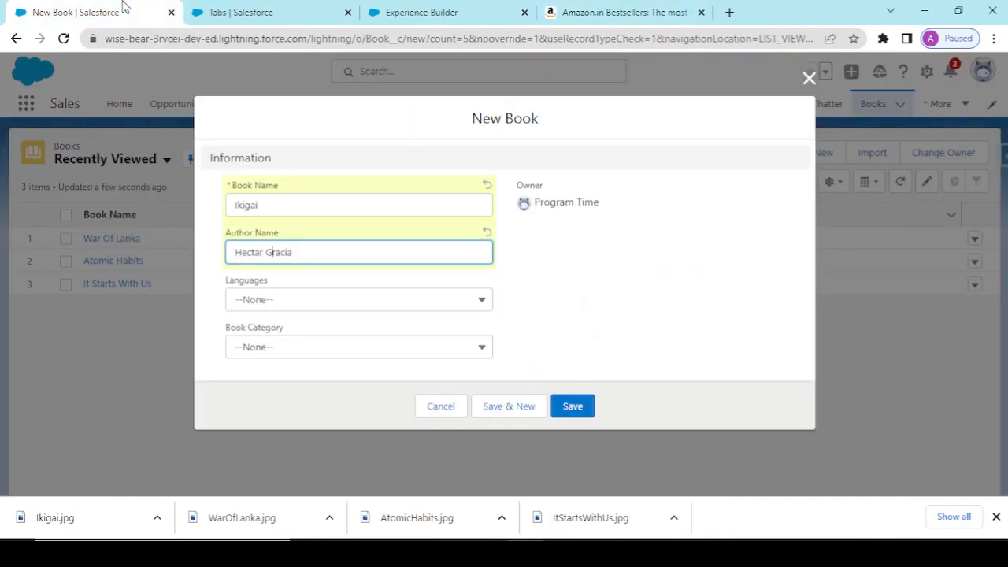
pyautogui.click(622, 13)
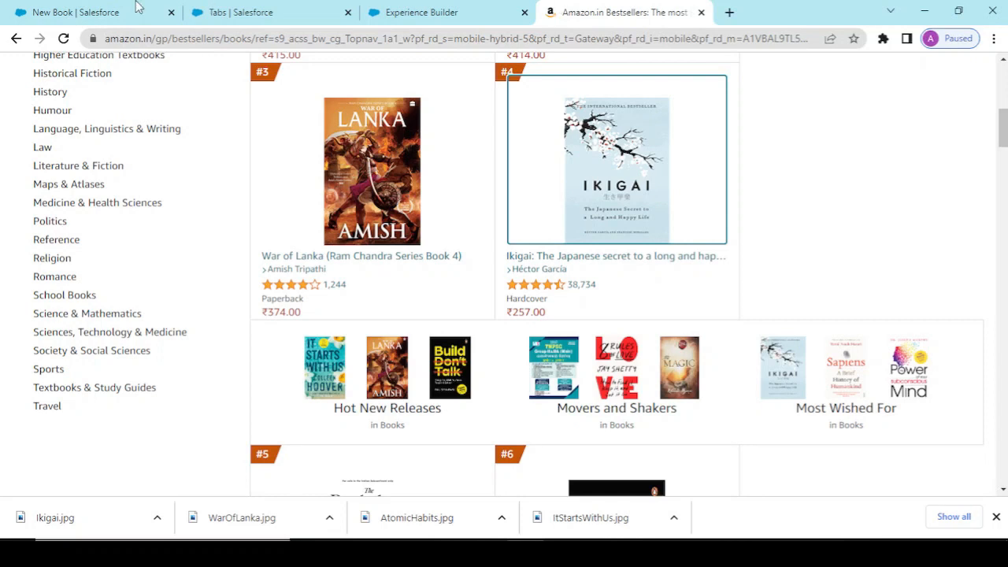
pyautogui.click(79, 13)
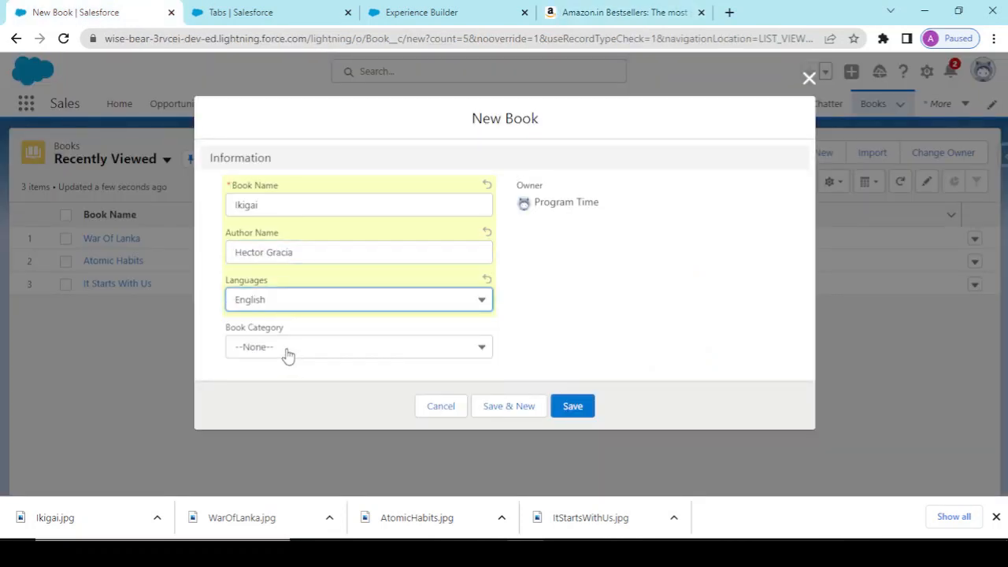
pyautogui.click(359, 347)
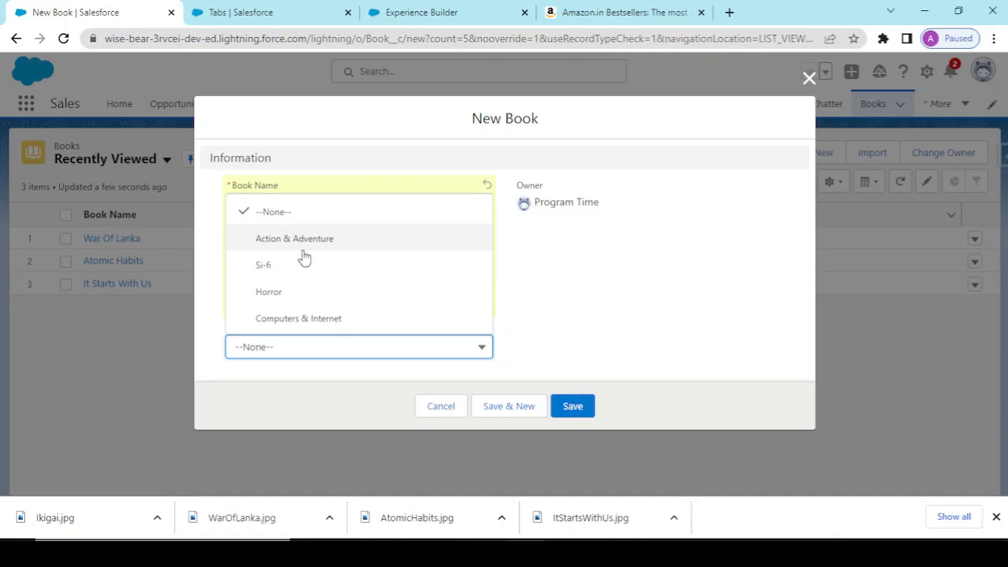
pyautogui.click(573, 406)
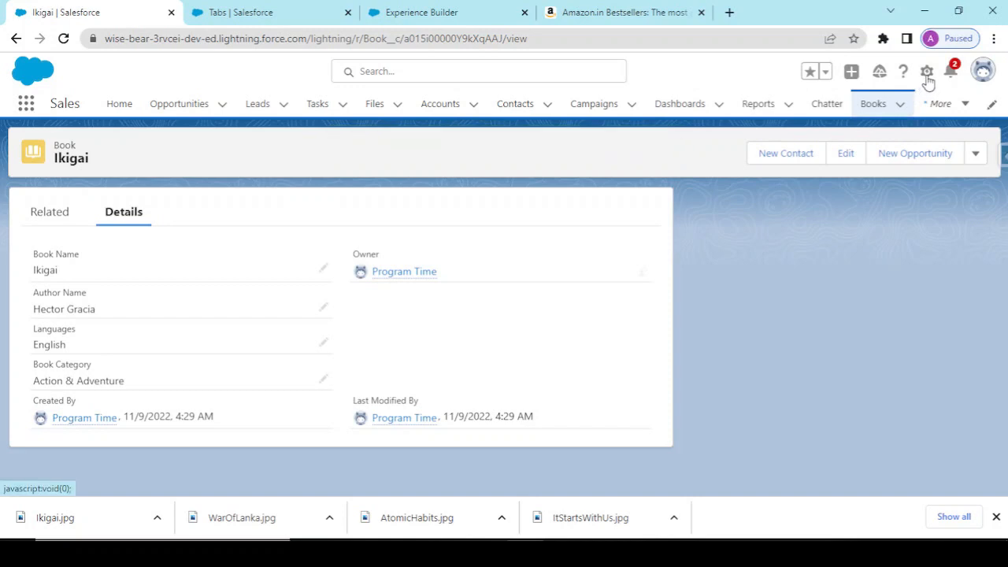
pyautogui.click(926, 72)
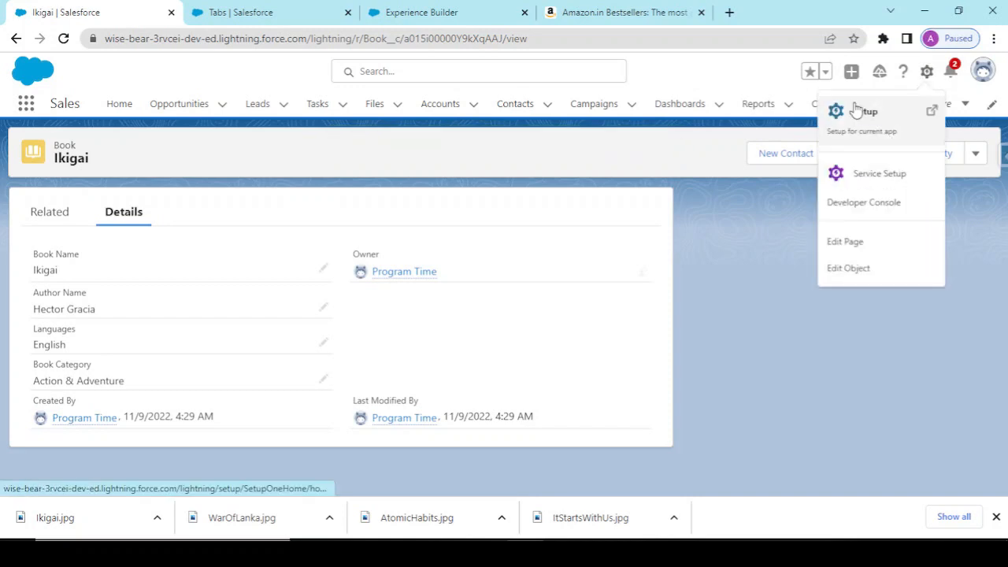
pyautogui.click(865, 111)
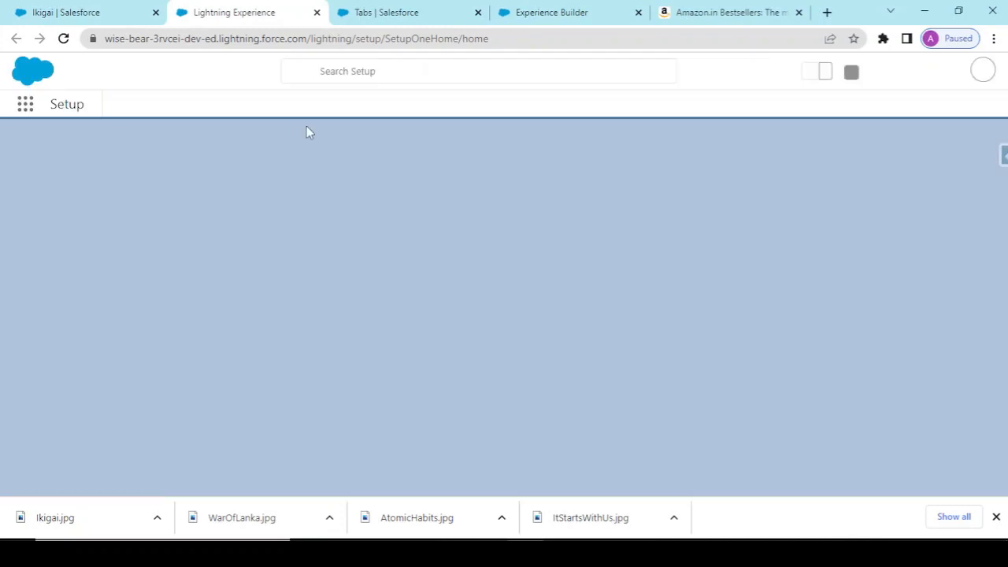
# Create a Currency field labelled Price on the Book object with default visibility and layouts
pyautogui.click(189, 104)
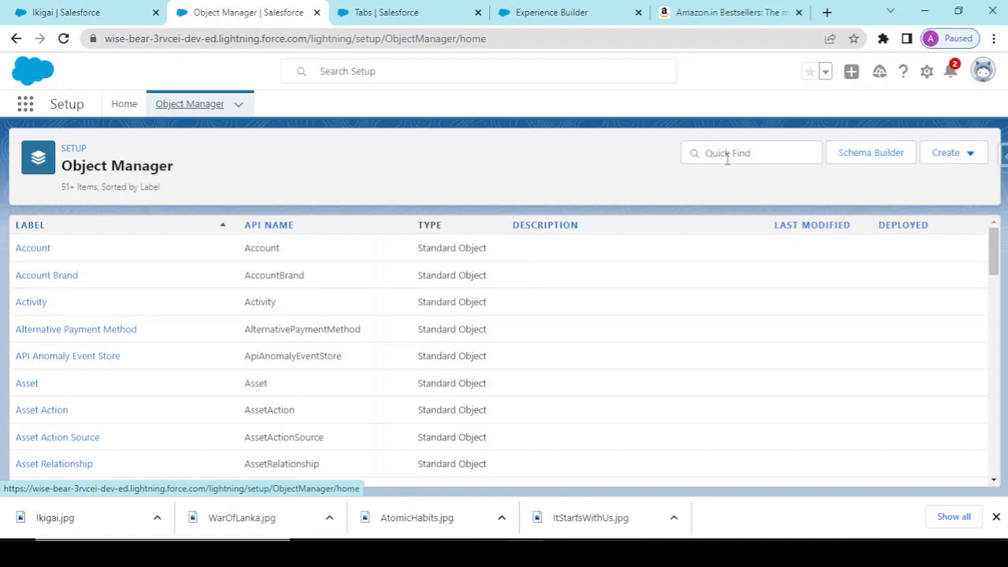
pyautogui.write('books')
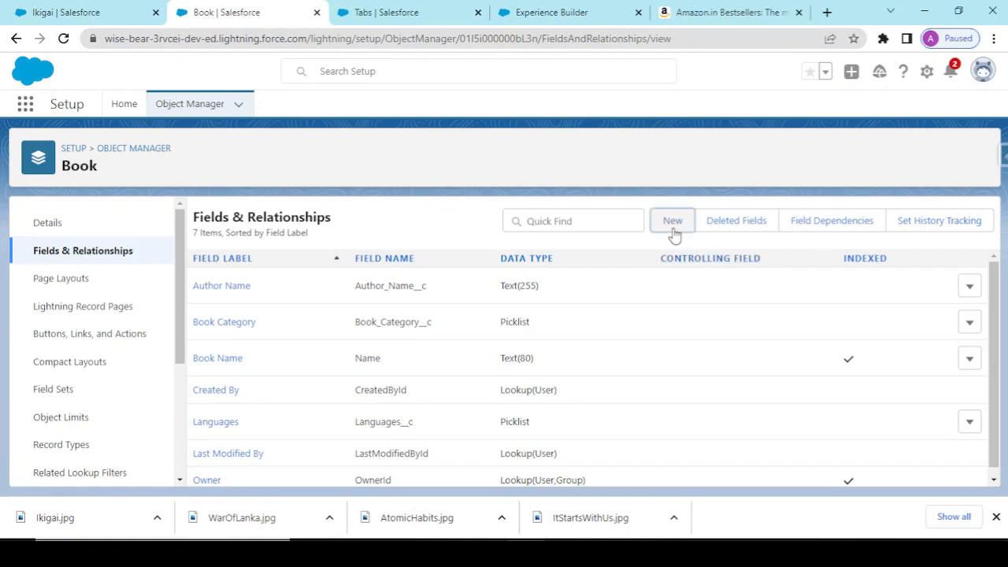
pyautogui.click(673, 220)
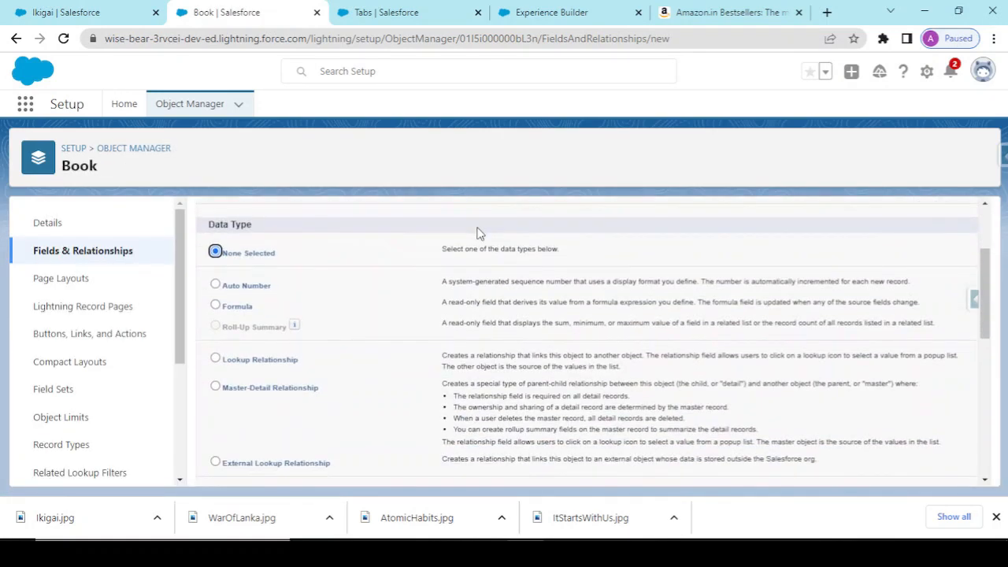
pyautogui.scroll(-3)
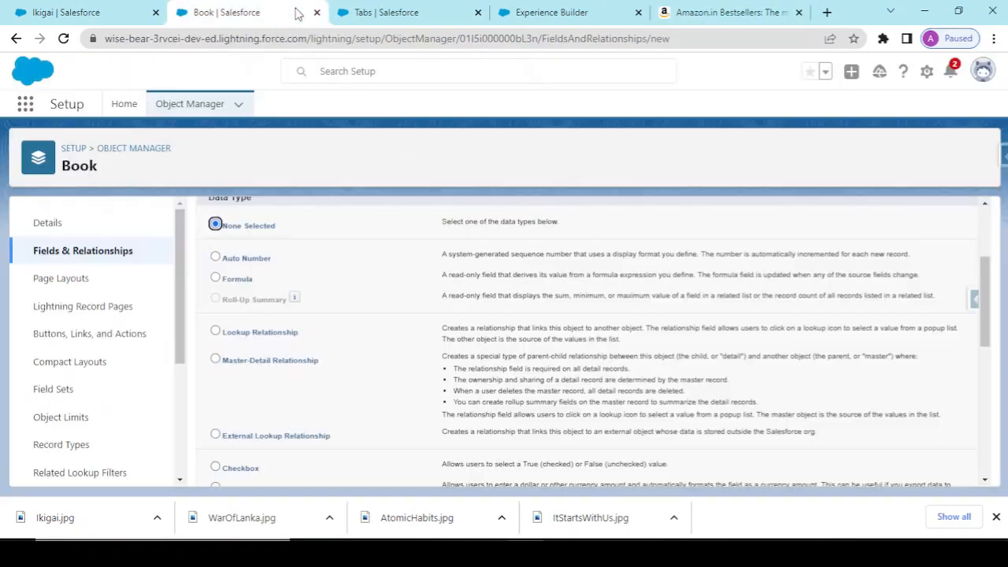
pyautogui.scroll(-3)
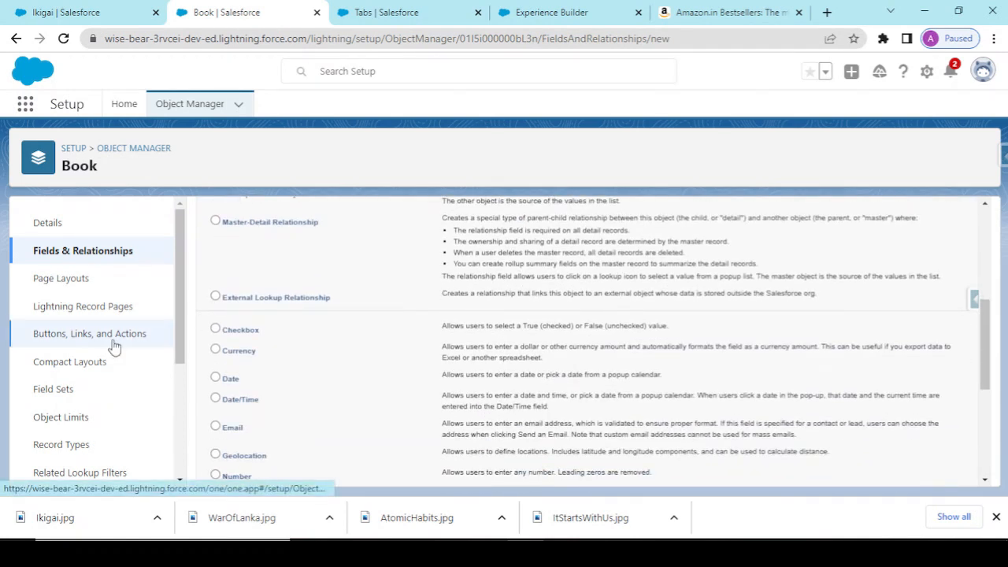
pyautogui.moveTo(275, 375)
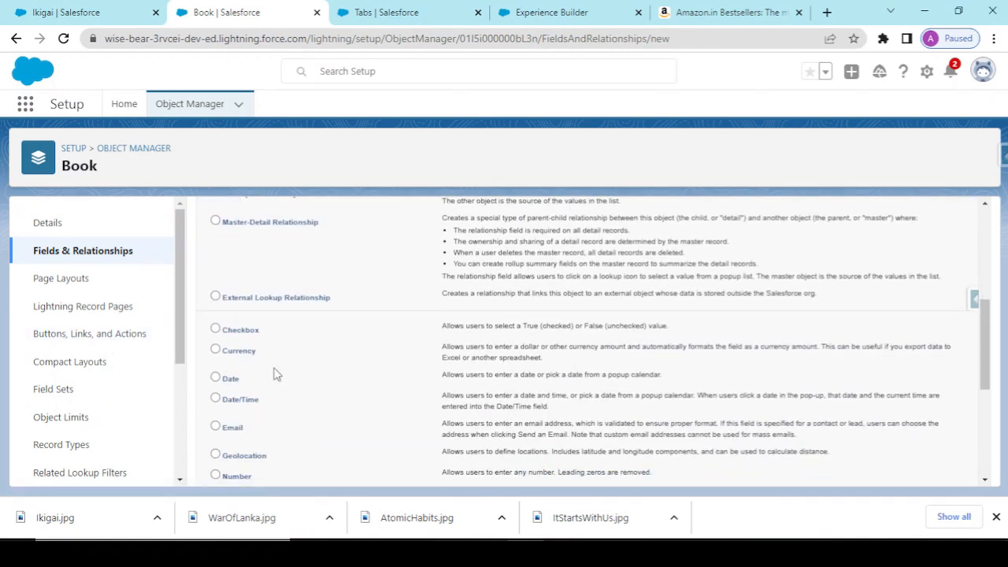
pyautogui.click(214, 350)
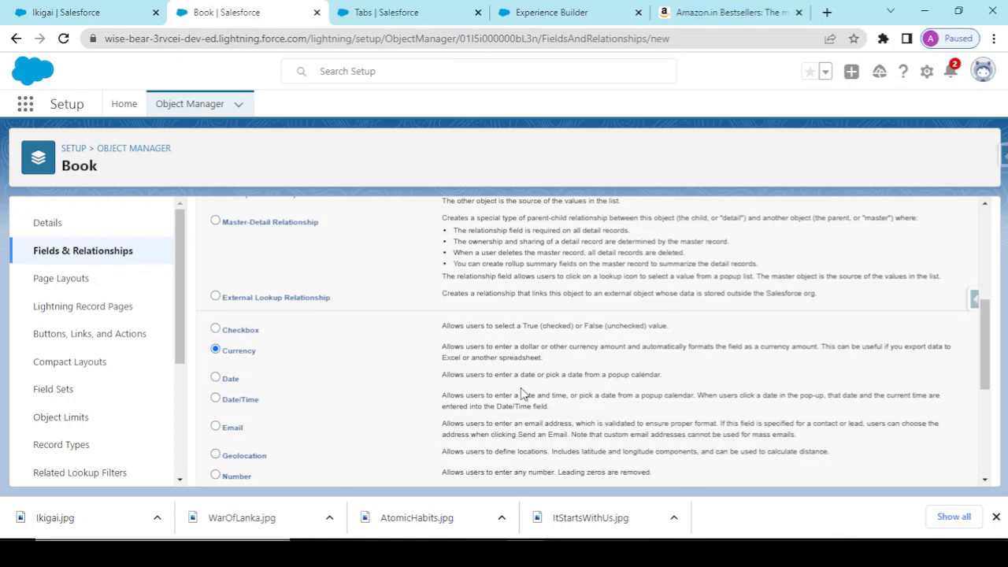
pyautogui.click(924, 289)
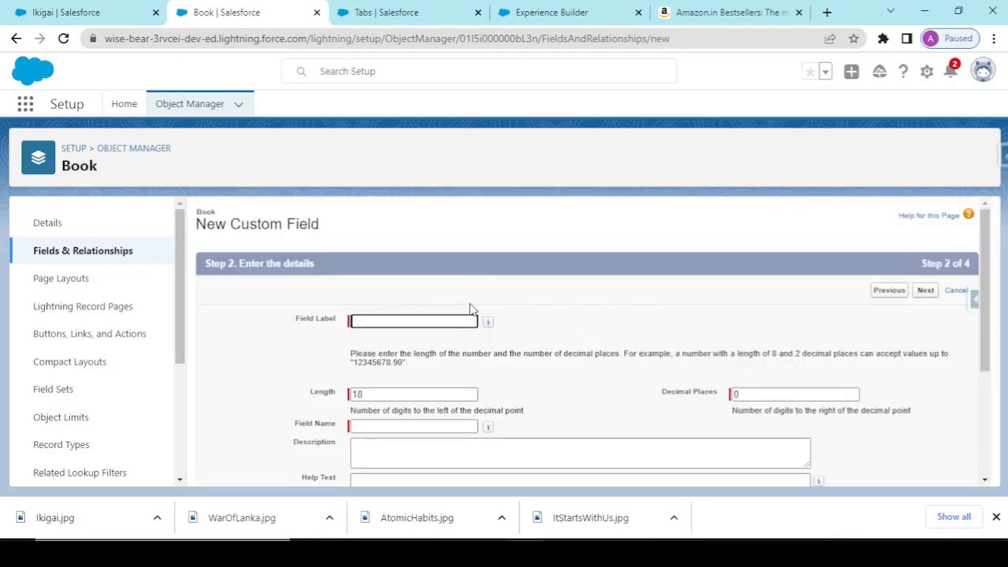
pyautogui.write('Price')
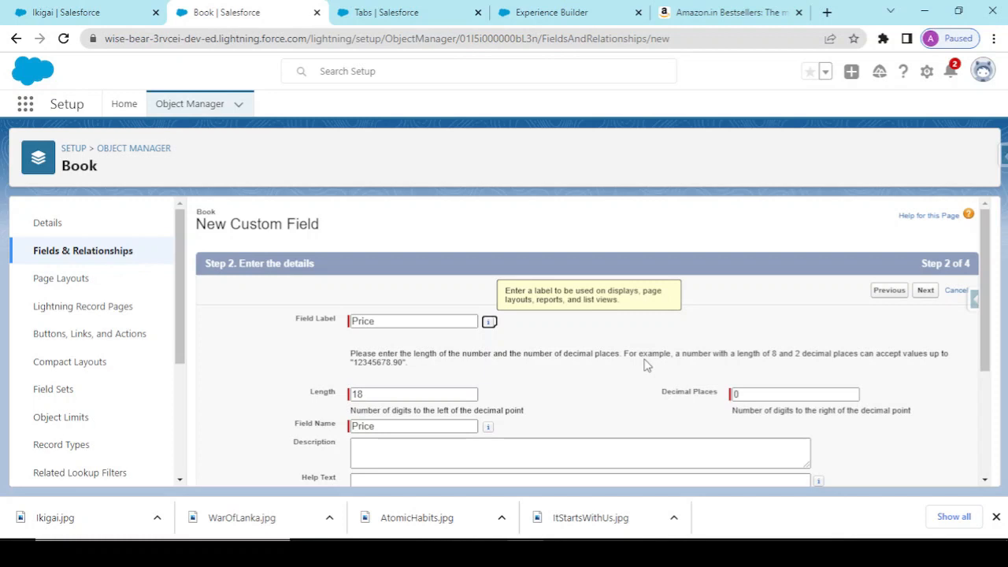
pyautogui.scroll(-3)
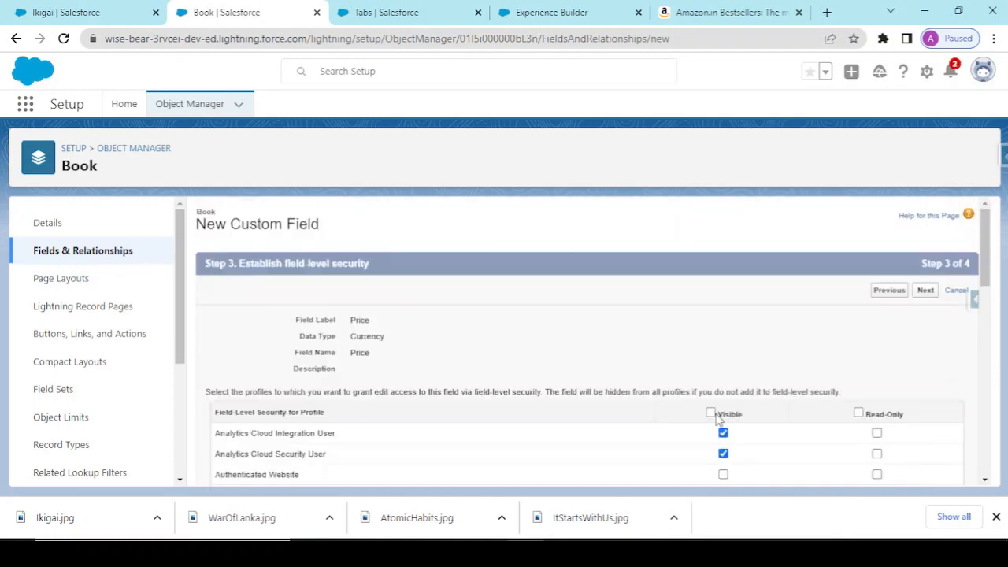
pyautogui.click(926, 290)
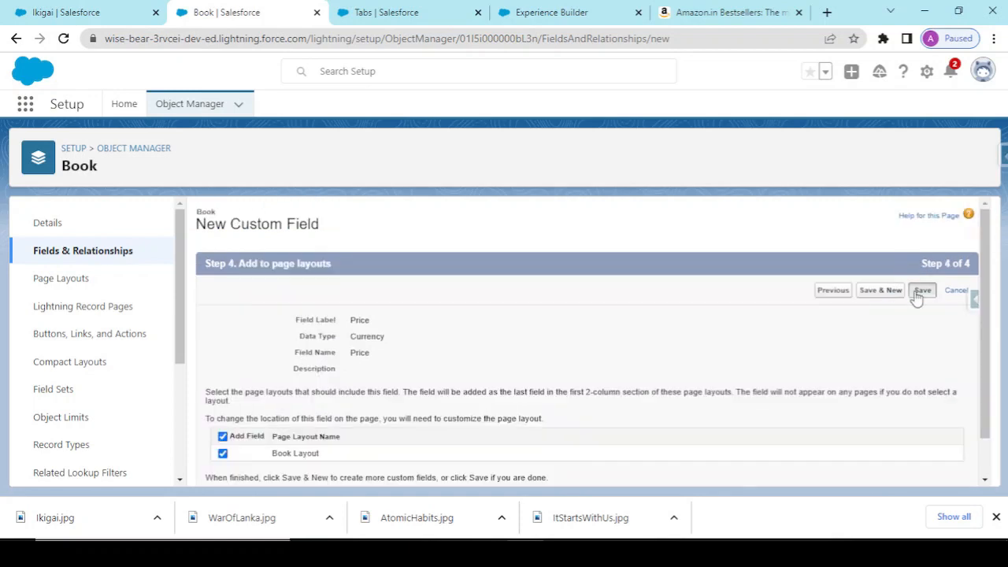
pyautogui.click(921, 290)
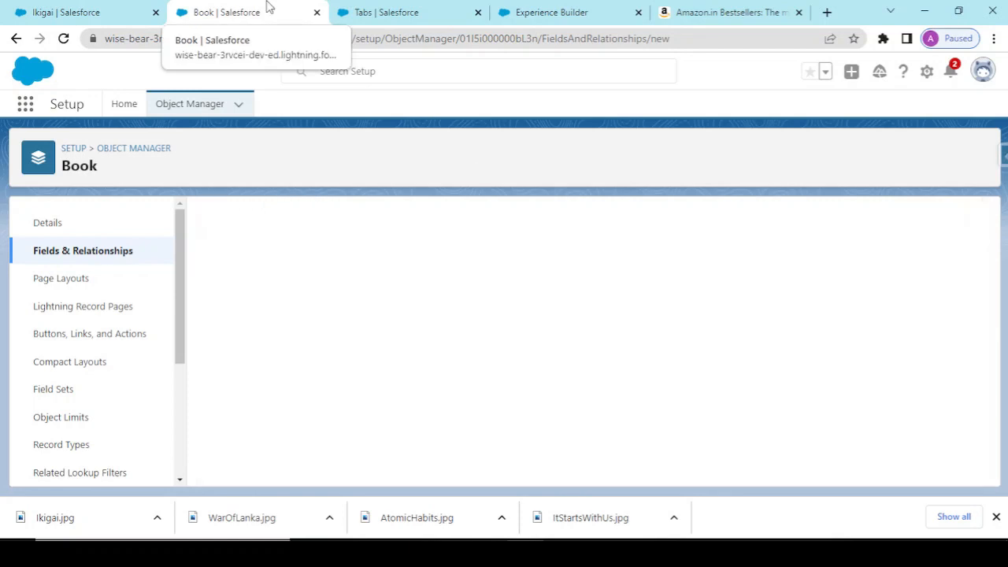
# Reload the Ikigai record and set its Price to 257
pyautogui.click(79, 13)
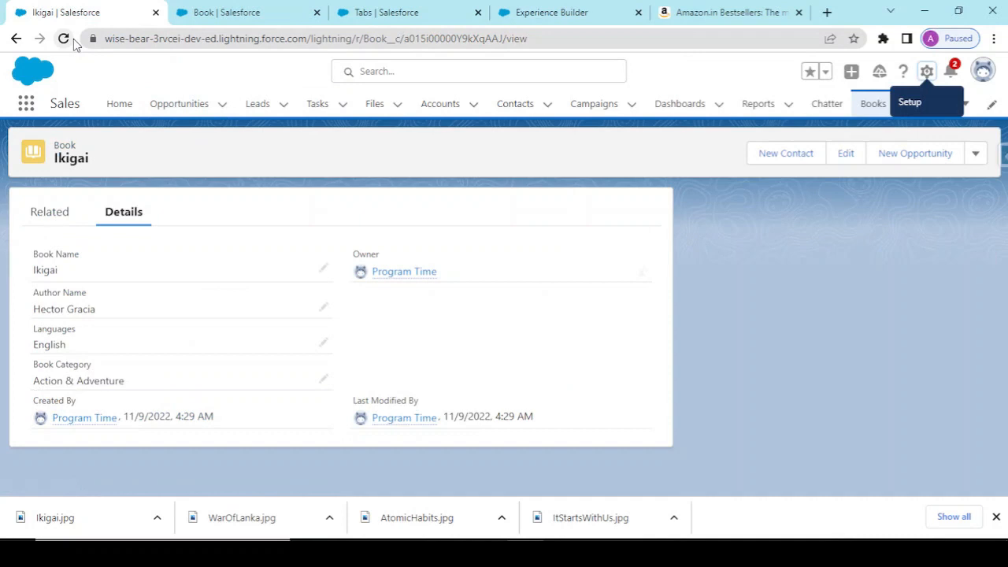
pyautogui.click(63, 37)
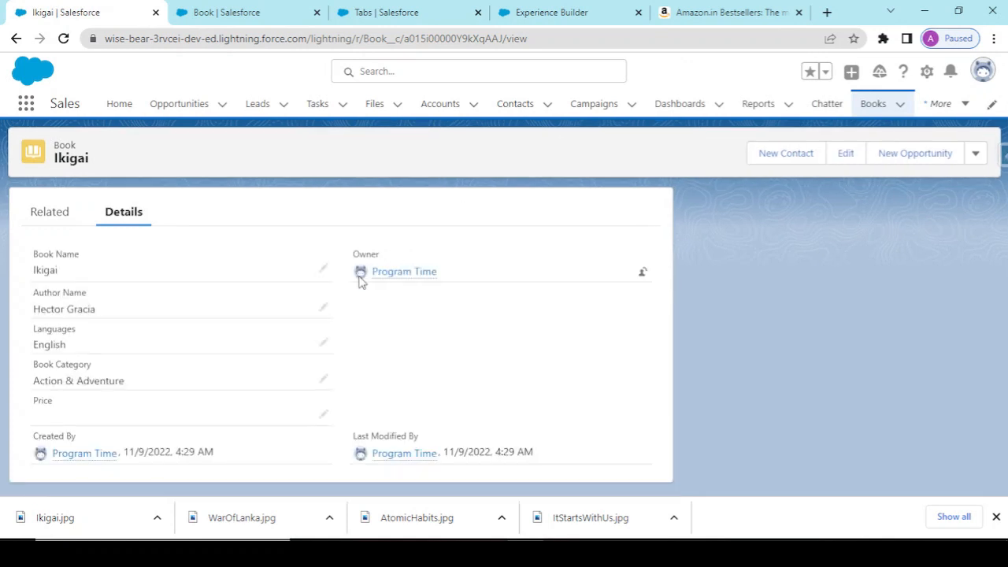
pyautogui.click(728, 13)
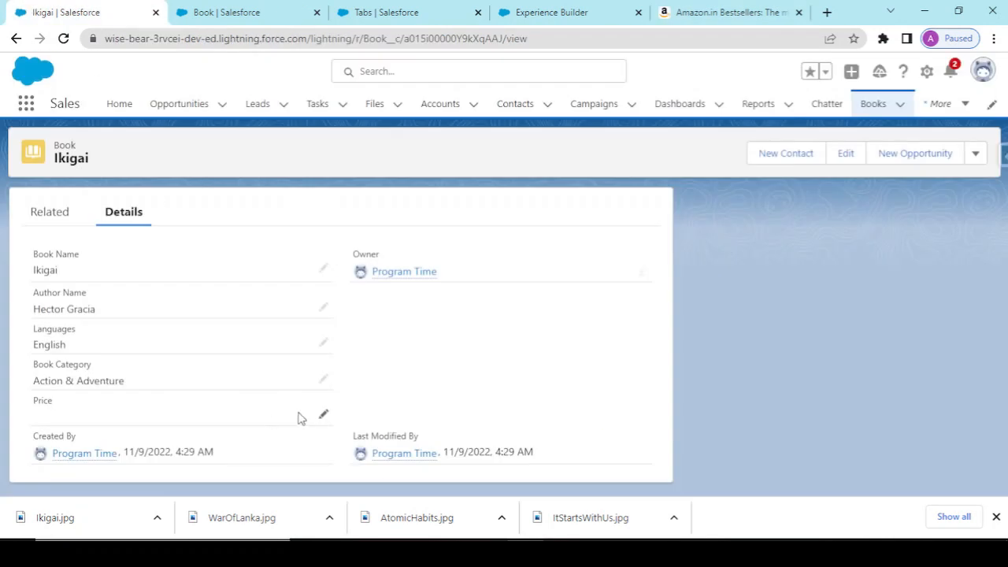
pyautogui.click(323, 414)
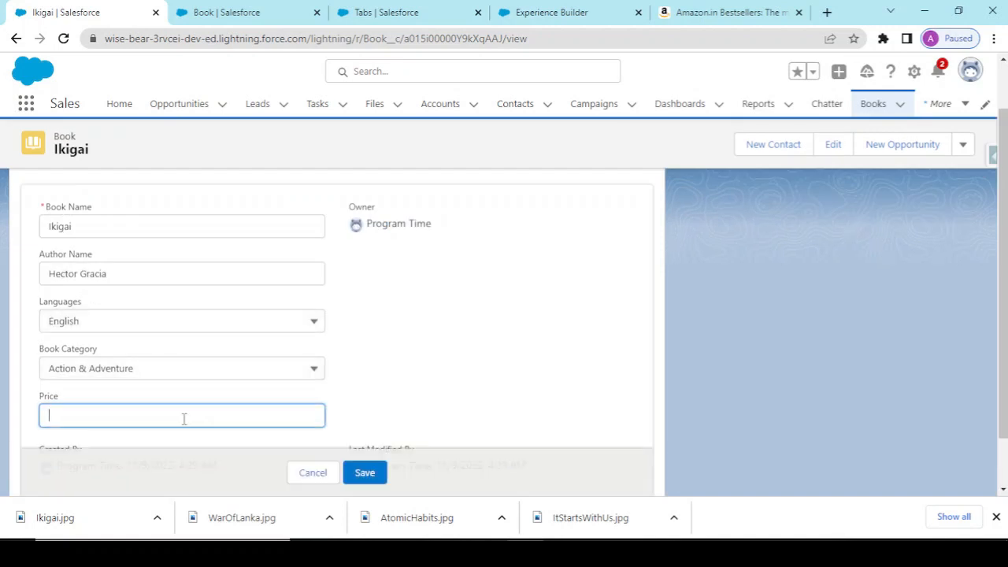
pyautogui.write('257')
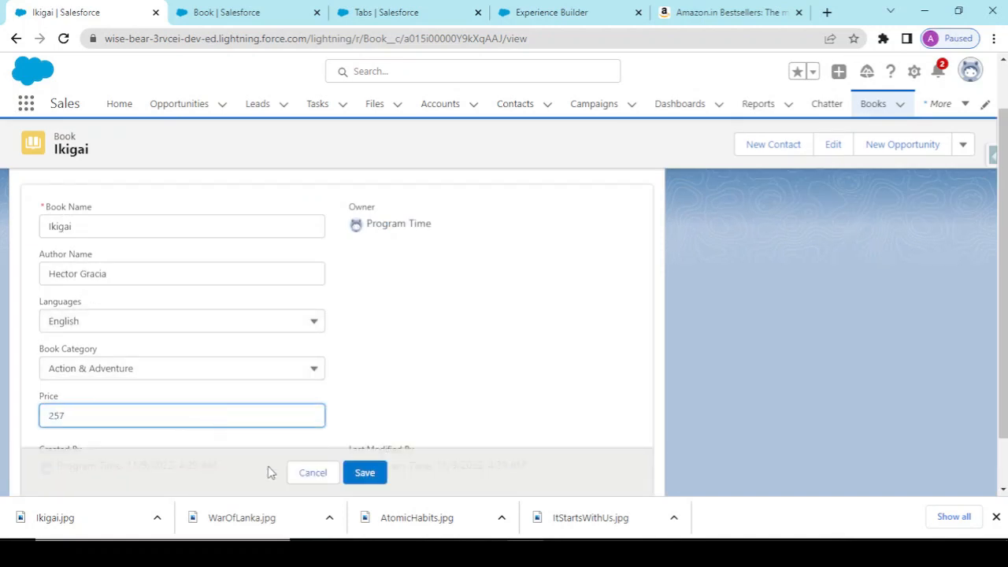
pyautogui.click(365, 472)
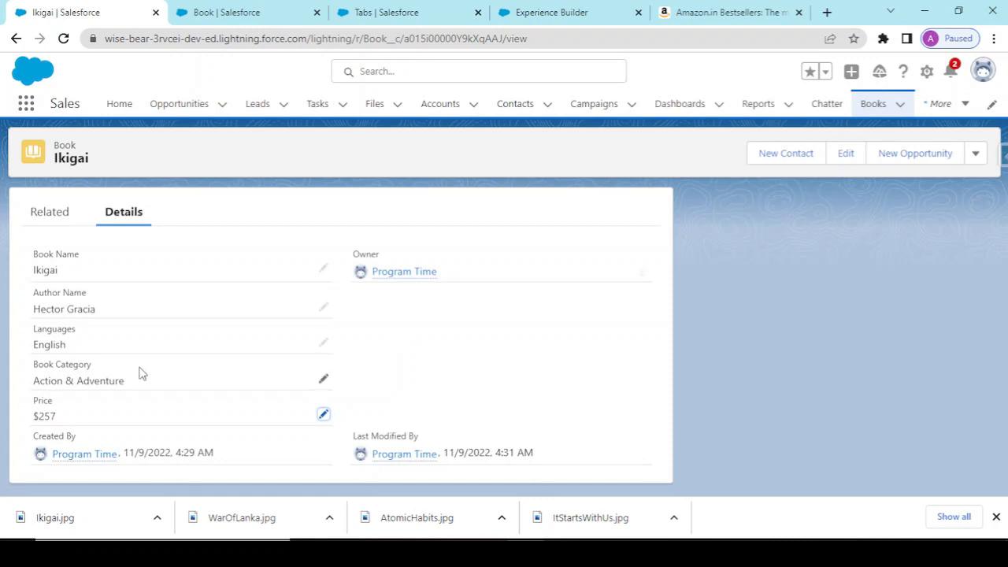
pyautogui.moveTo(3, 425)
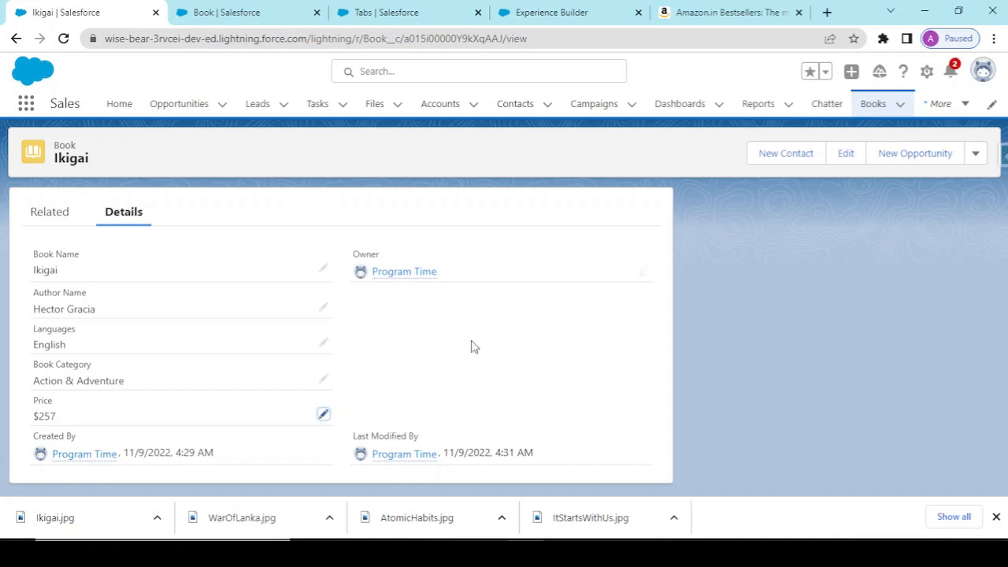
pyautogui.moveTo(552, 12)
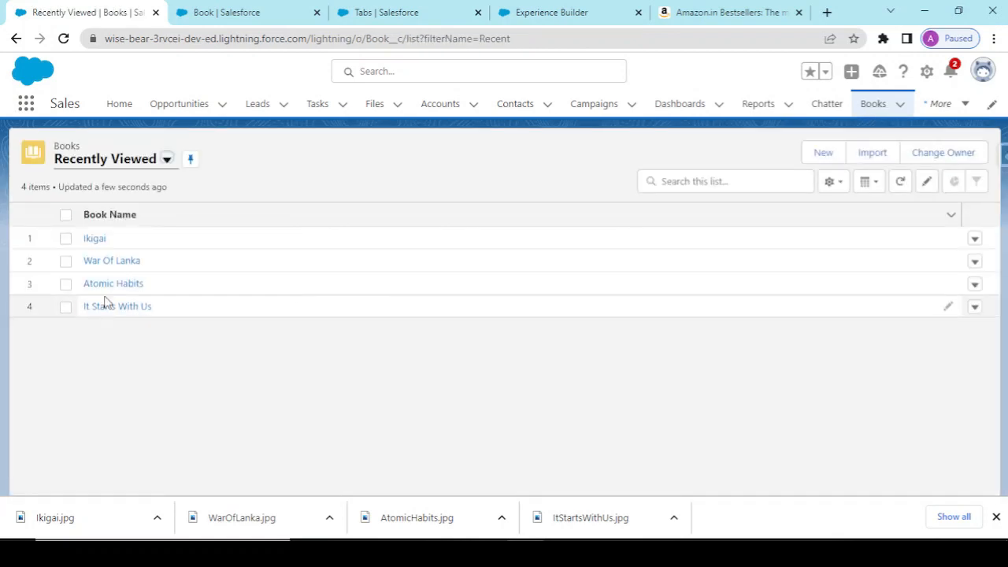
# Enter prices for Atomic Habits, War Of Lanka (250) and It Starts With Us (415), then return to the Books list
pyautogui.click(727, 13)
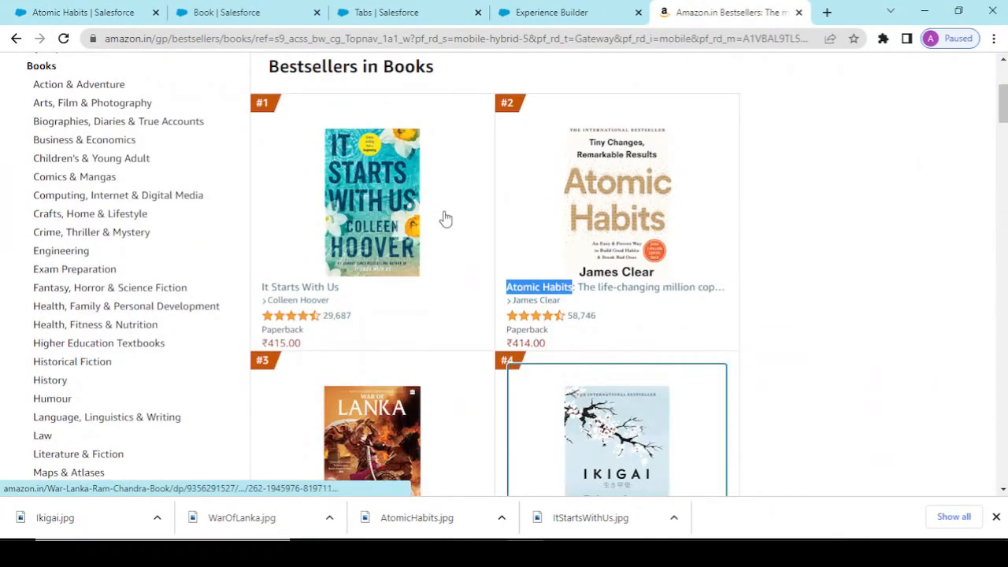
pyautogui.click(79, 13)
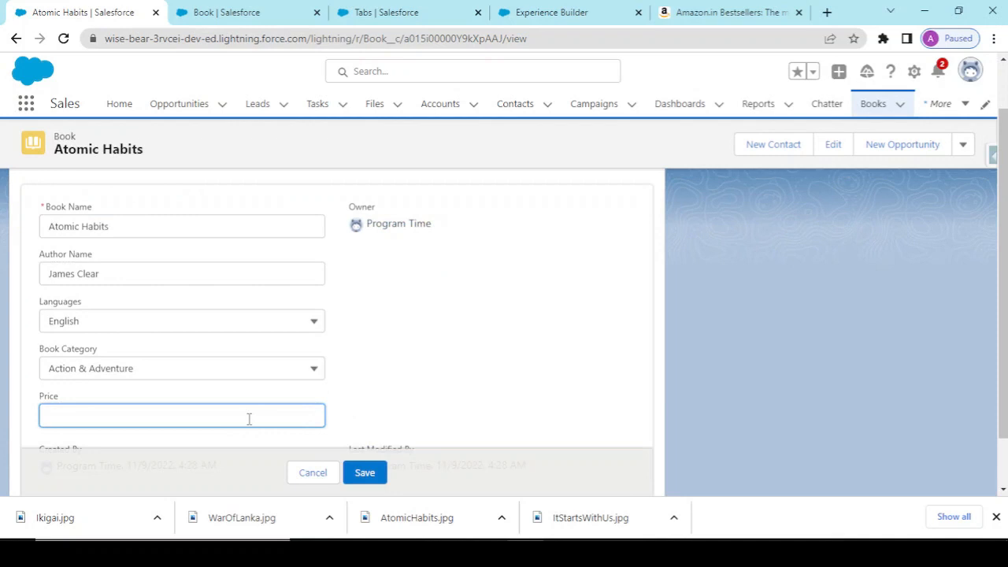
pyautogui.click(365, 472)
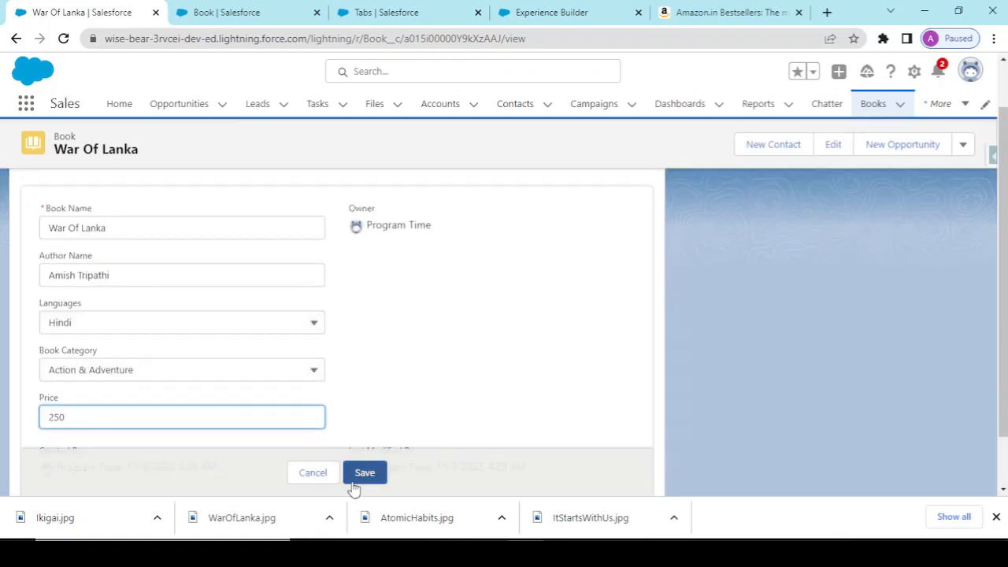
pyautogui.click(365, 473)
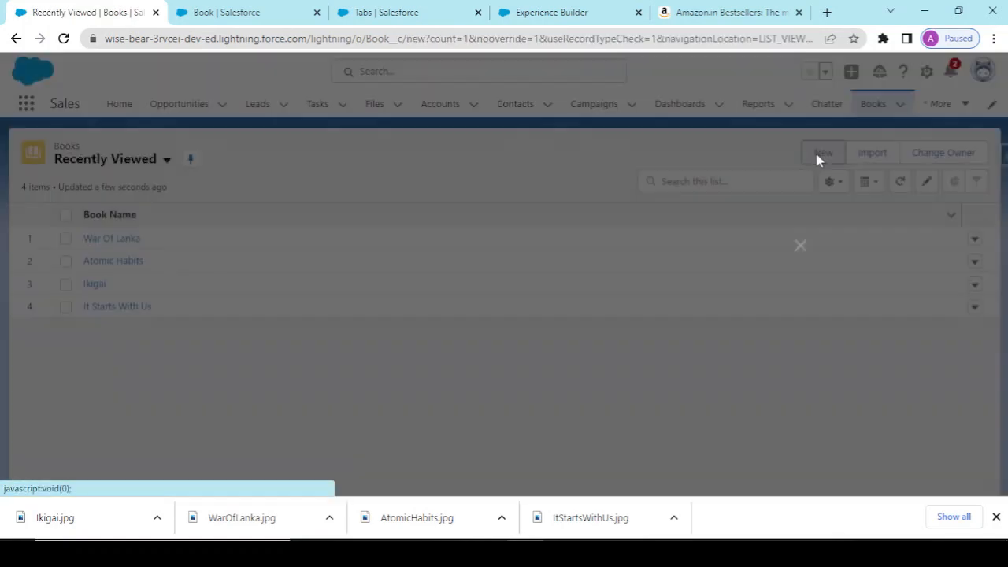
pyautogui.click(116, 305)
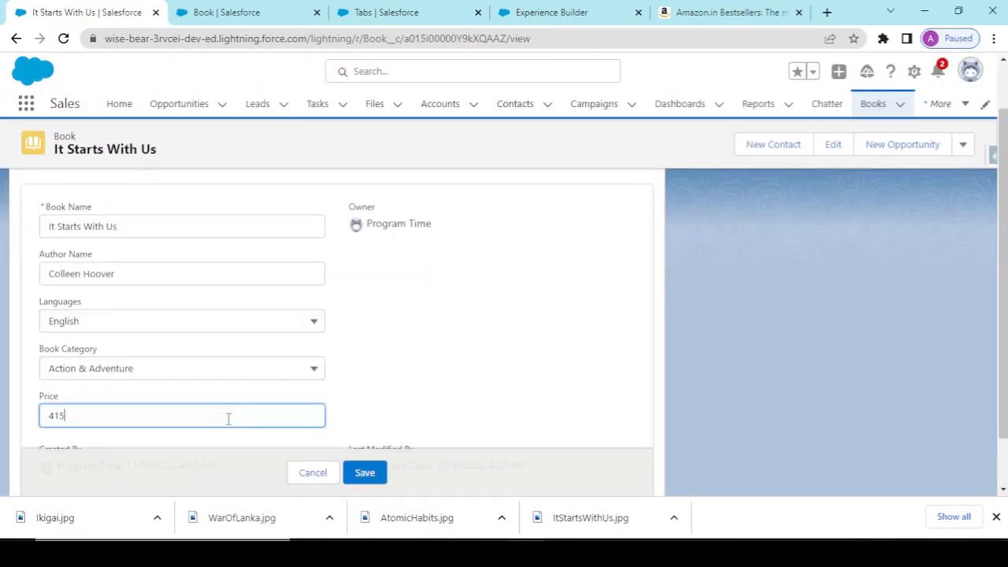
pyautogui.click(365, 473)
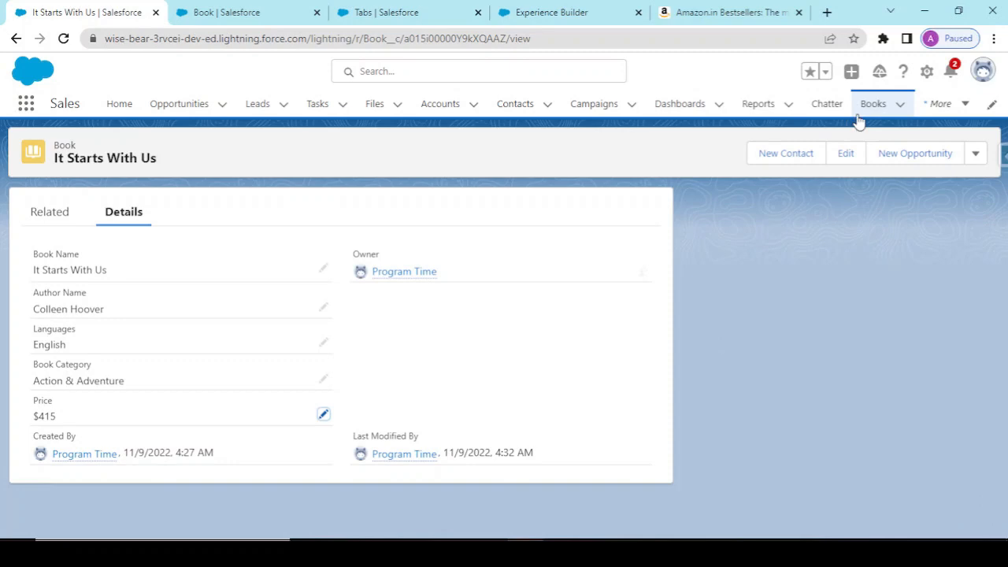
pyautogui.click(727, 13)
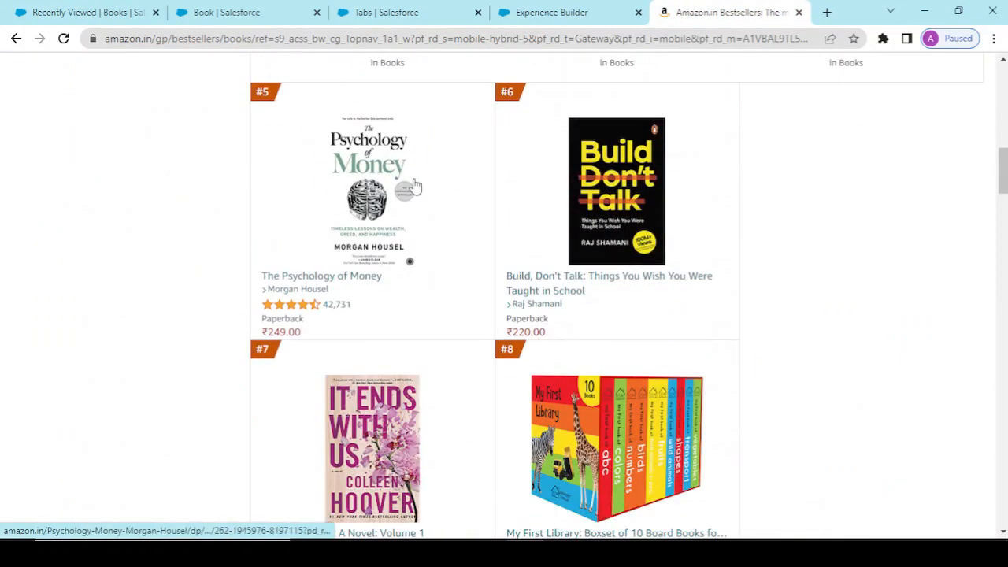
pyautogui.click(82, 12)
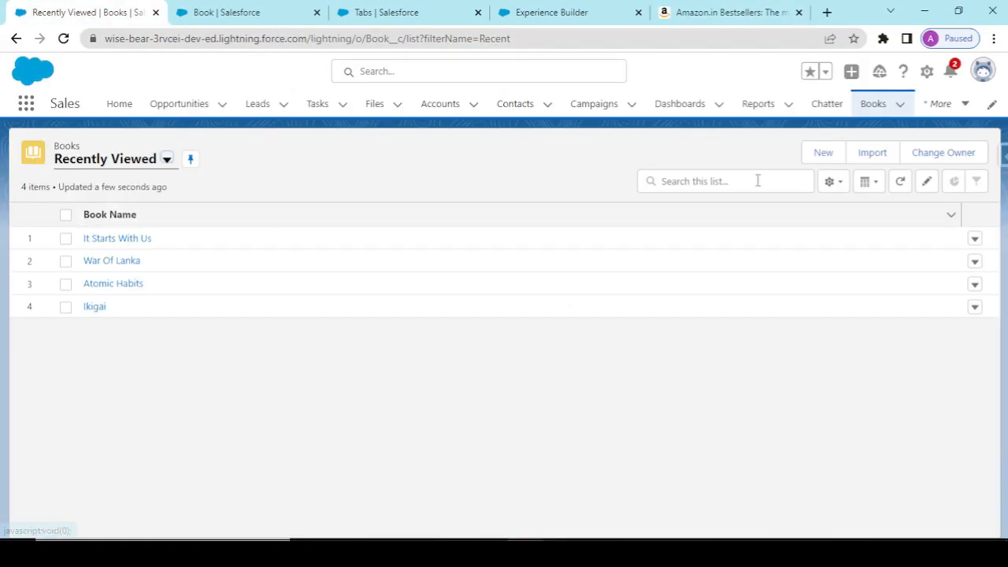
# Enter The Psychology of Money with its author, English and Action & Adventure
pyautogui.click(822, 151)
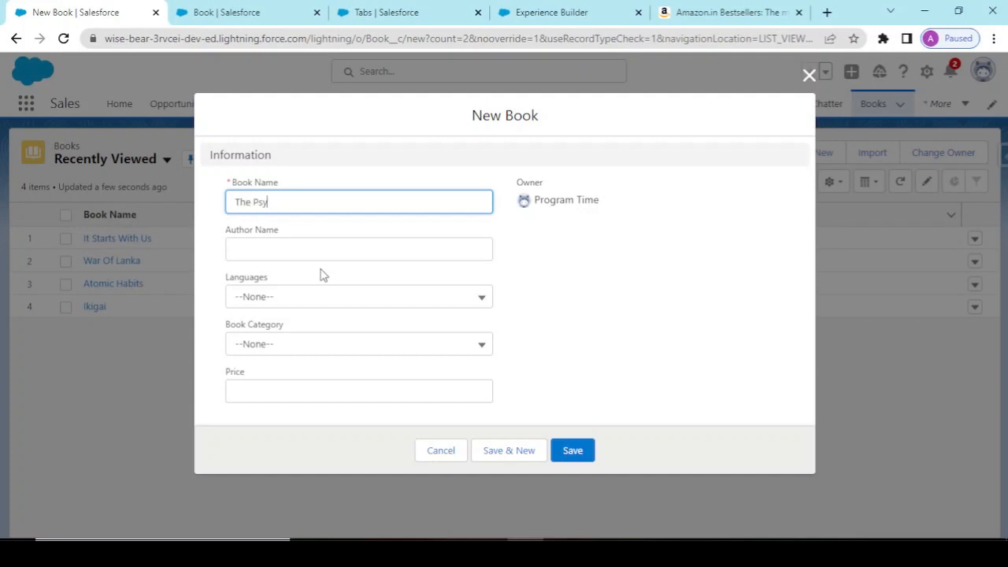
pyautogui.write('chology of Money')
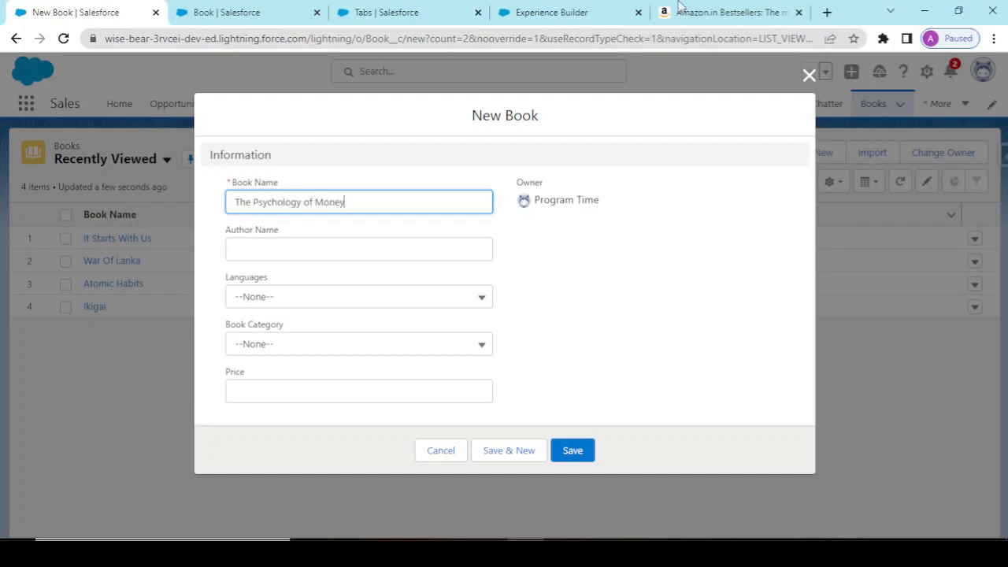
pyautogui.click(359, 249)
pyautogui.write('Morgan Housel')
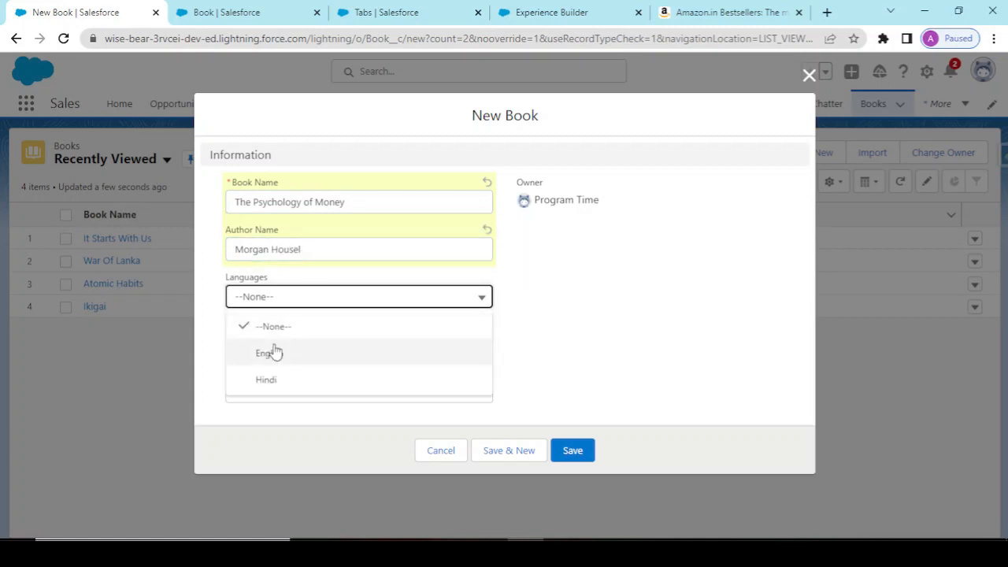
pyautogui.click(267, 352)
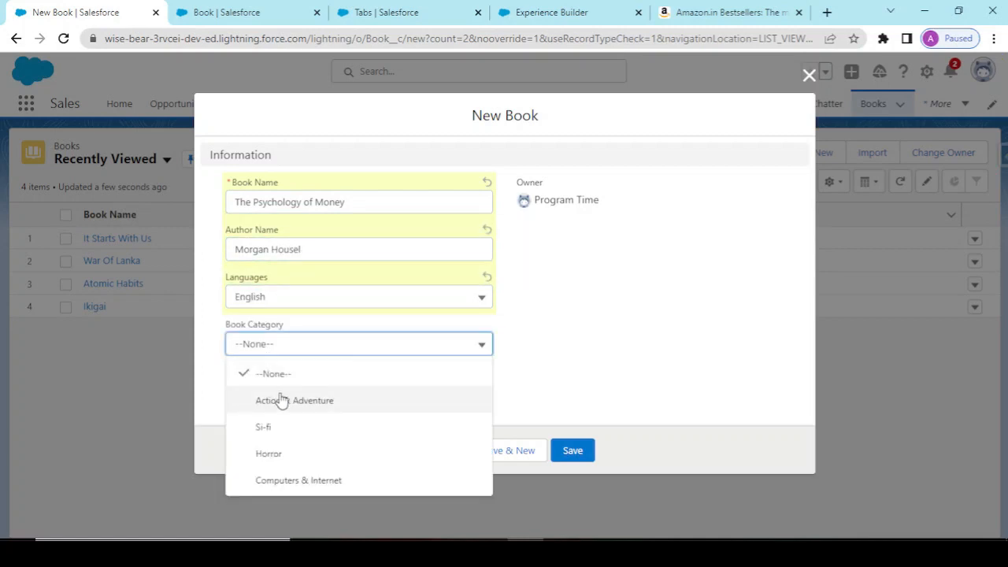
pyautogui.click(299, 478)
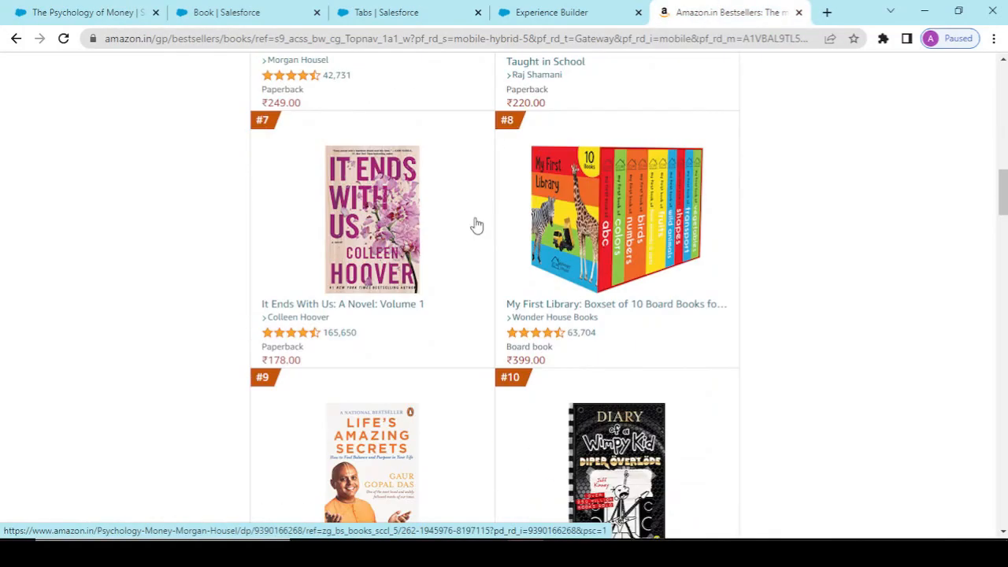
# Create the It Ends With Us record, English, category Sci-fi, using Save & New
pyautogui.click(82, 13)
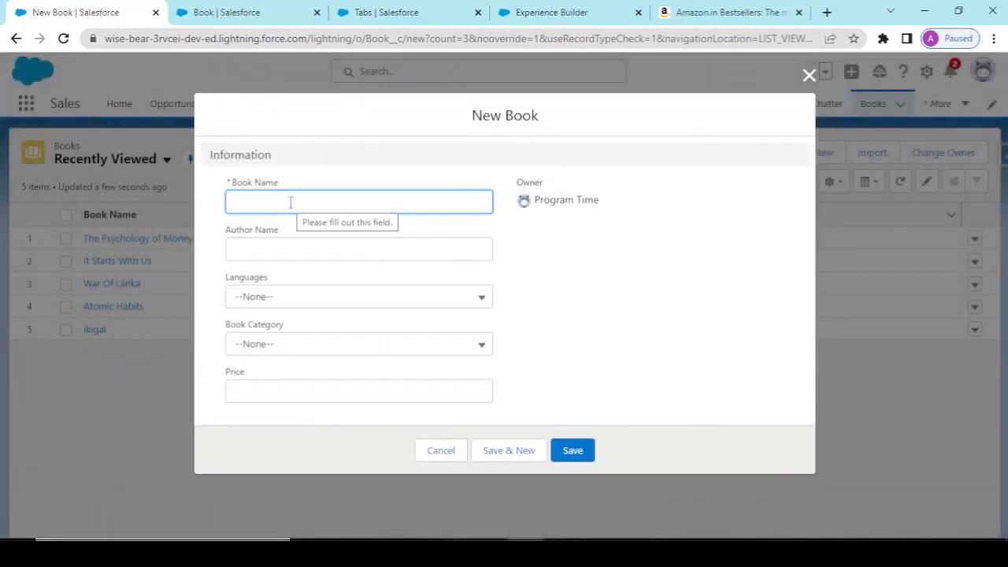
pyautogui.write('It Ends With')
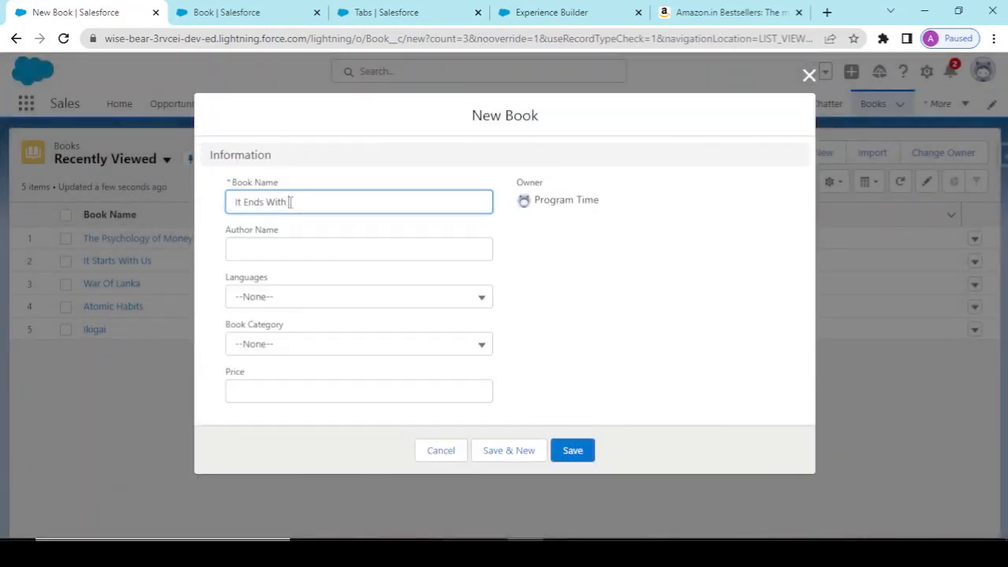
pyautogui.click(724, 13)
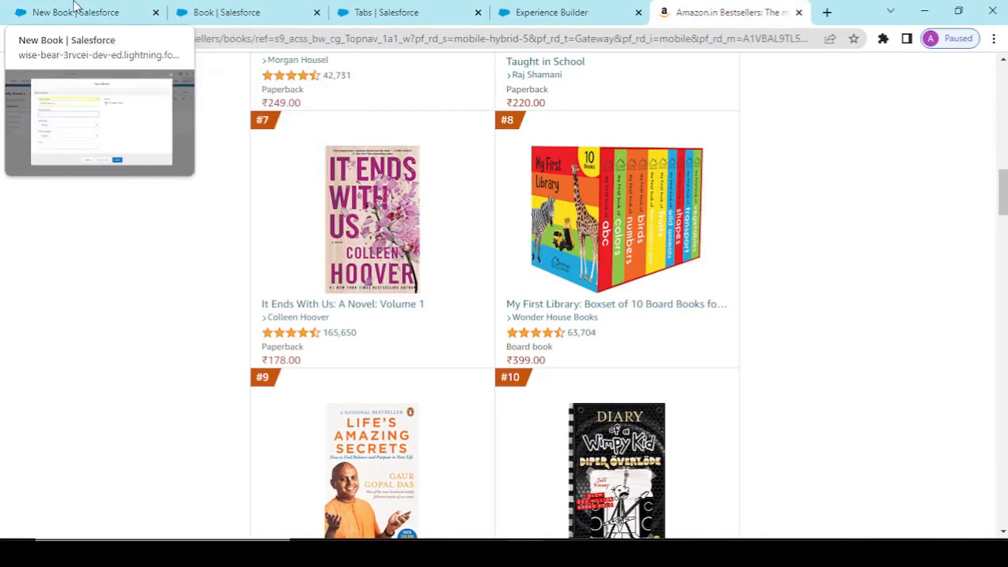
pyautogui.click(76, 13)
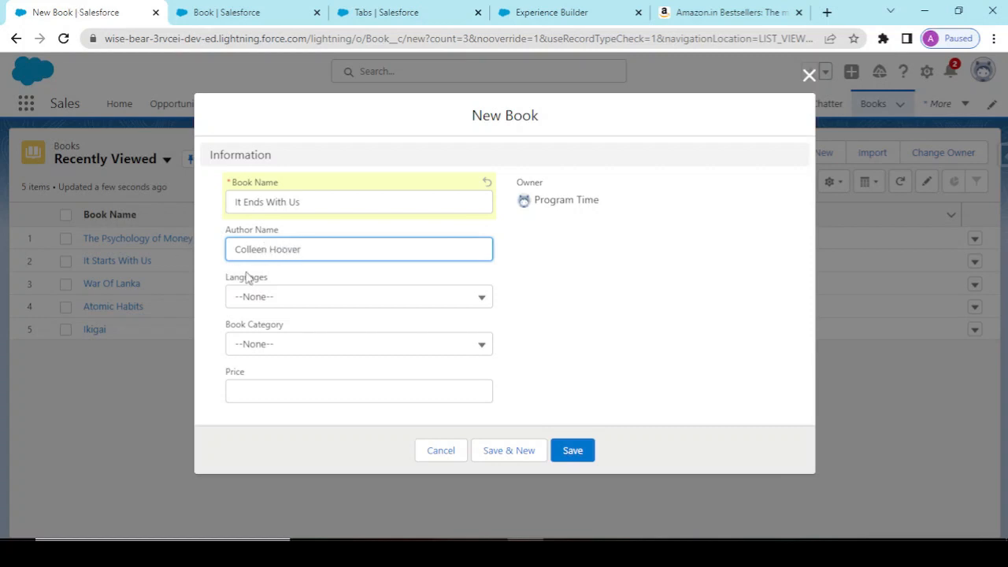
pyautogui.click(359, 343)
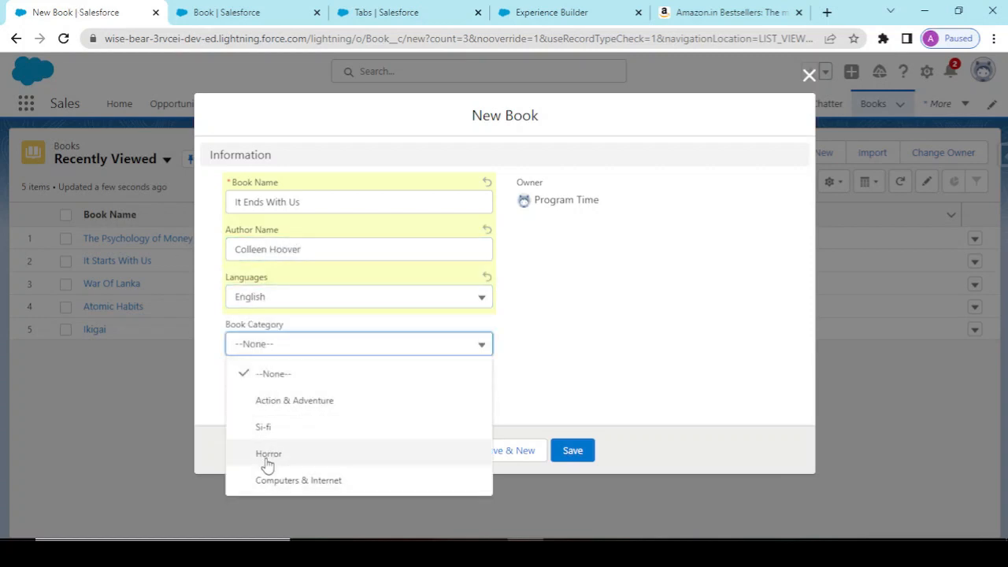
pyautogui.click(263, 427)
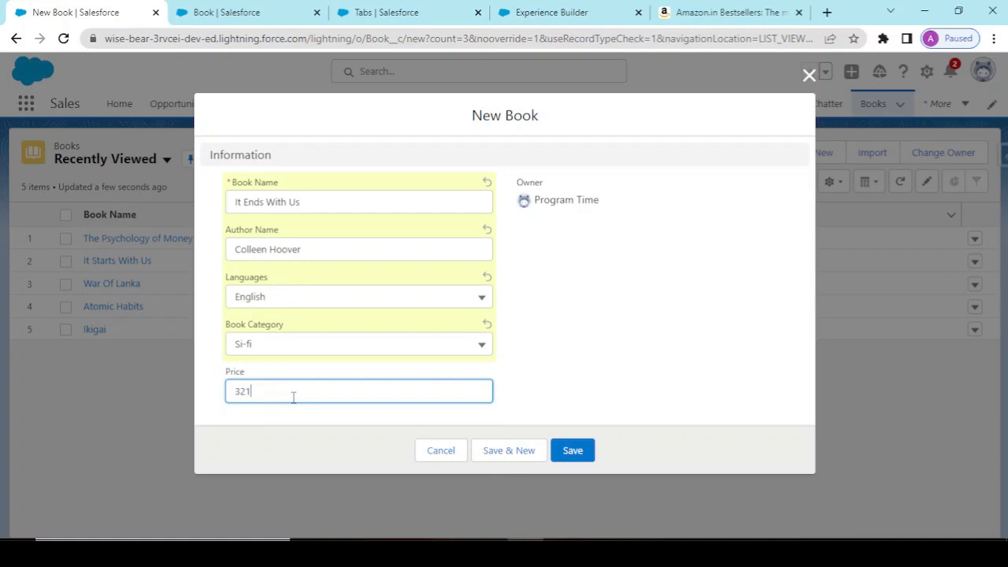
pyautogui.click(727, 13)
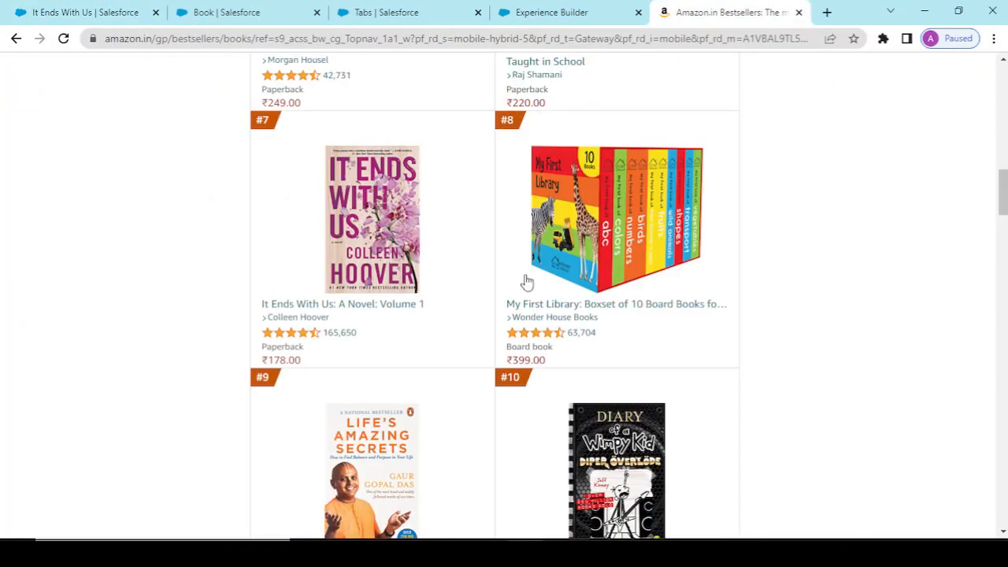
# Create Life's Amazing Secrets by Gaur Gopal Das, Hindi, Action & Adventure, $160, and save it
pyautogui.scroll(-3)
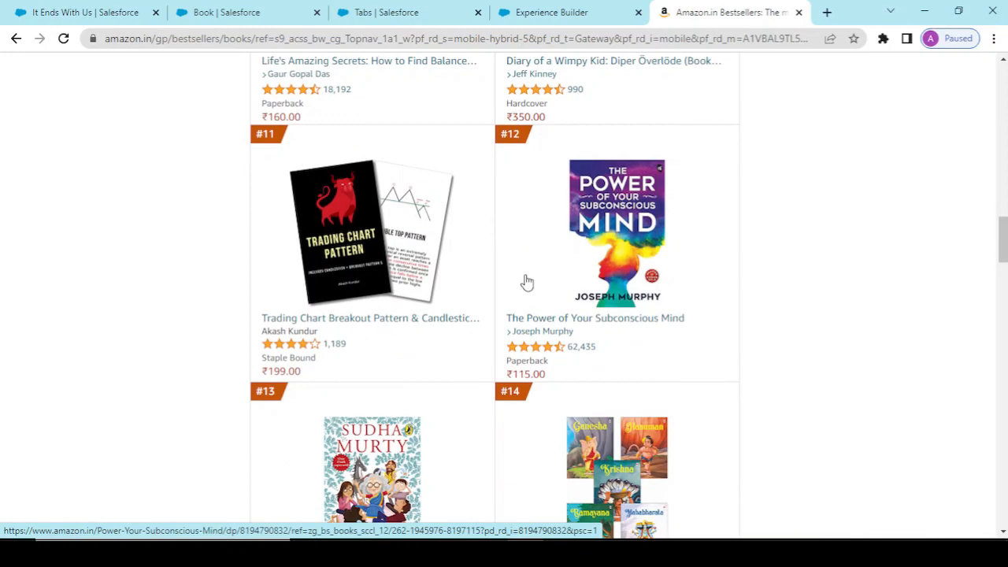
pyautogui.click(78, 12)
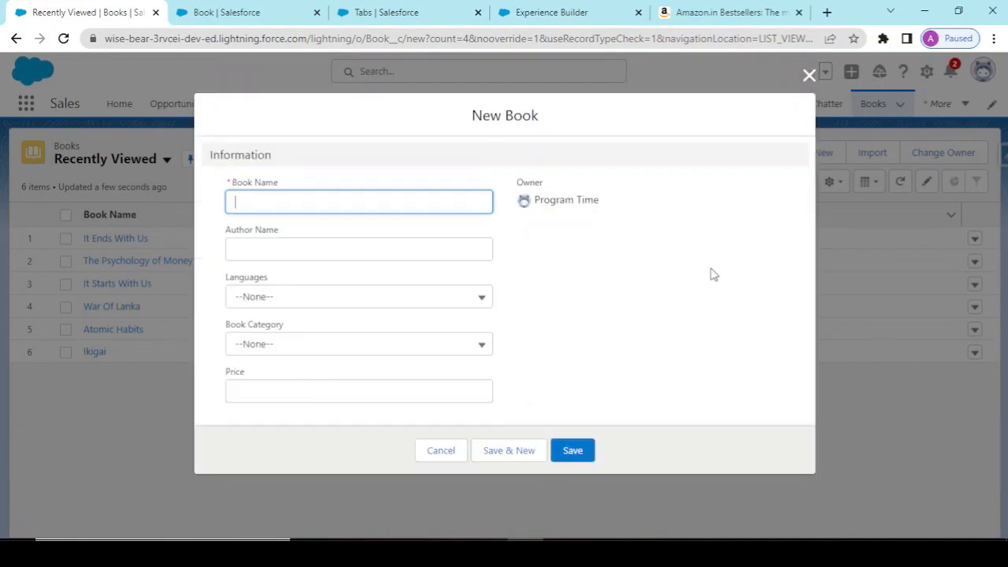
pyautogui.write("Life's Amazing Secrets")
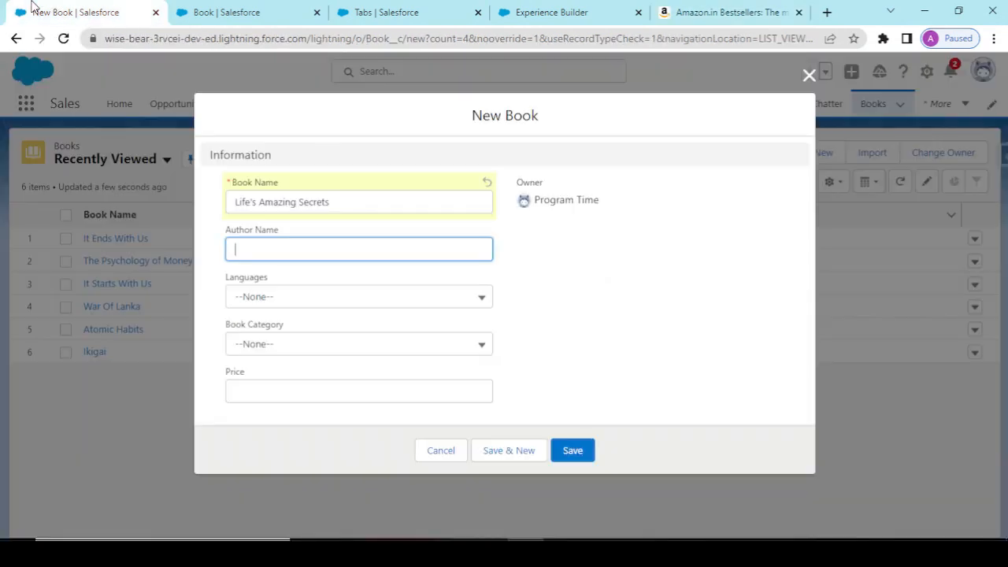
pyautogui.write('Gaur Gop')
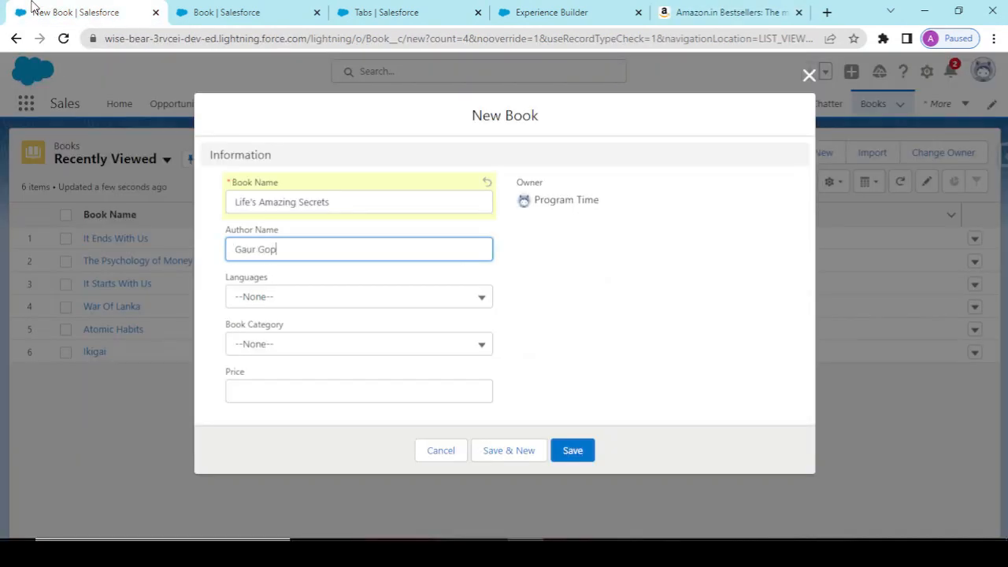
pyautogui.click(725, 13)
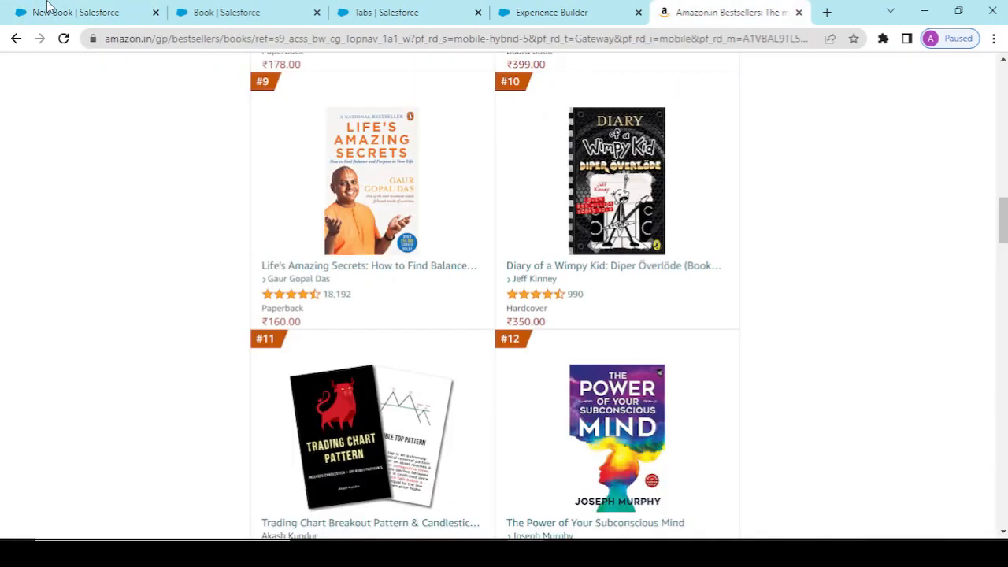
pyautogui.click(78, 13)
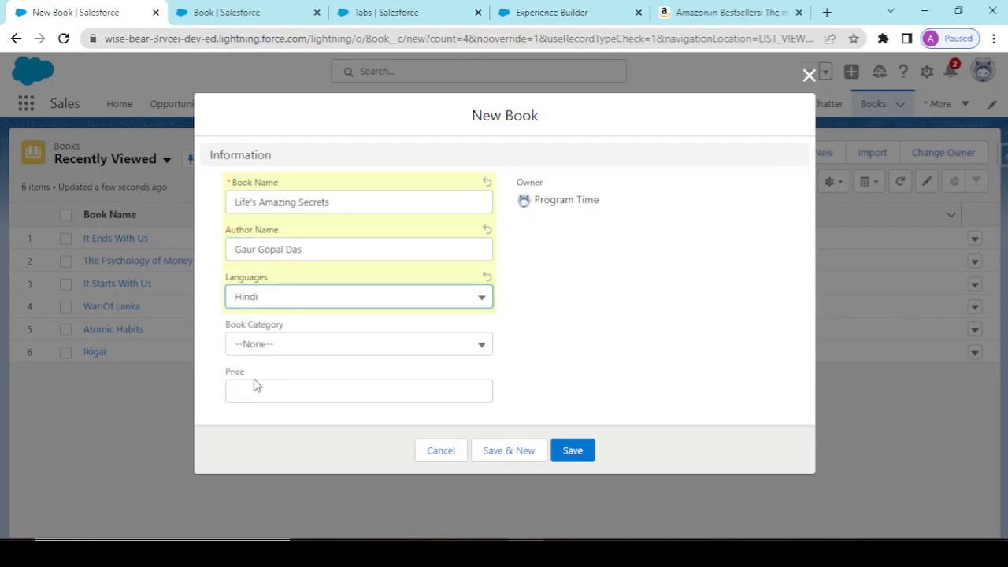
pyautogui.click(359, 343)
pyautogui.write('160')
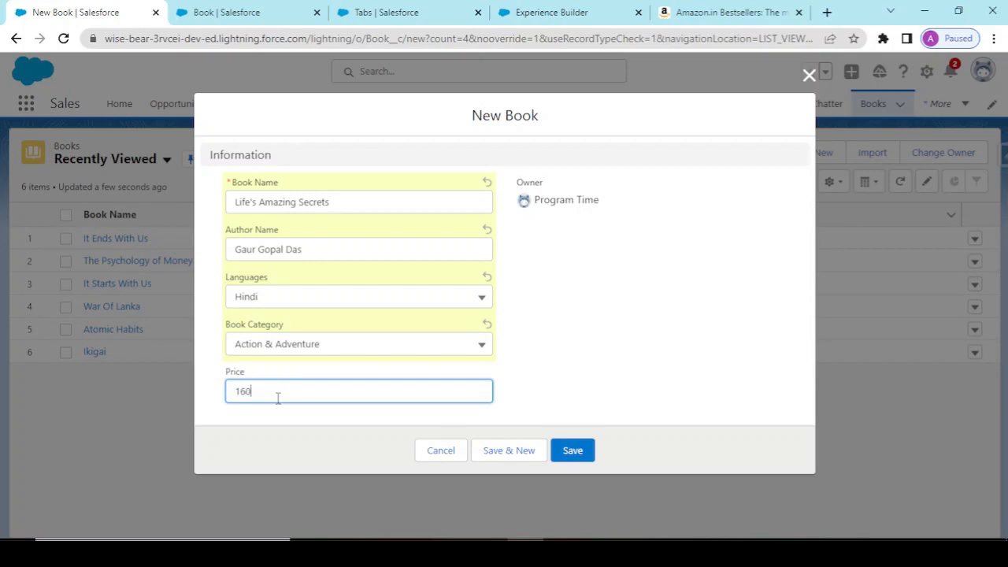
pyautogui.click(573, 450)
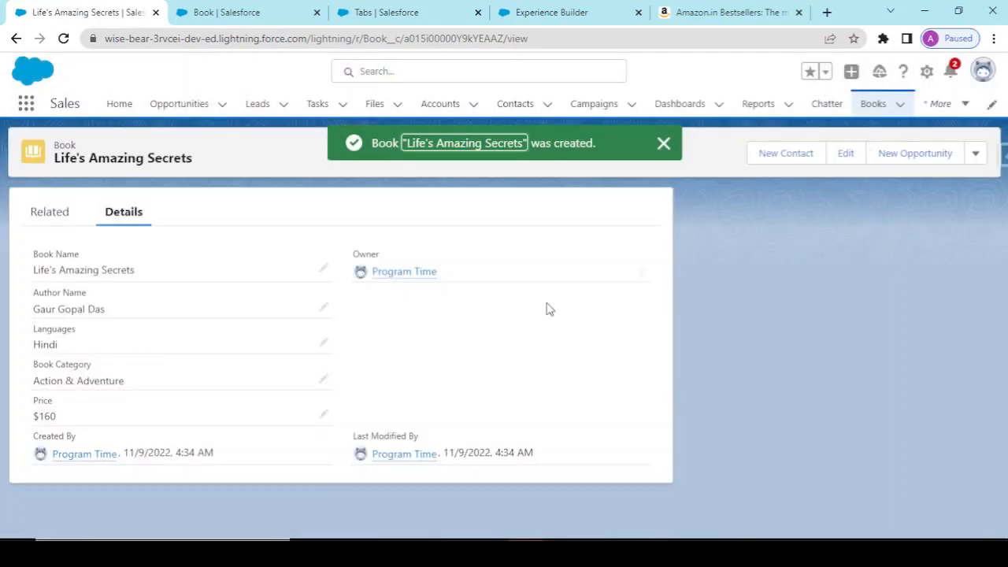
# Save The Psychology of Money and Life's Amazing Secrets covers from Amazon into the Books folder
pyautogui.click(727, 12)
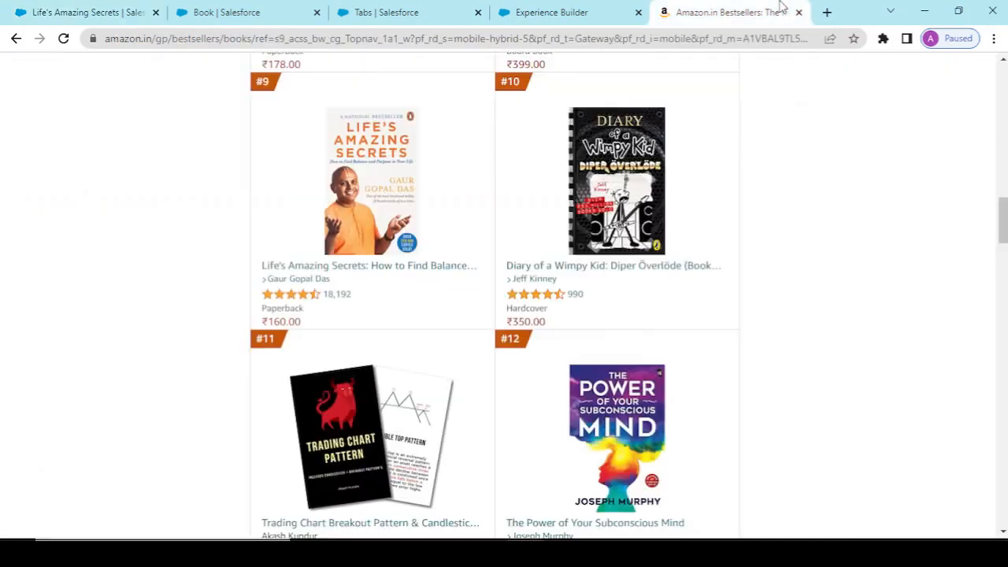
pyautogui.moveTo(353, 214)
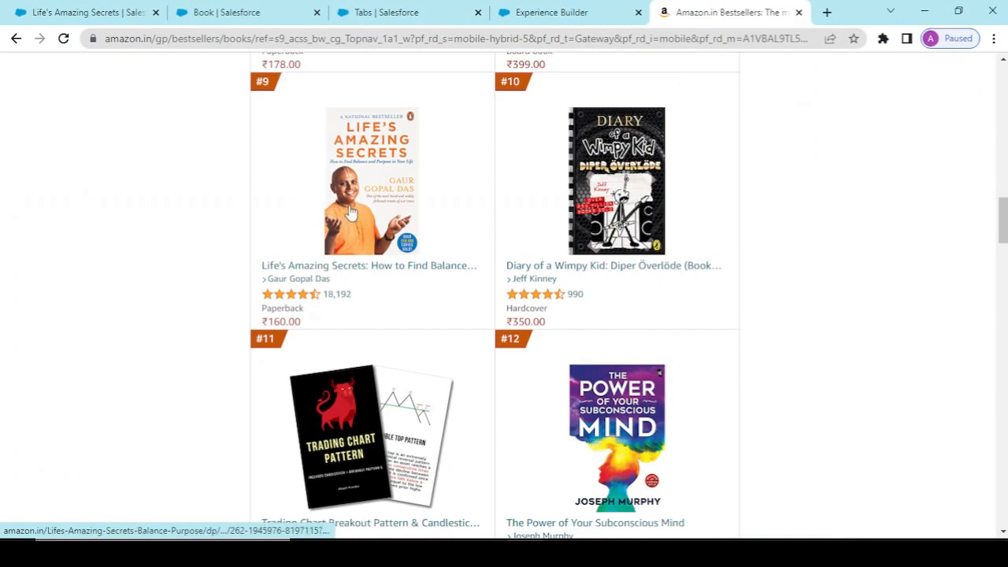
pyautogui.scroll(3)
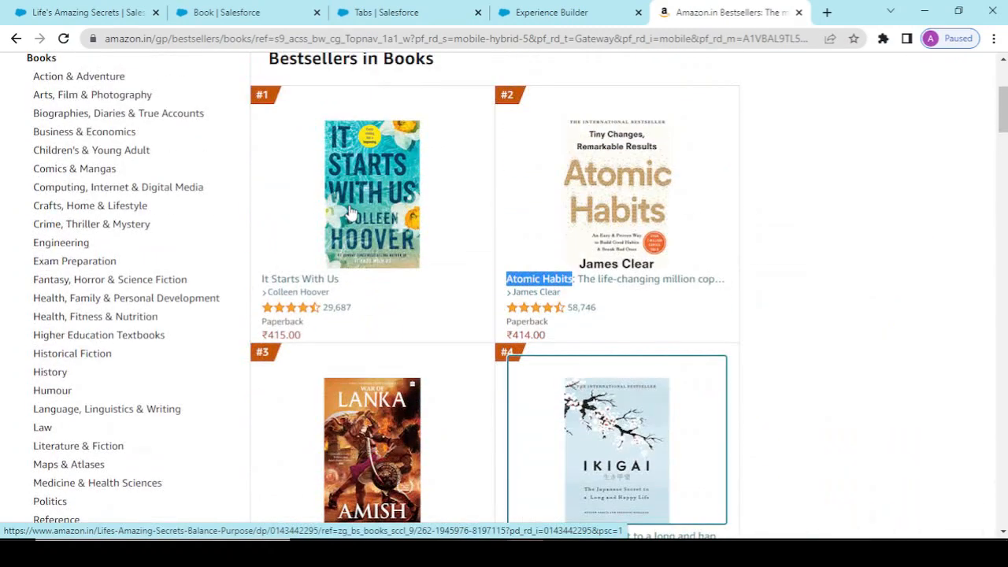
pyautogui.scroll(-3)
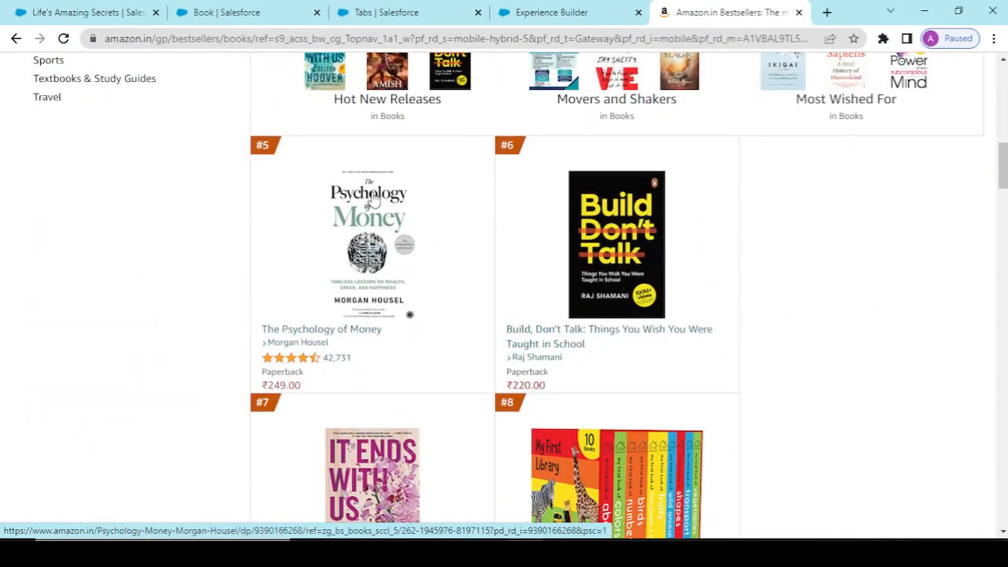
pyautogui.rightClick(369, 245)
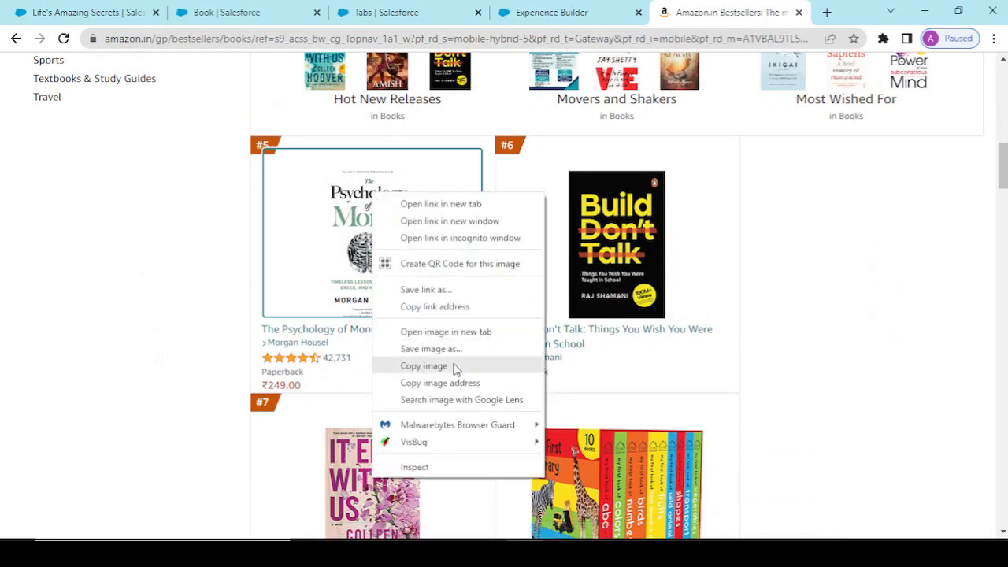
pyautogui.click(432, 349)
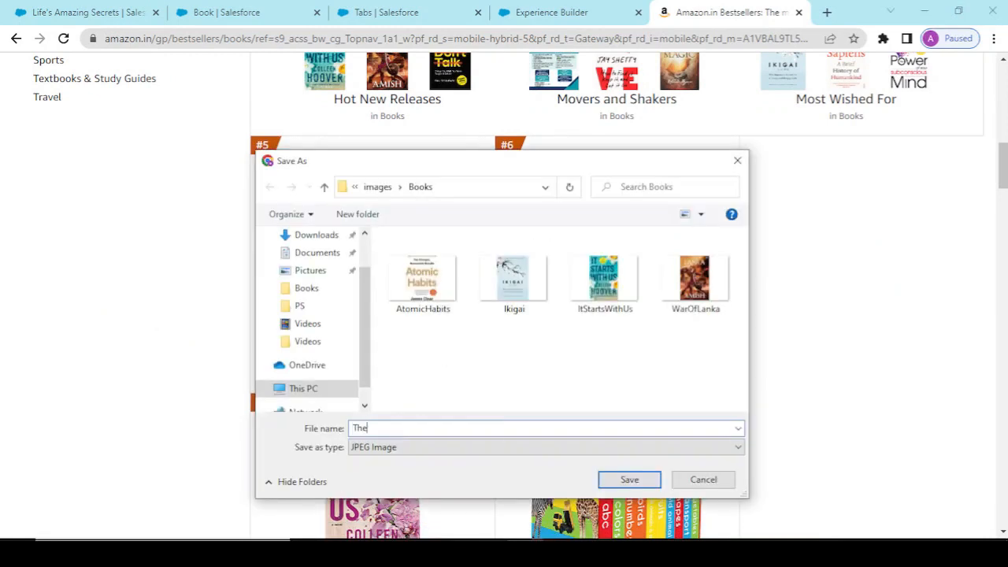
pyautogui.click(628, 479)
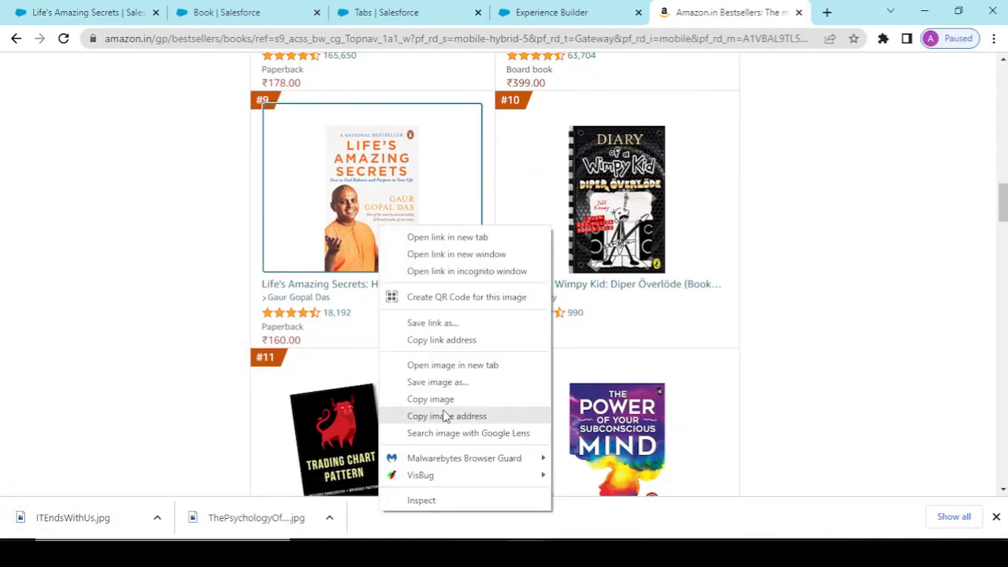
pyautogui.click(438, 383)
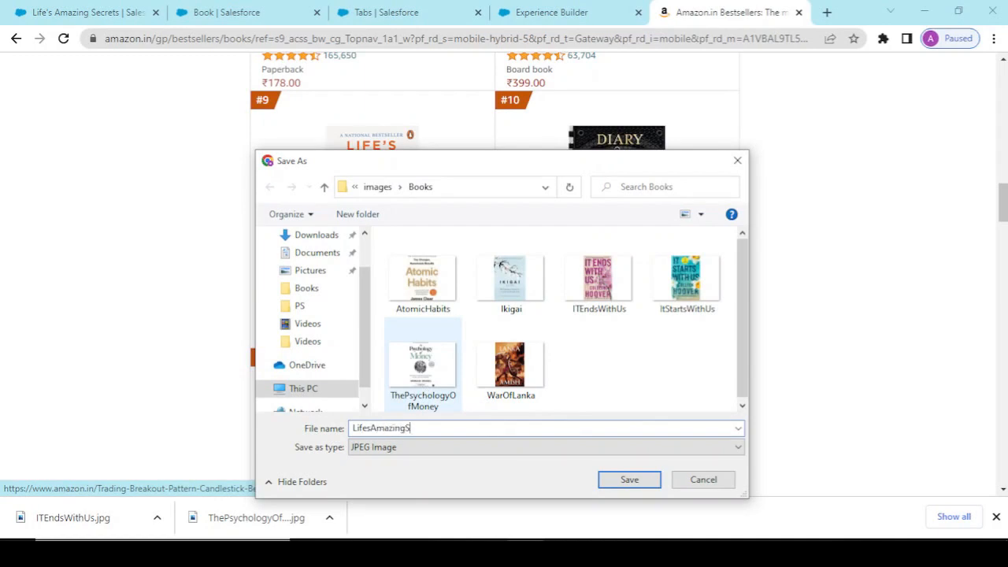
pyautogui.click(628, 479)
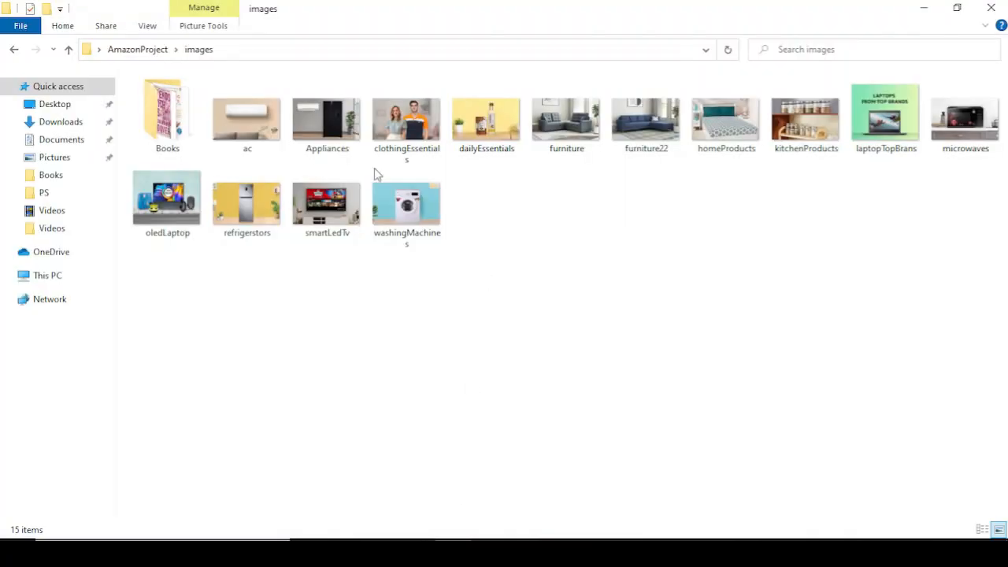
# Check the Books folder of covers and compress it into a Books.zip archive
pyautogui.doubleClick(167, 110)
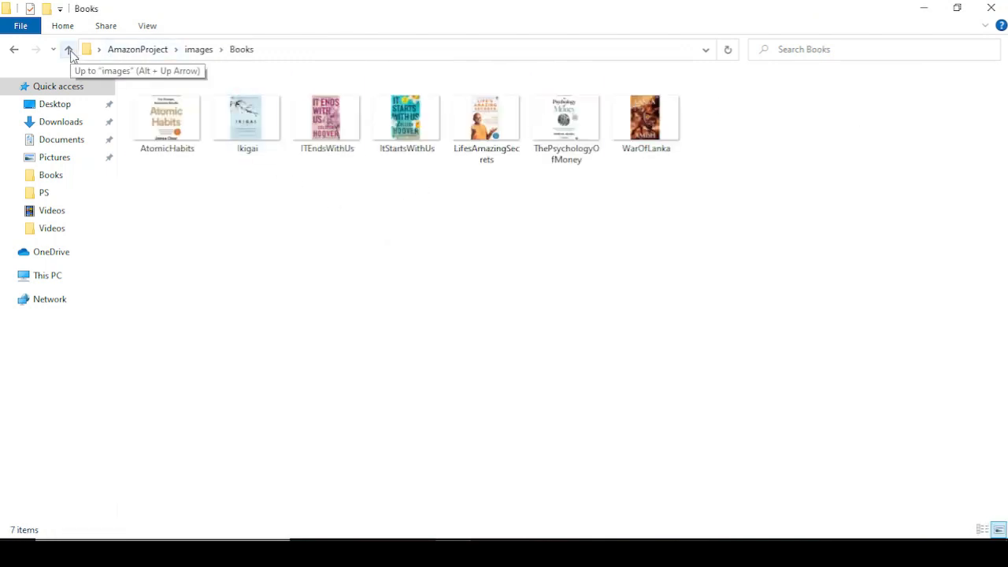
pyautogui.click(69, 49)
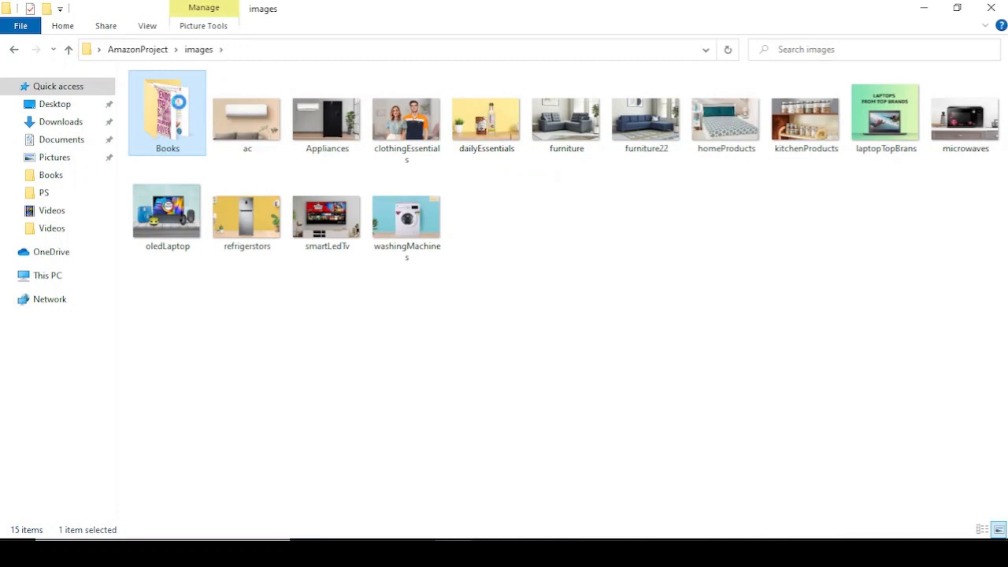
pyautogui.rightClick(167, 110)
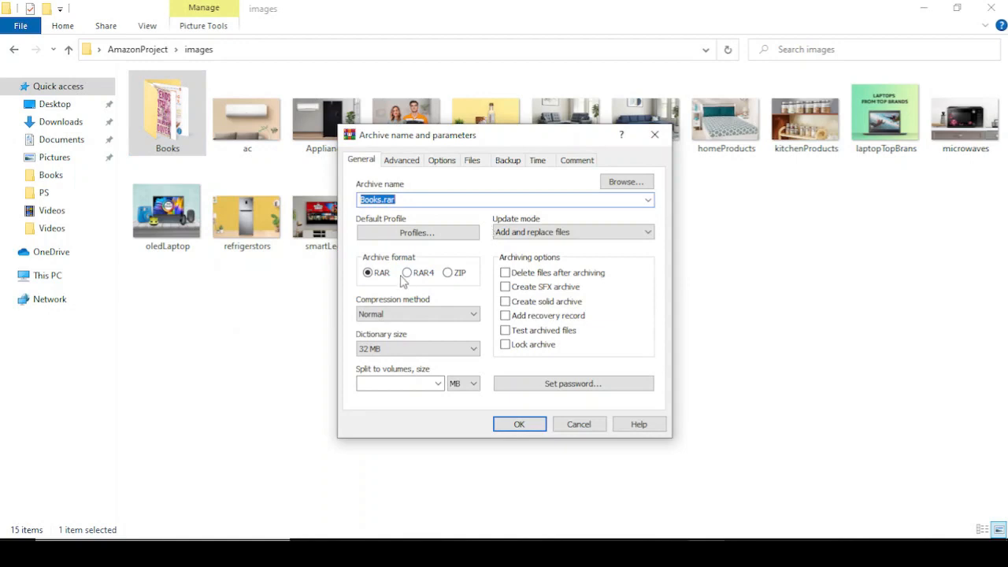
pyautogui.click(447, 272)
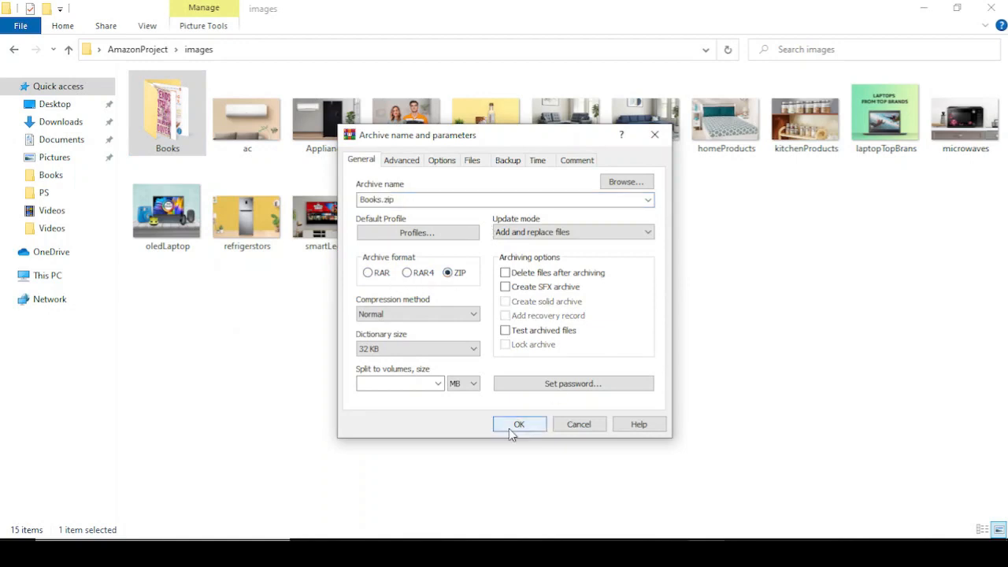
pyautogui.click(518, 423)
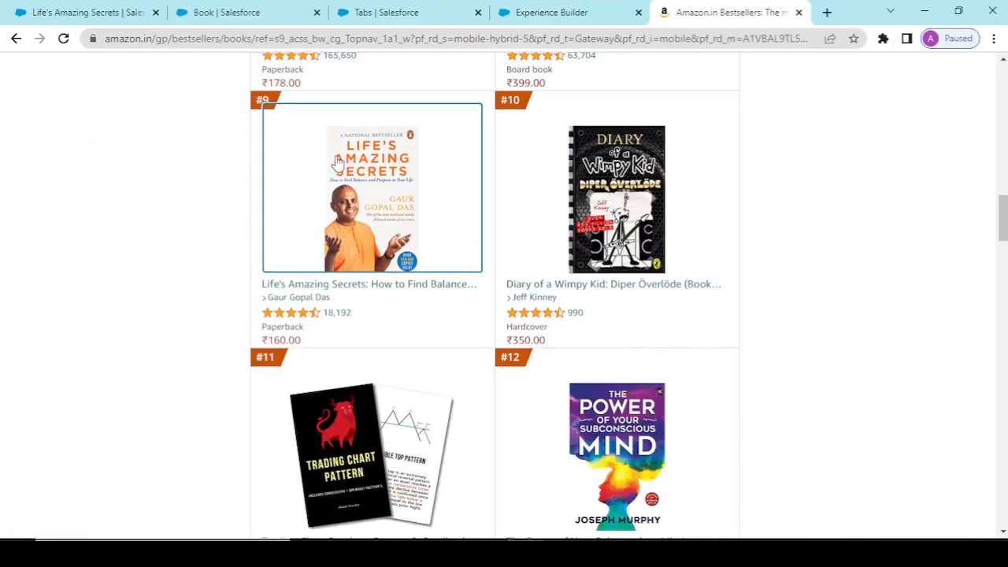
# Find Static Resources via Quick Find 'static' in Setup and start a new static resource
pyautogui.click(236, 13)
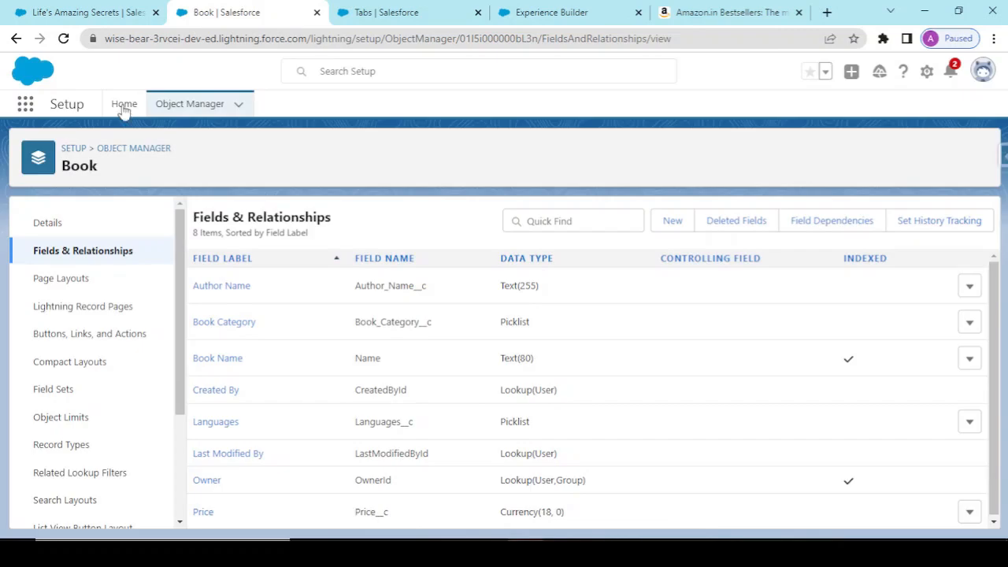
pyautogui.click(123, 104)
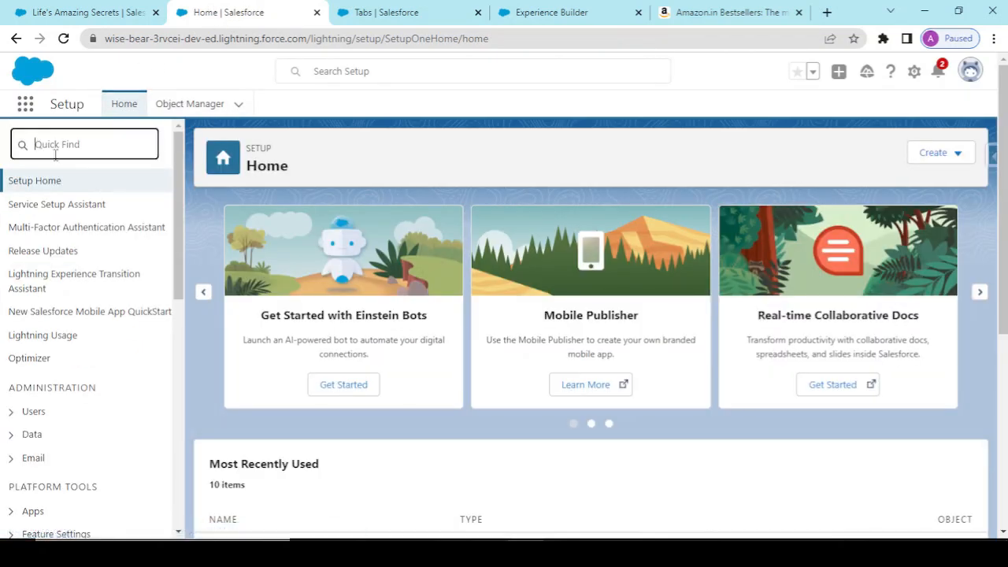
pyautogui.write('static')
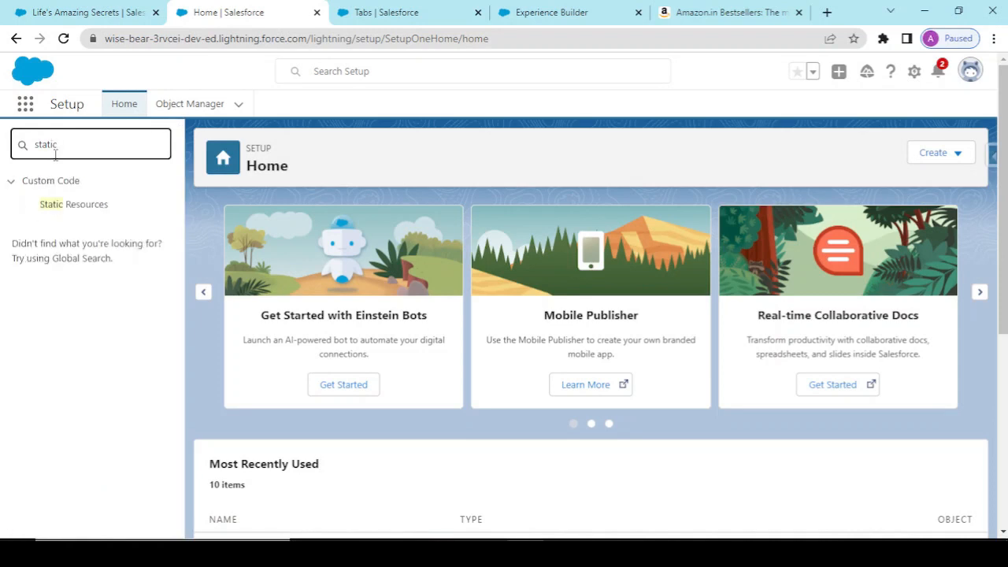
pyautogui.click(72, 205)
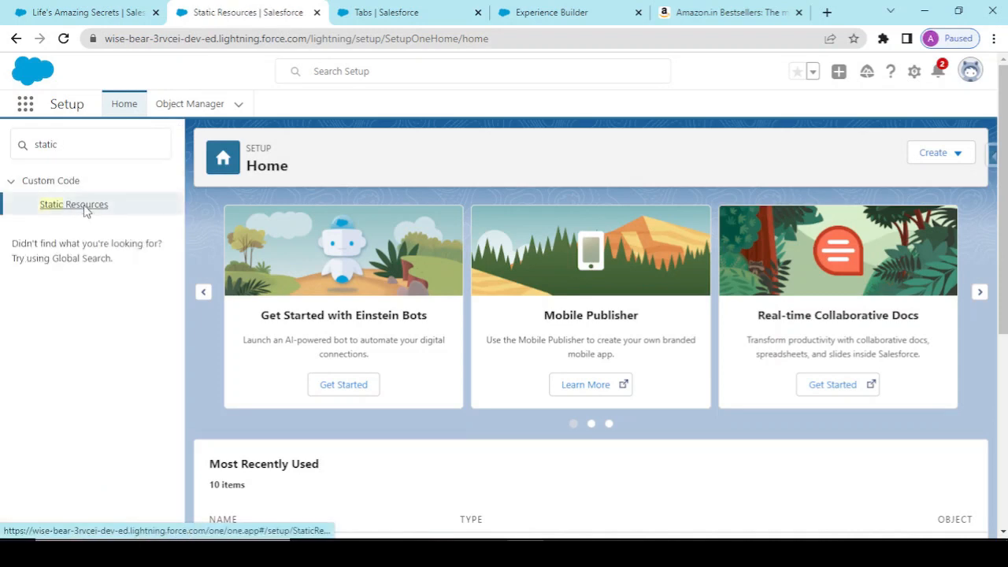
pyautogui.click(72, 204)
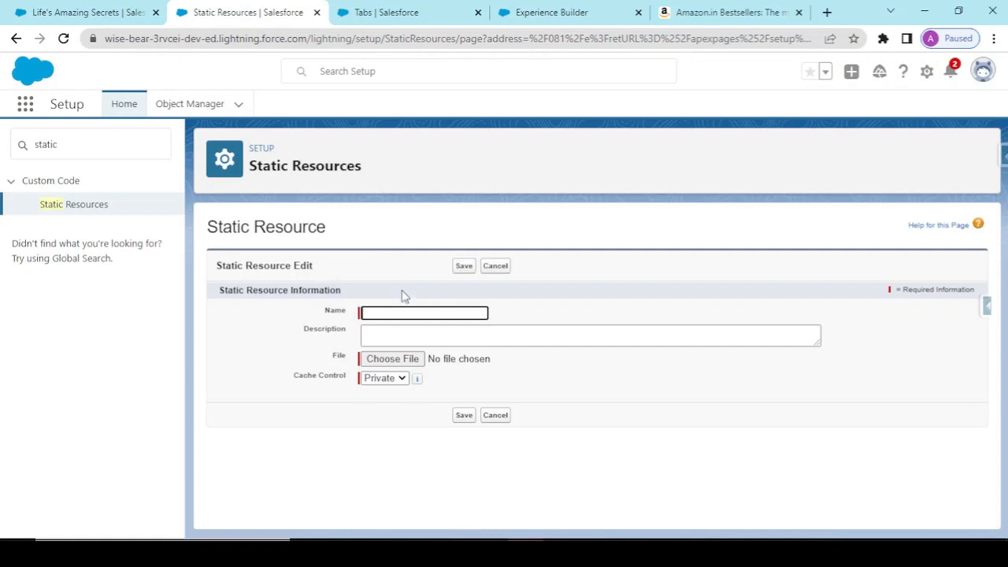
# Name the static resource Books and attach the Books.zip file of cover images
pyautogui.write('Bok')
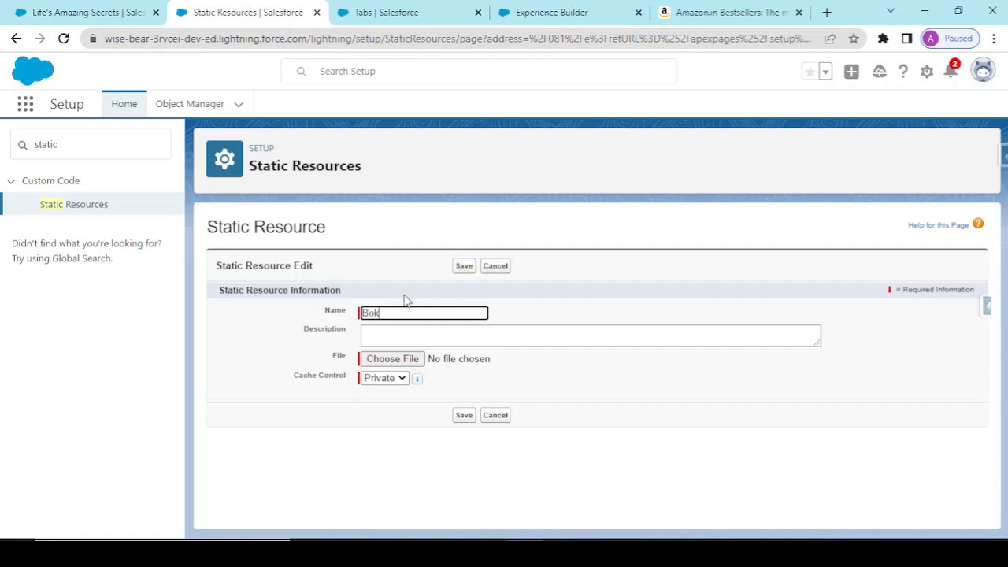
pyautogui.press('Backspace')
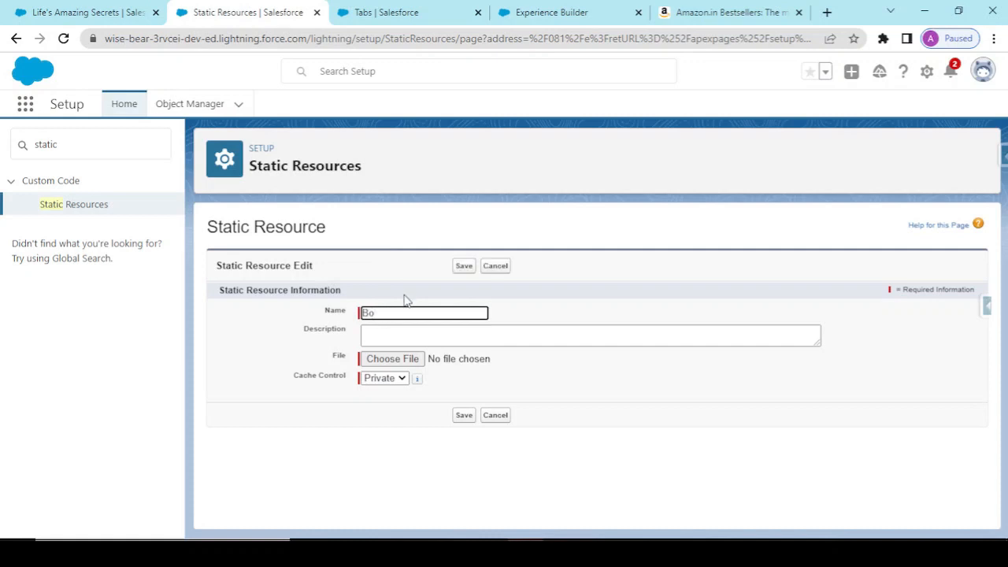
pyautogui.write('oks')
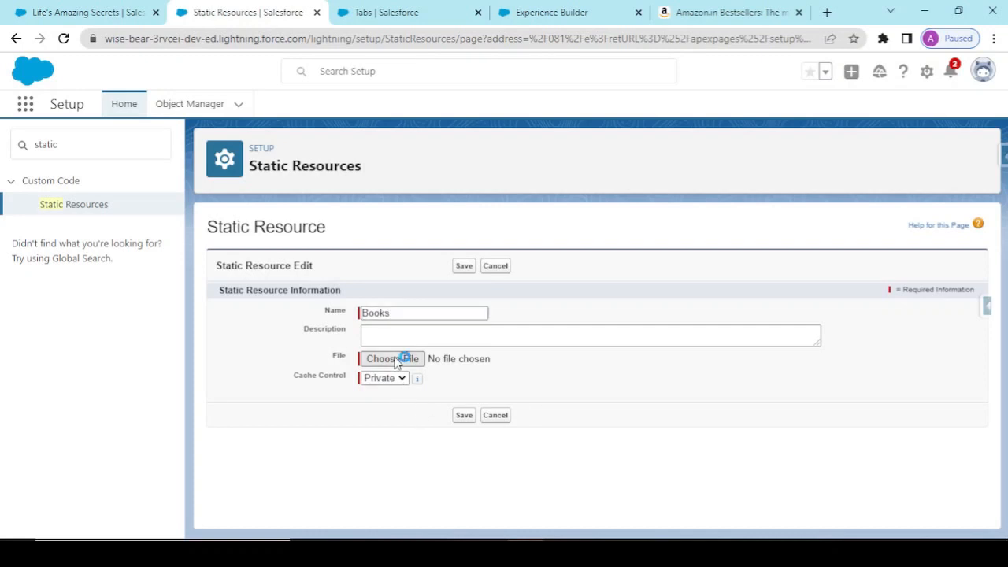
pyautogui.click(390, 359)
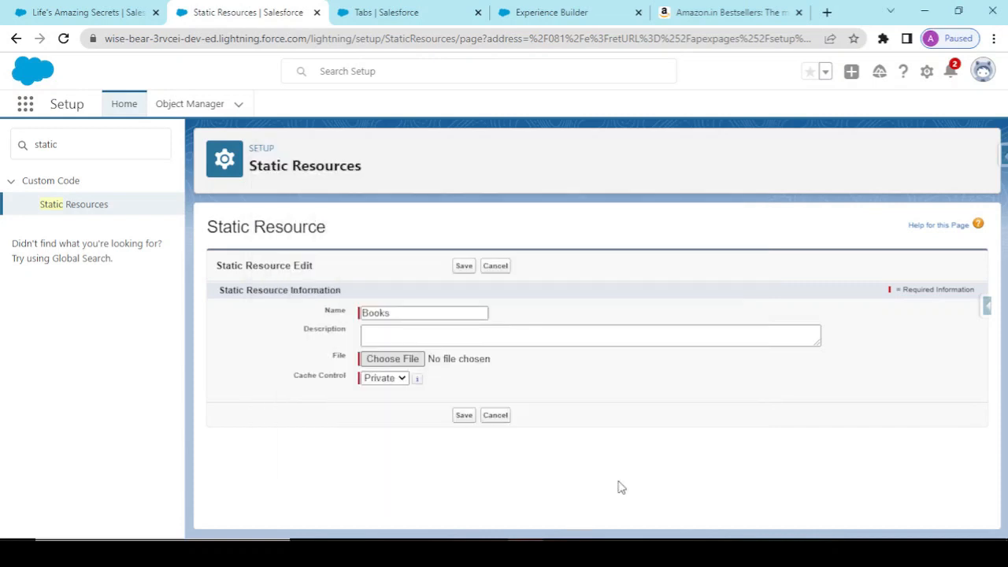
# Set the resource's Cache Control to Public
pyautogui.click(385, 378)
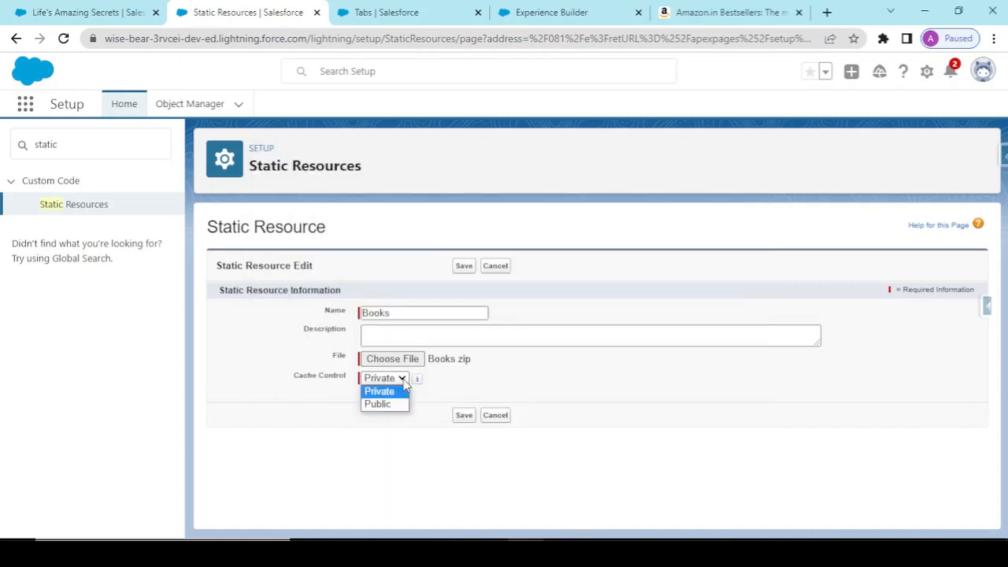
pyautogui.click(378, 403)
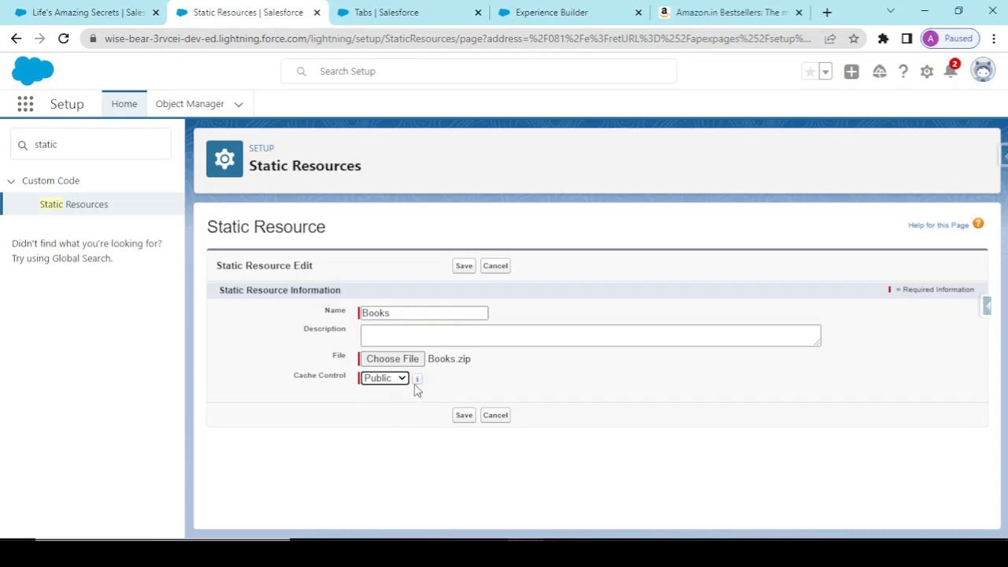
pyautogui.moveTo(418, 378)
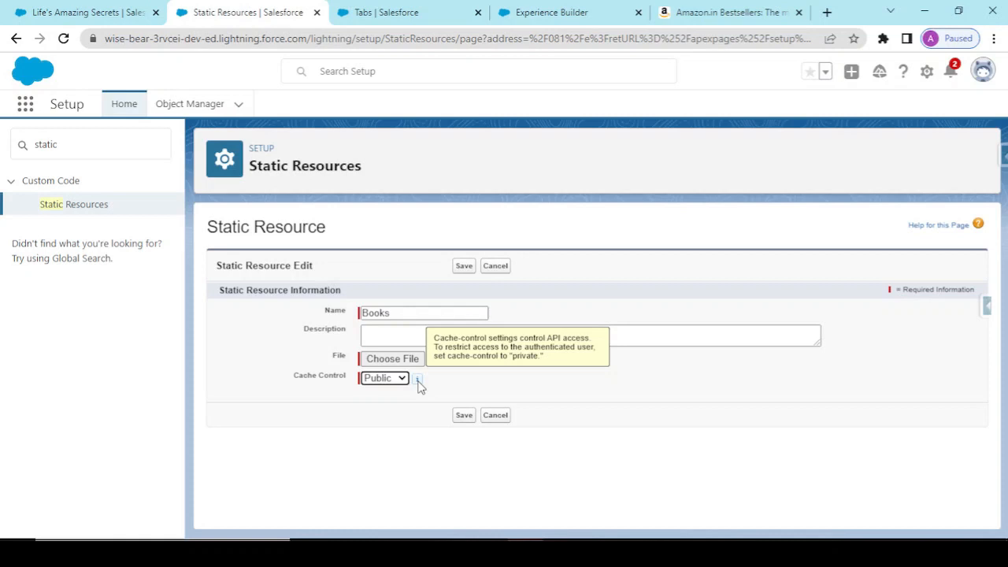
pyautogui.click(392, 359)
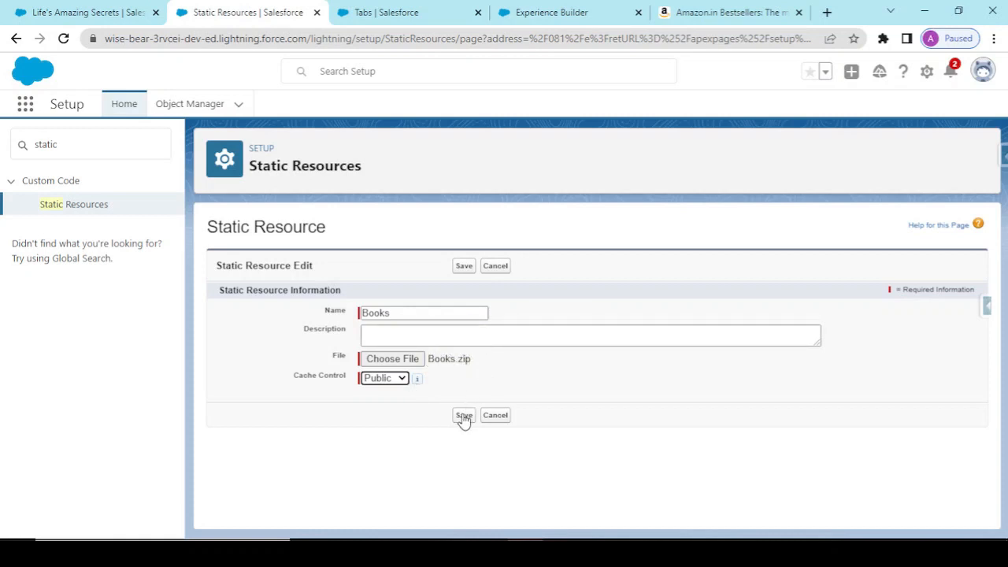
# Save Books as a public zip static resource of 156,791 bytes
pyautogui.click(463, 415)
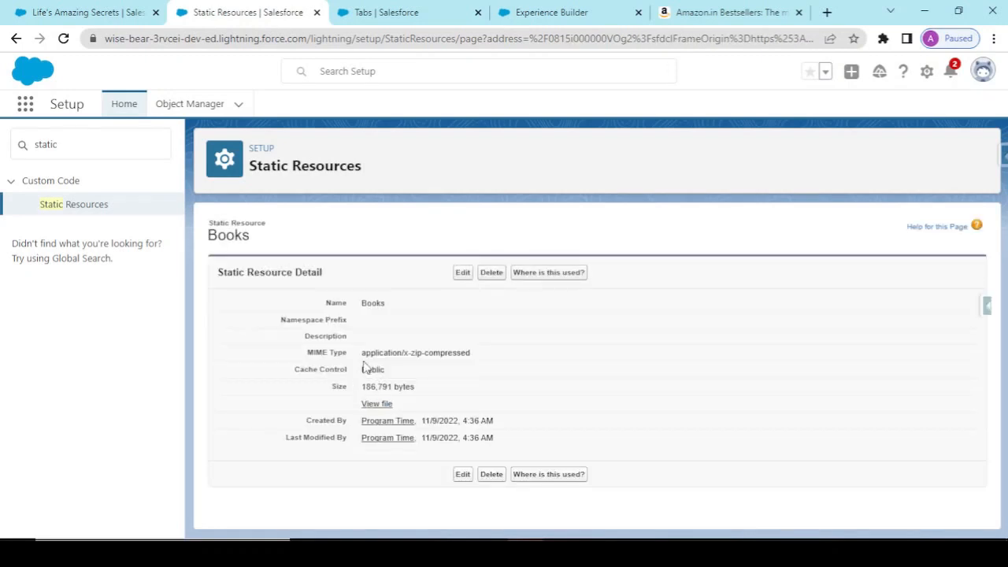
pyautogui.moveTo(665, 310)
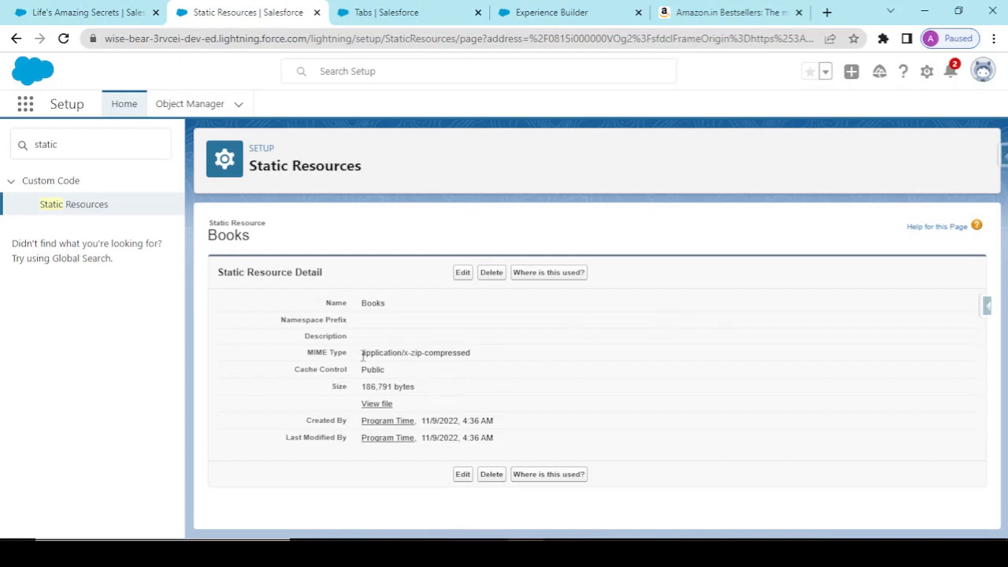
pyautogui.moveTo(501, 356)
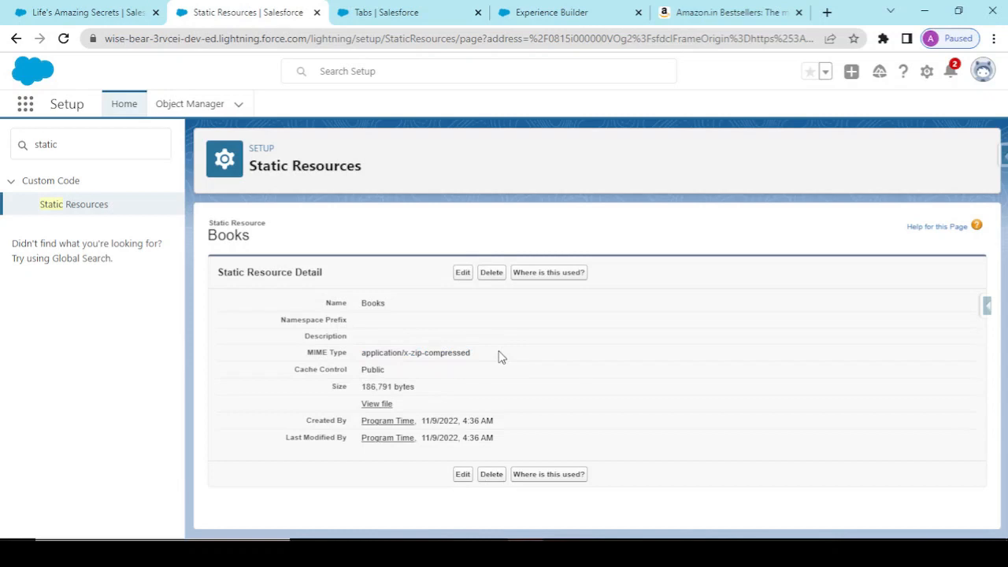